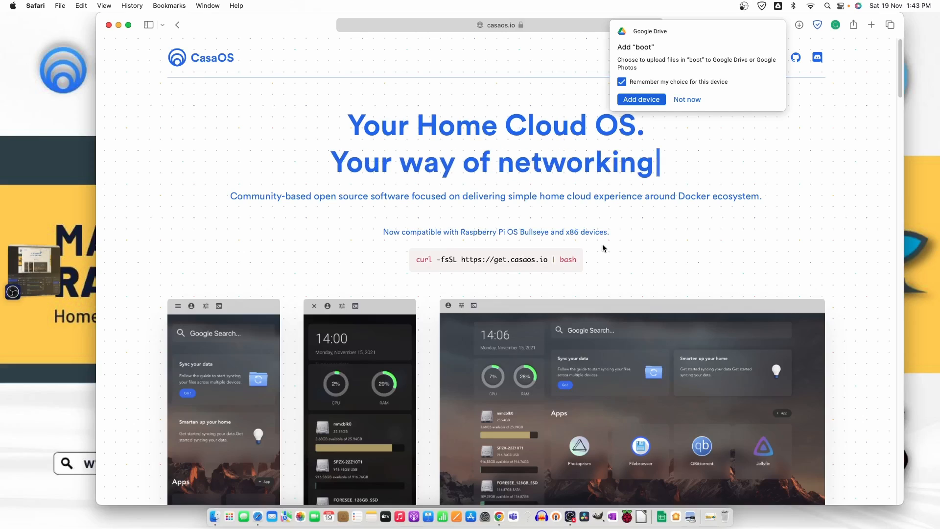
mouse_move(627, 516)
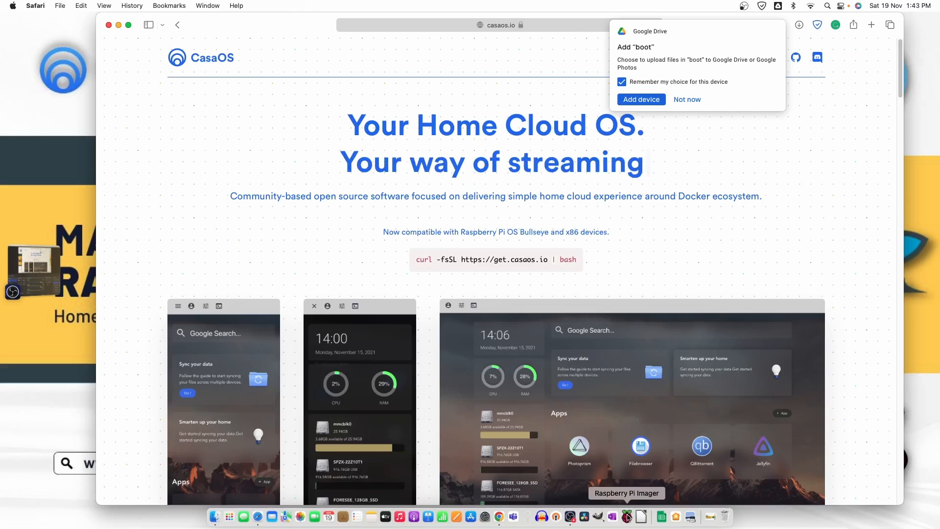
Select Raspberry Pi OS (32-bit) as the operating system in Raspberry Pi Imager
click(627, 516)
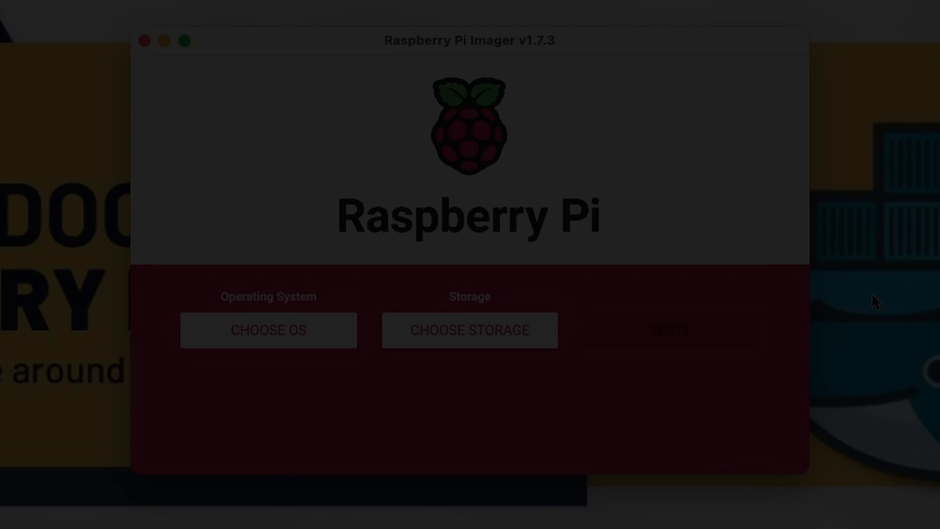
click(269, 330)
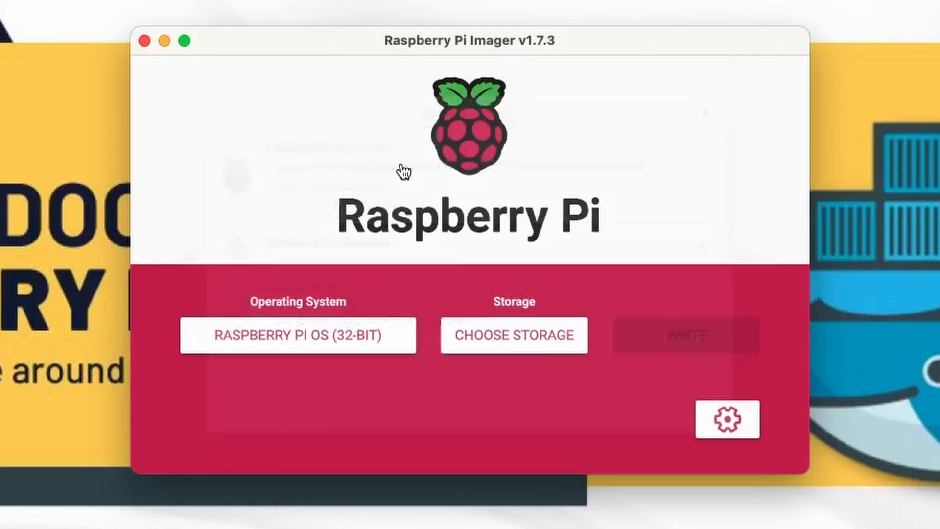
Bring up advanced options (Ctrl+Shift+X) and accept prefilling the Wi-Fi password from the keychain
key(ctrl+shift+x)
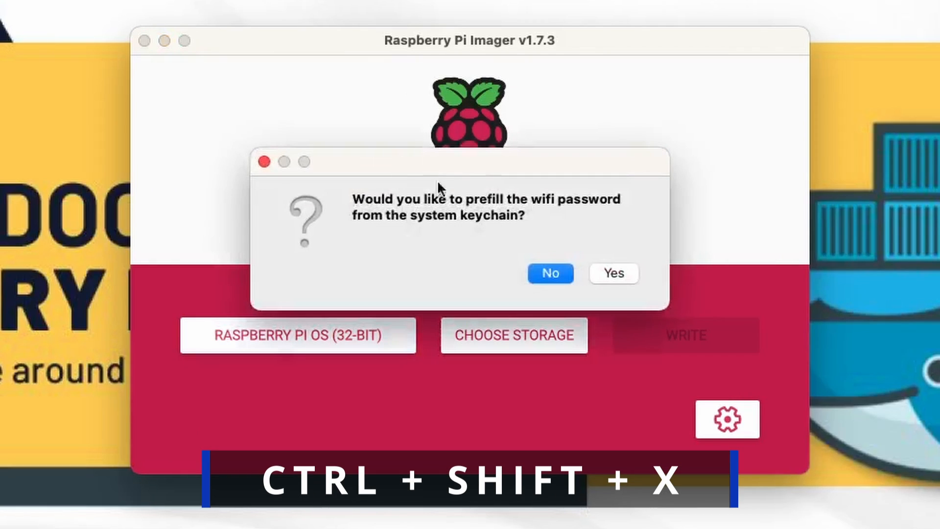
click(613, 273)
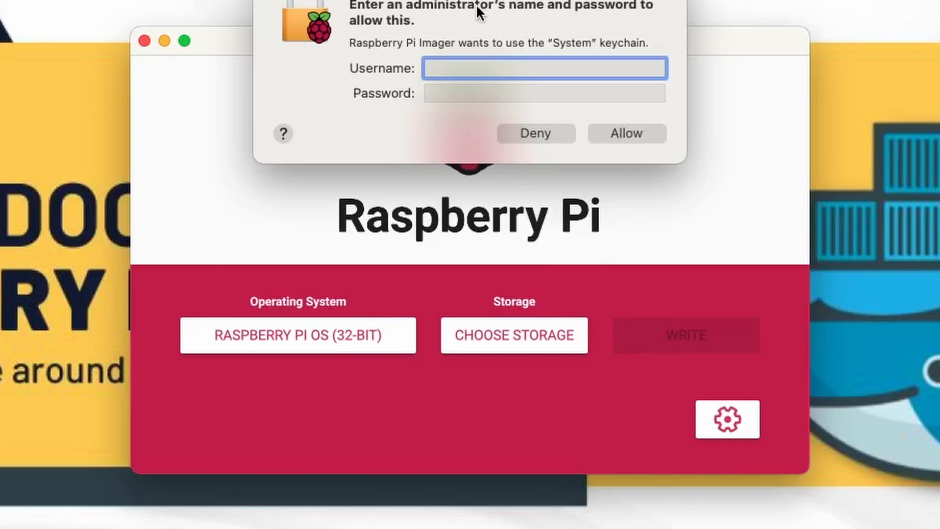
mouse_move(423, 20)
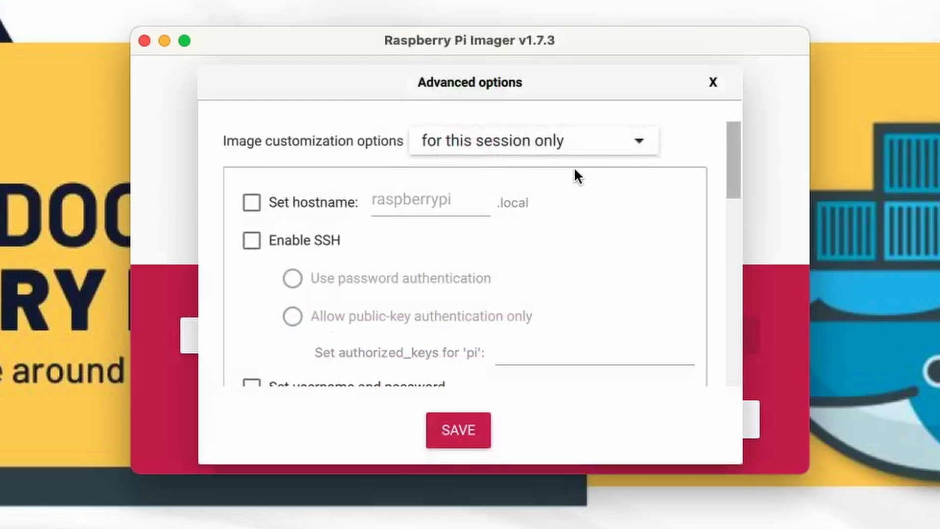
Keep customizations always, set hostname CasaOS and enable SSH with password login
click(532, 140)
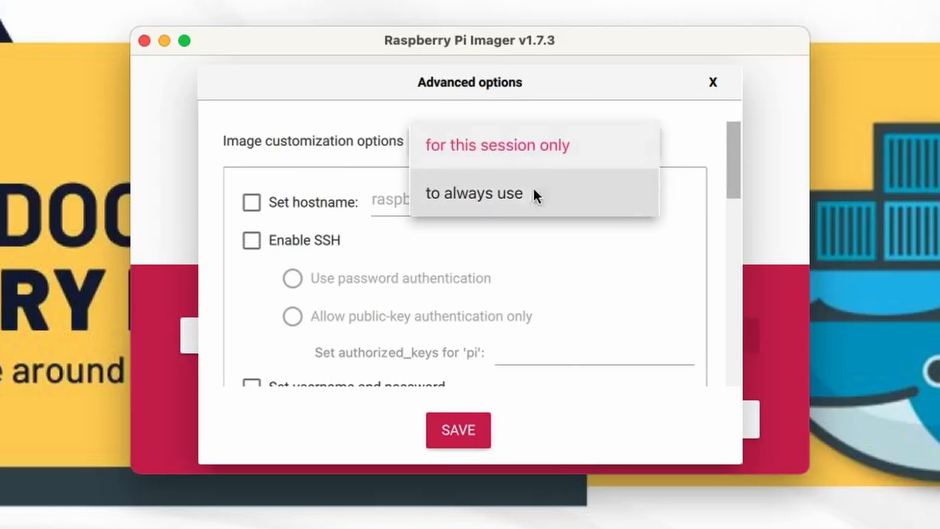
click(473, 193)
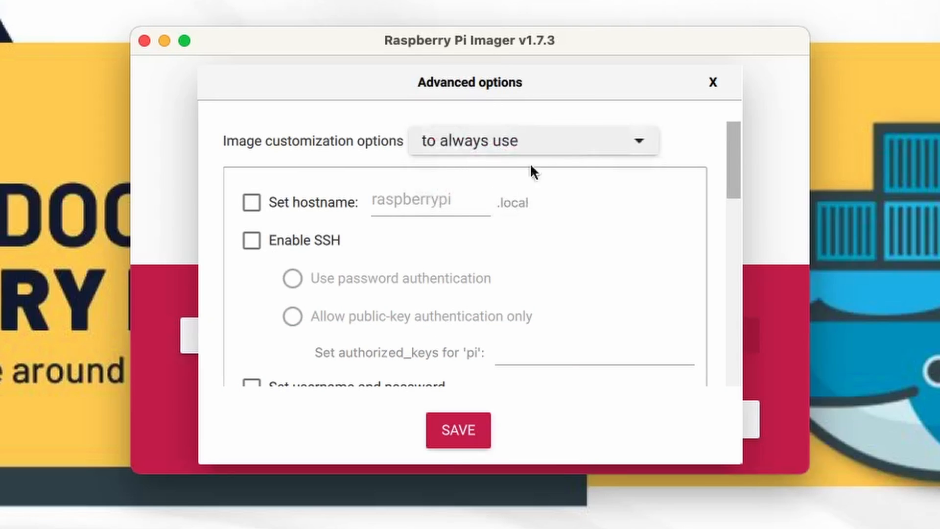
click(252, 203)
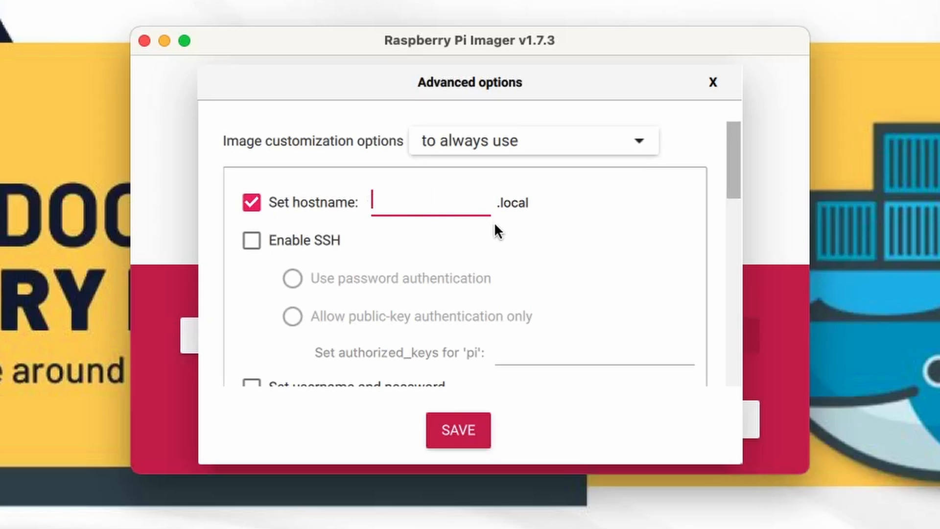
text(CasaOS)
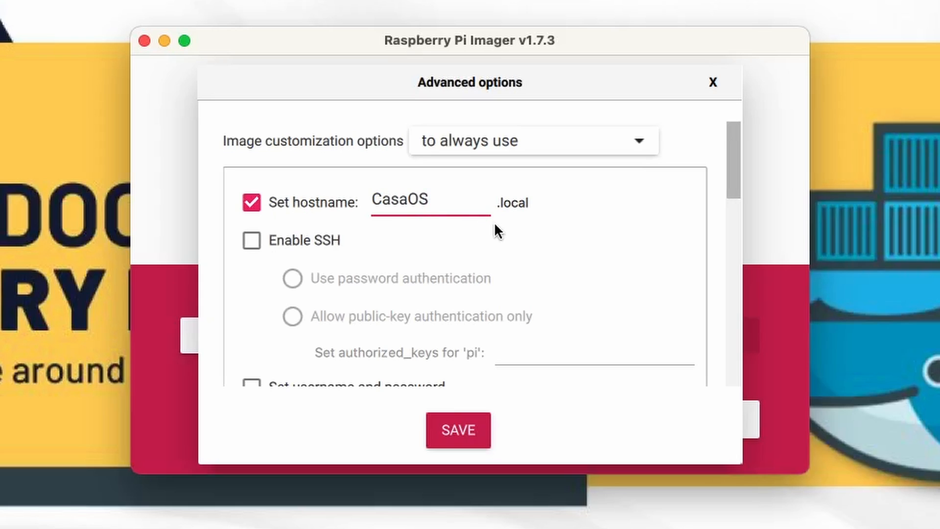
click(252, 240)
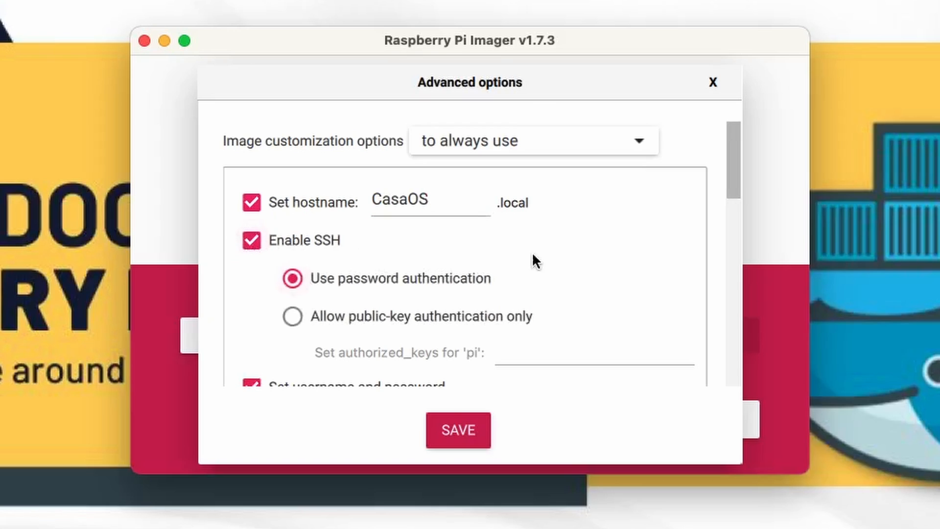
scroll(down, 3)
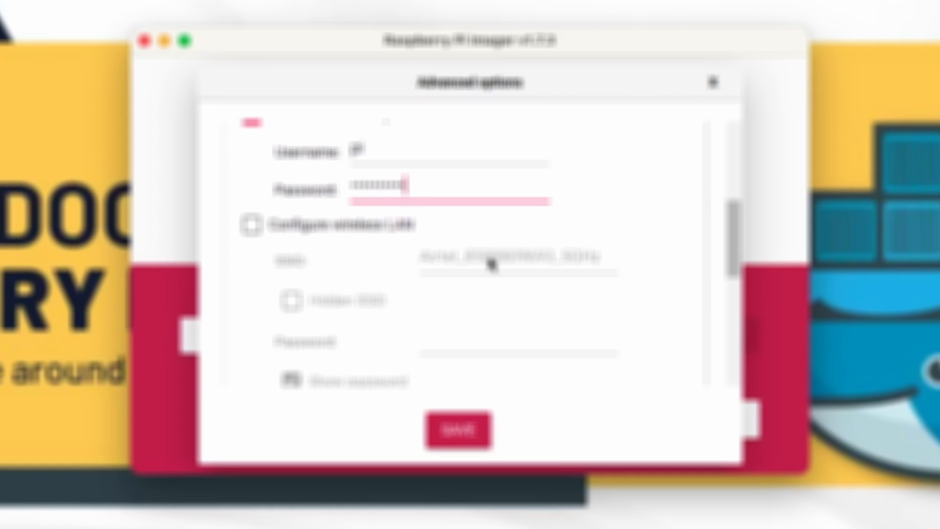
Enable locale settings Asia/Kolkata with US keyboard and save the advanced options
click(252, 225)
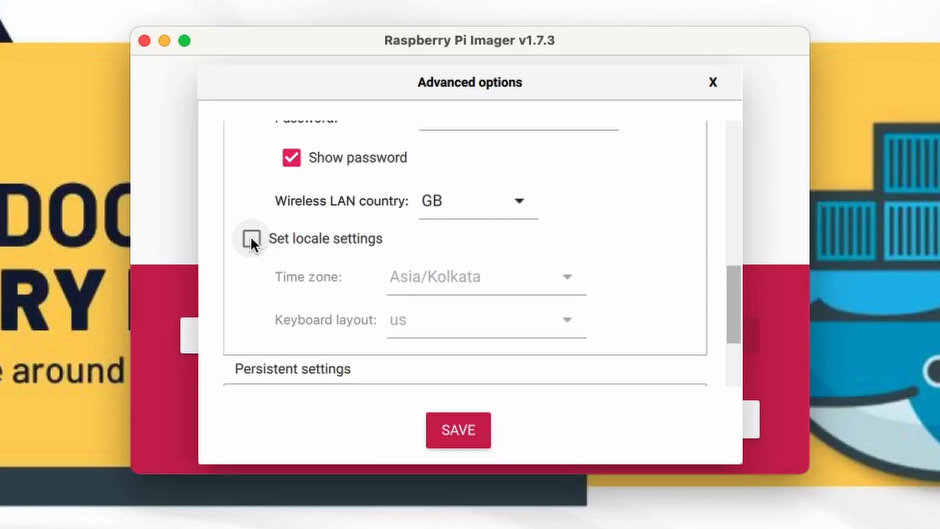
click(252, 237)
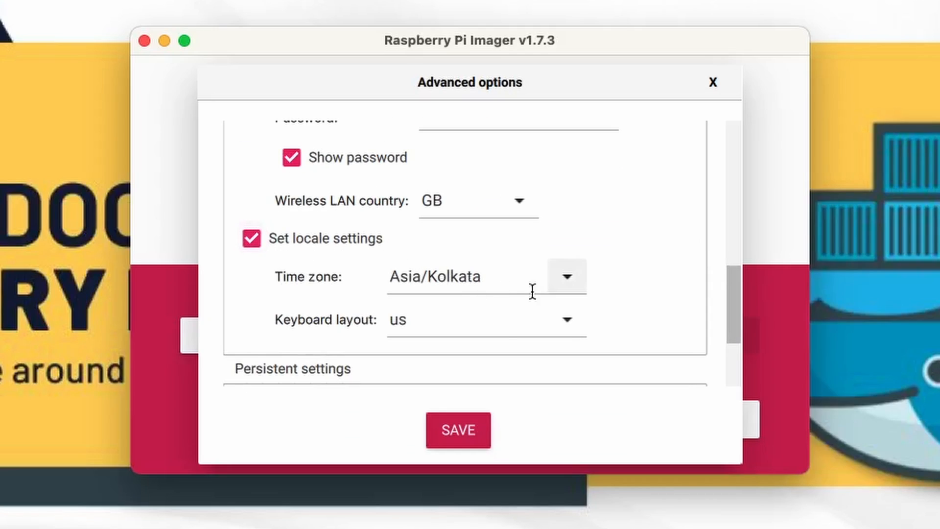
scroll(down, 3)
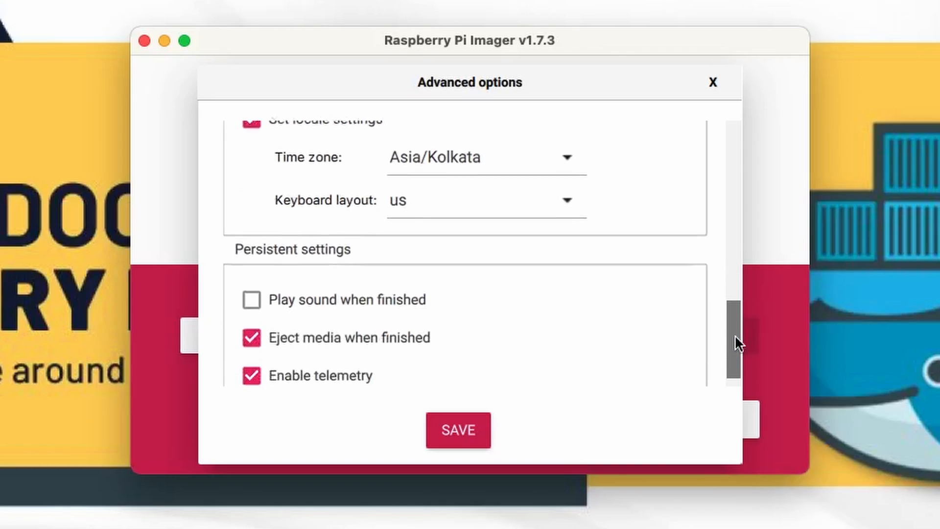
scroll(down, 3)
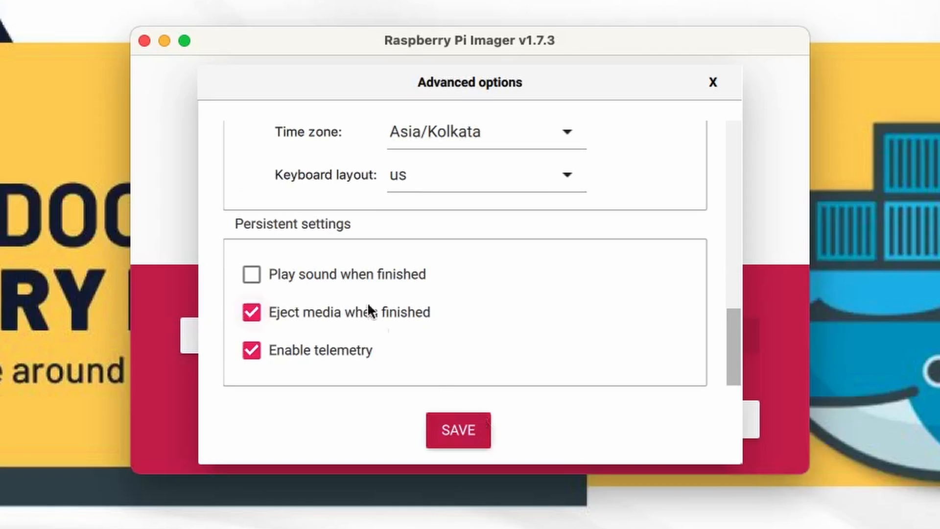
click(458, 430)
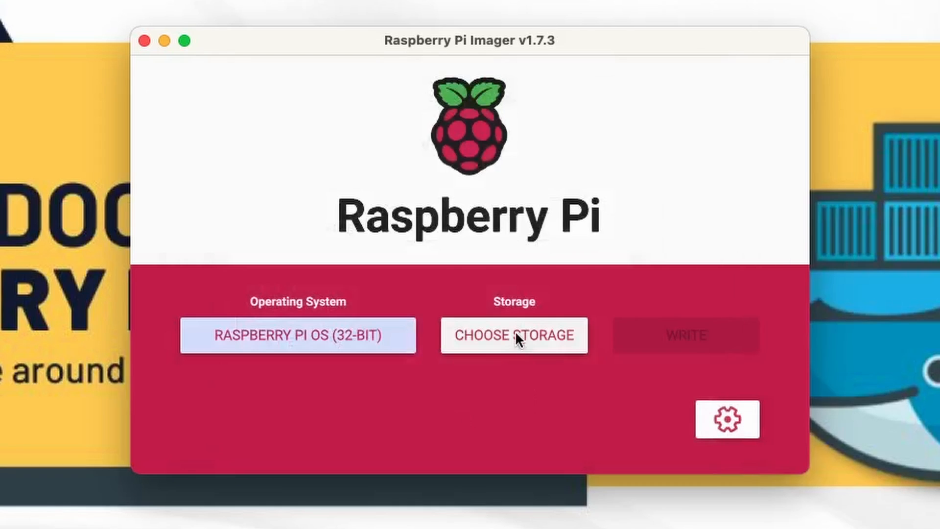
Pick the MXT-USB Storage Device as target and write the image, confirming the erase warning
click(513, 335)
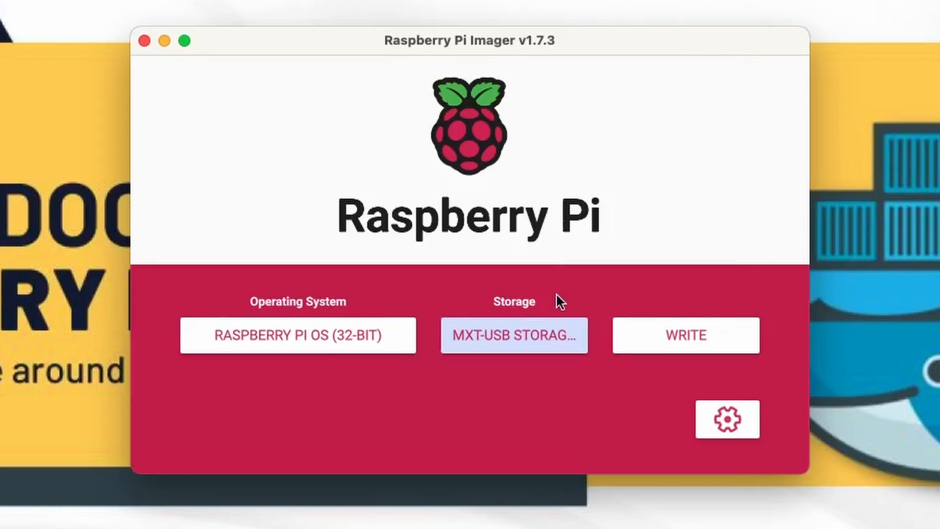
click(685, 335)
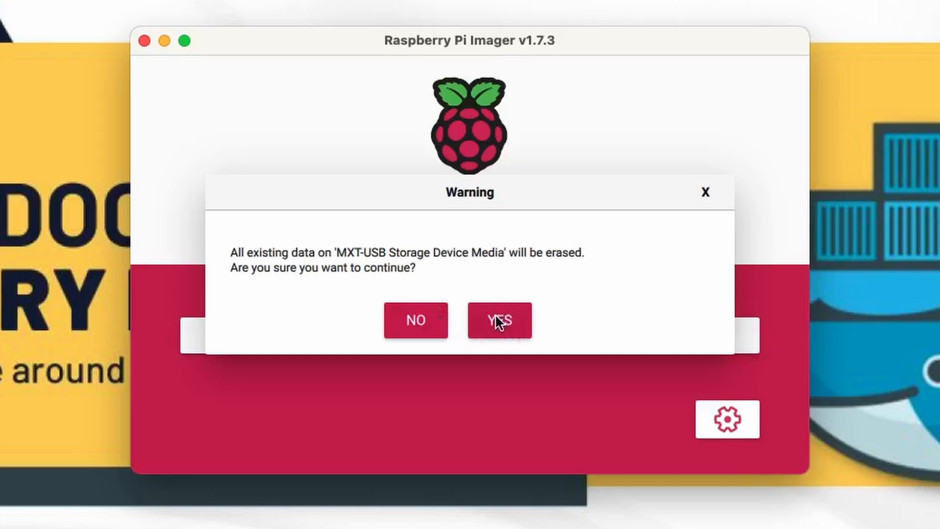
click(498, 319)
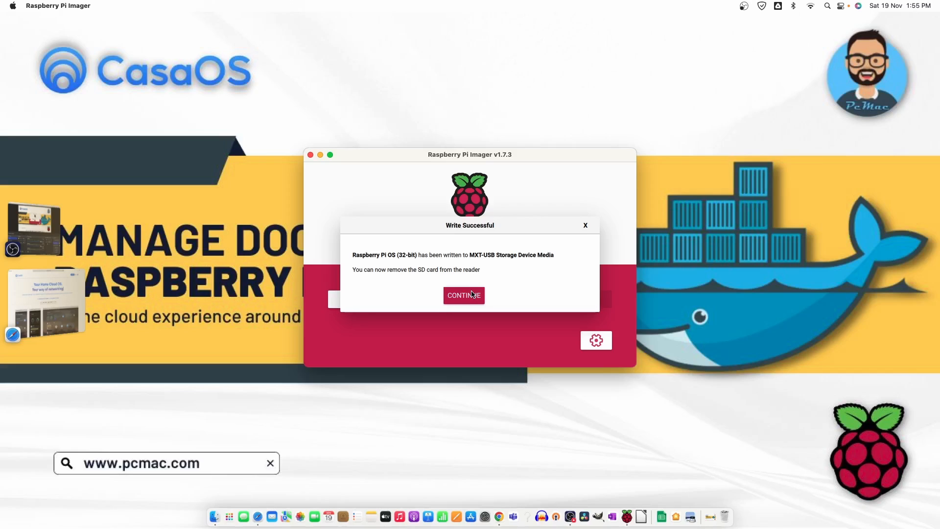
Acknowledge the successful write and look up the CasaOS site in Safari
click(463, 294)
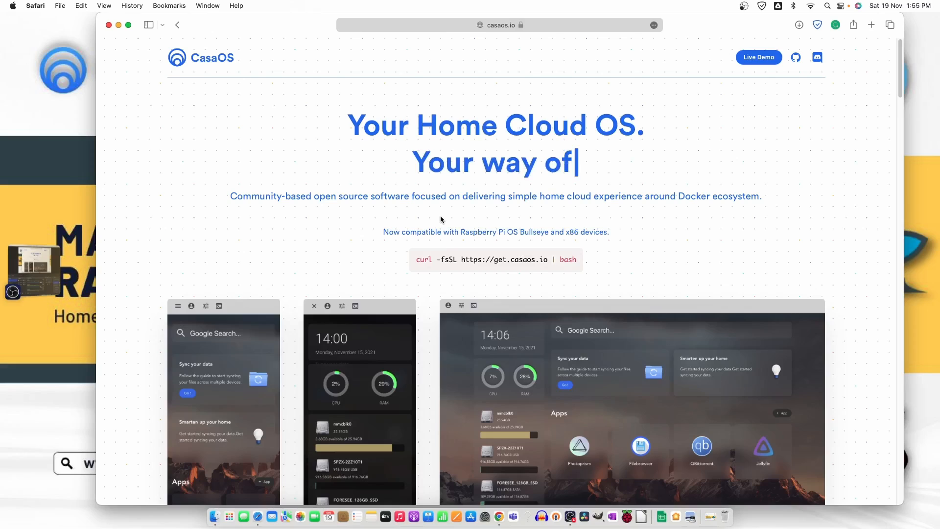
text(netwo)
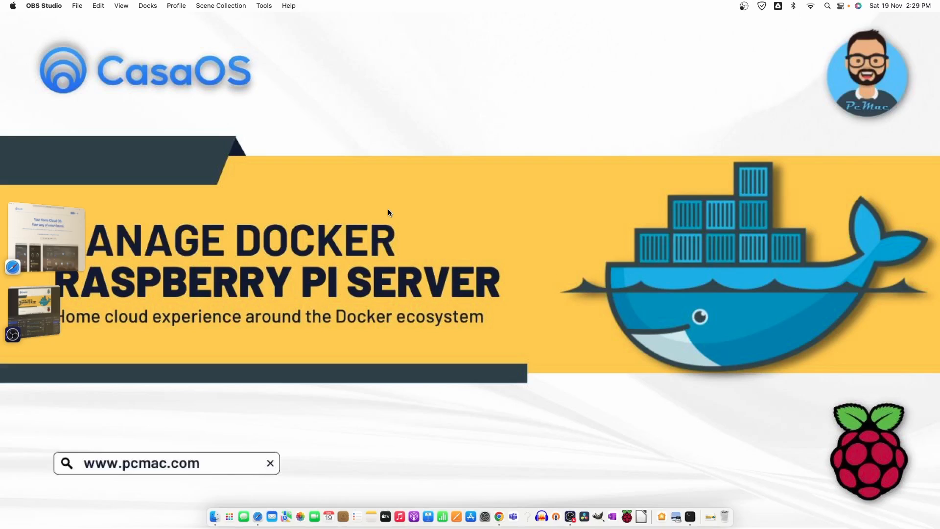
mouse_move(485, 291)
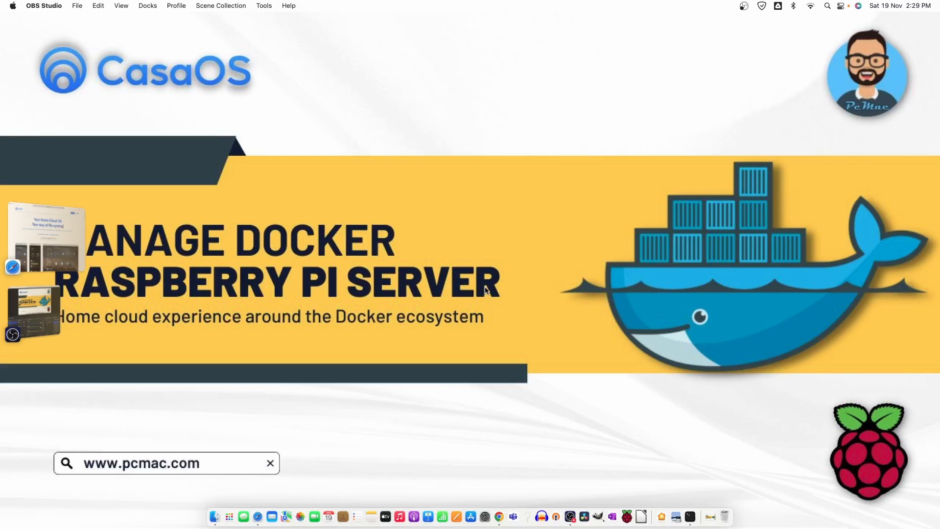
mouse_move(712, 474)
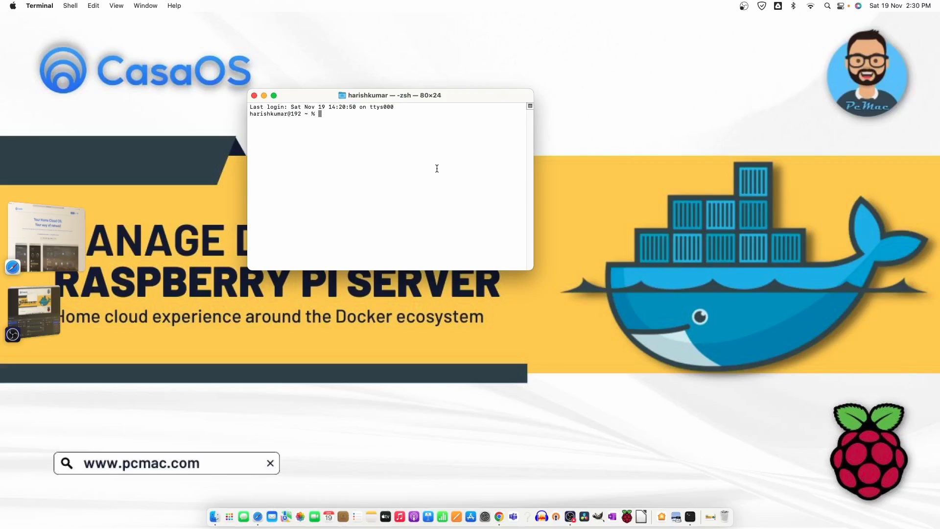
text(ssh pi@192.168.1.2)
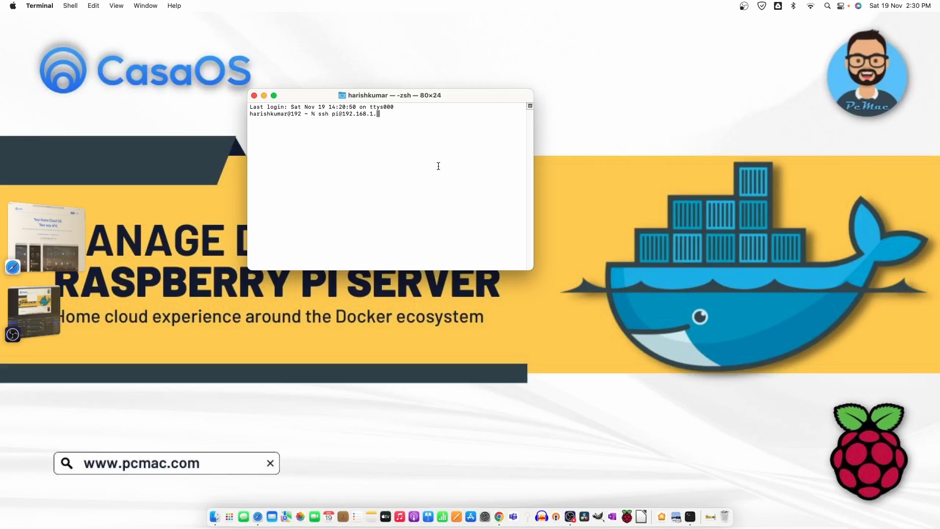
text(yes/no/[fingerprint])? yes)
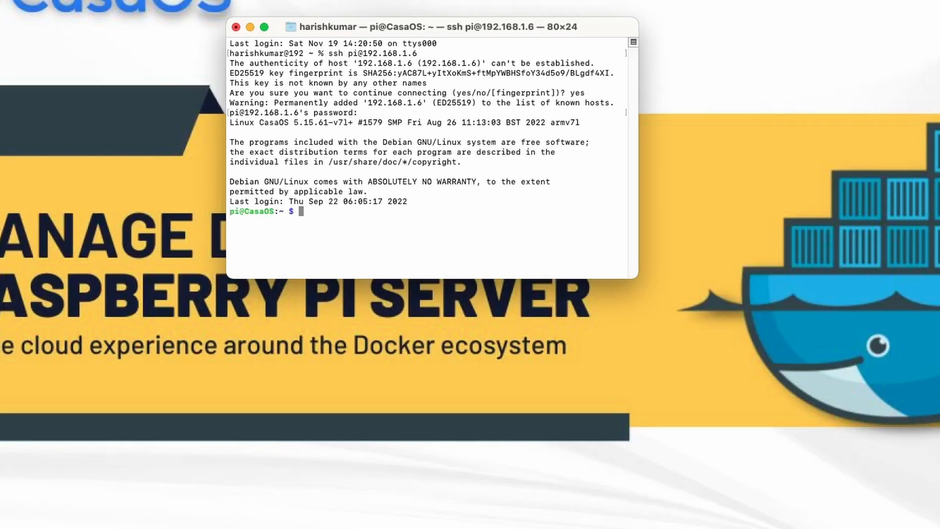
mouse_move(73, 256)
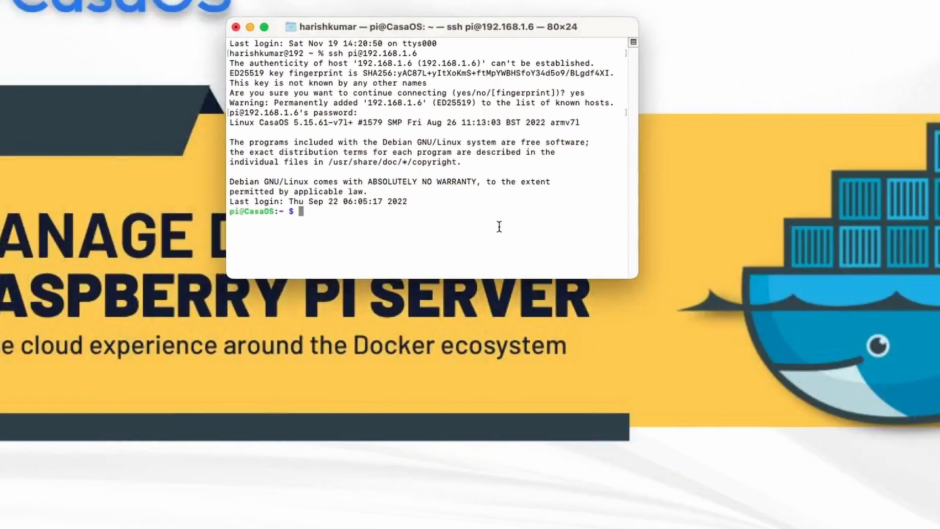
text(curl -fsSL https://get.casaos.io | bash)
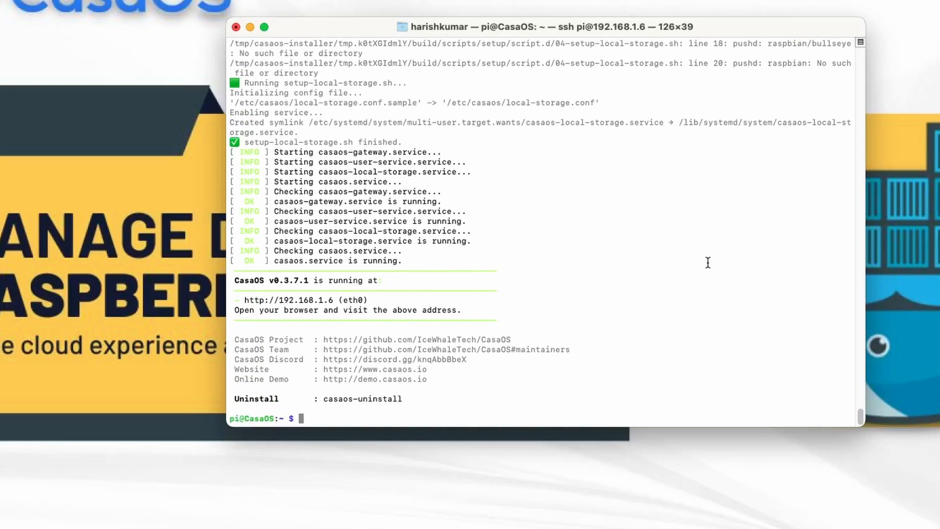
mouse_move(586, 281)
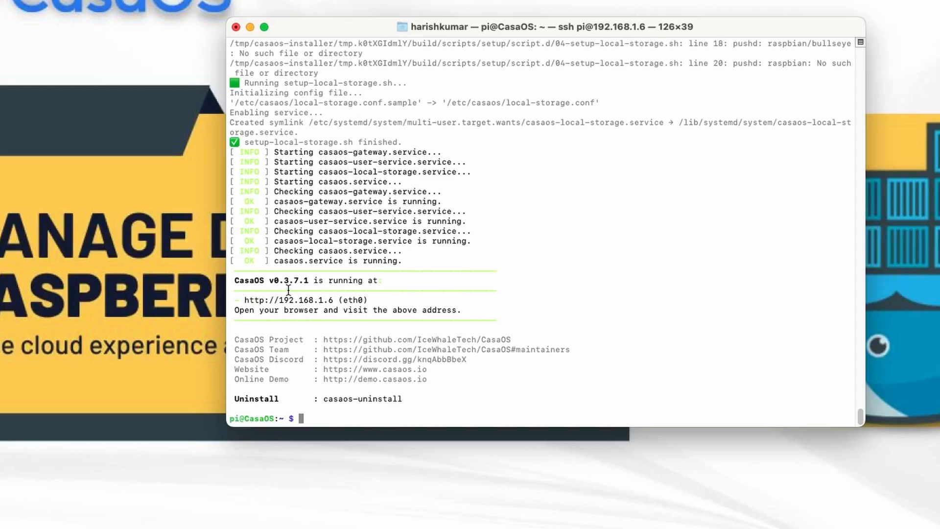
mouse_move(301, 293)
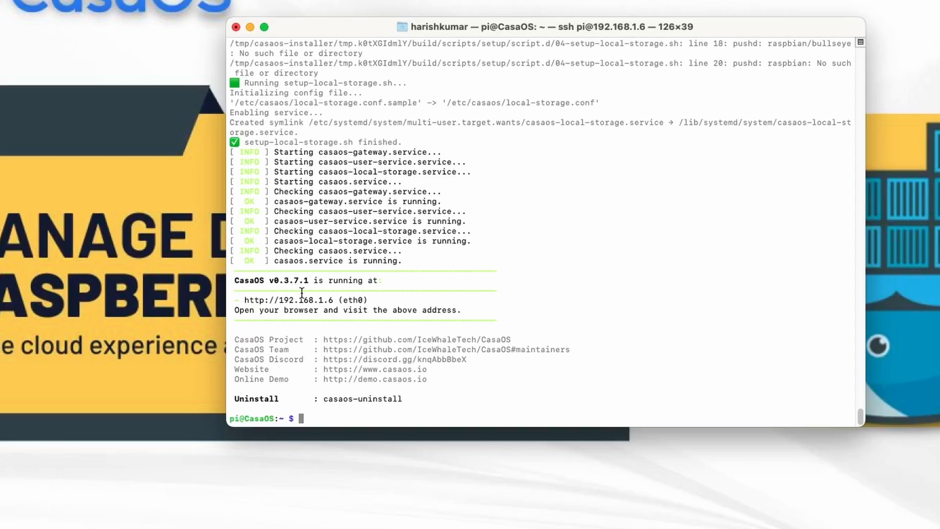
mouse_move(344, 326)
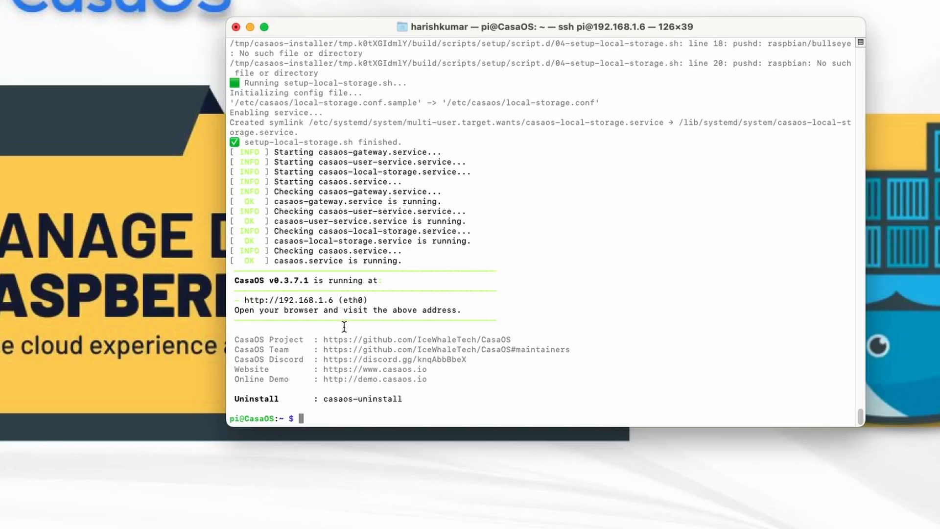
mouse_move(332, 409)
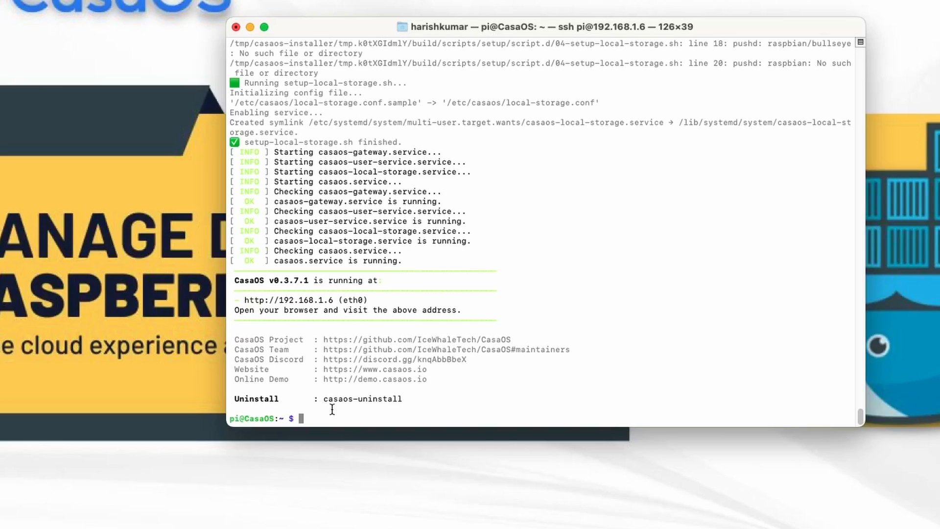
mouse_move(361, 409)
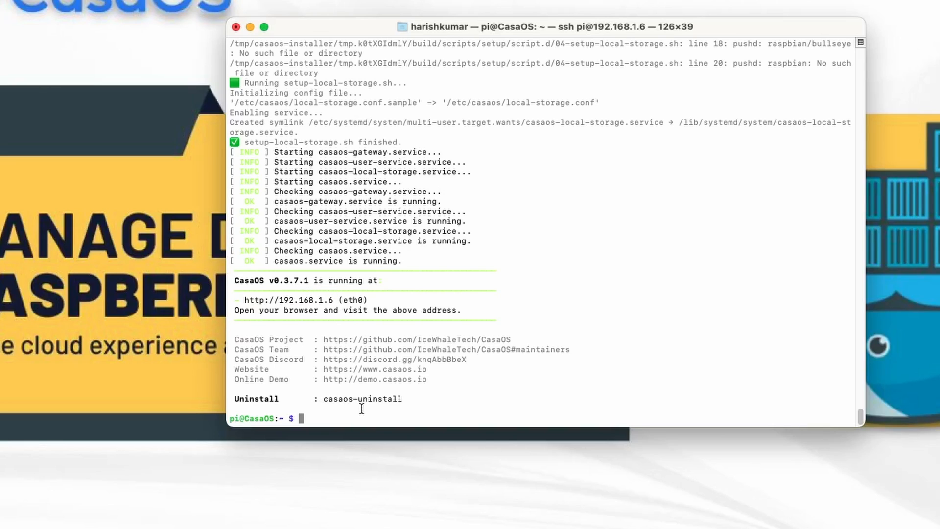
mouse_move(399, 369)
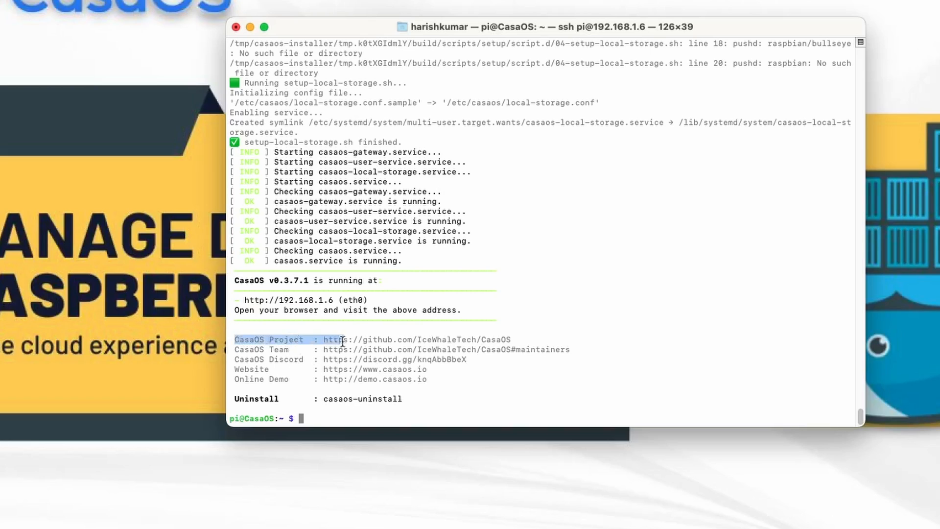
drag(342, 339, 448, 378)
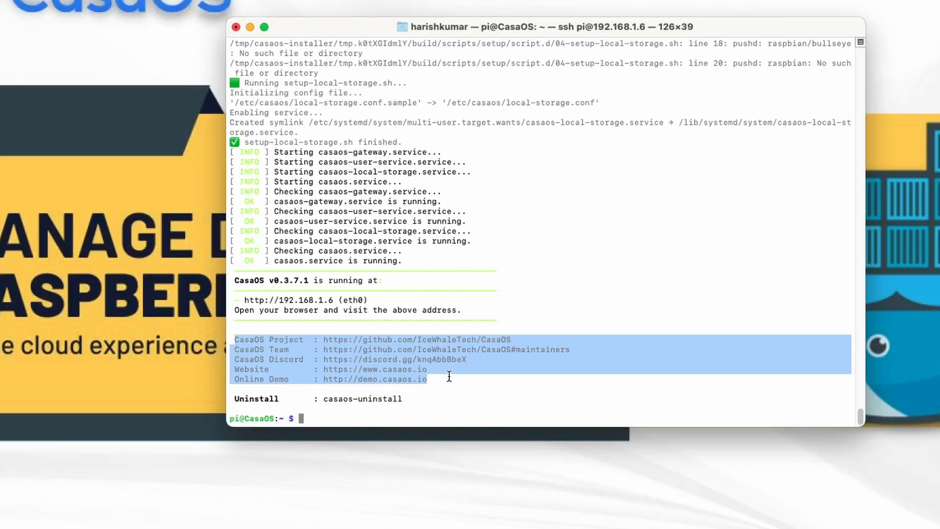
click(390, 348)
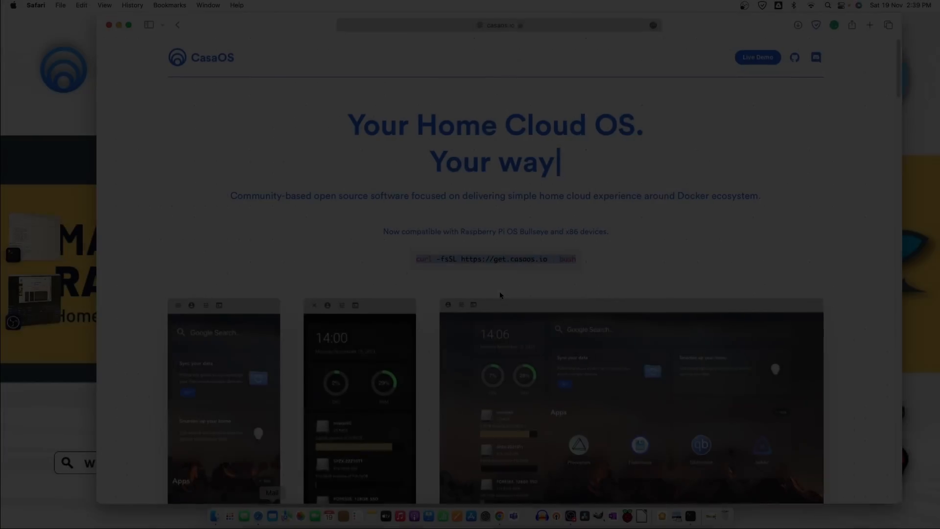
Load the CasaOS welcome page at 192.168.1.6 in Safari
click(498, 24)
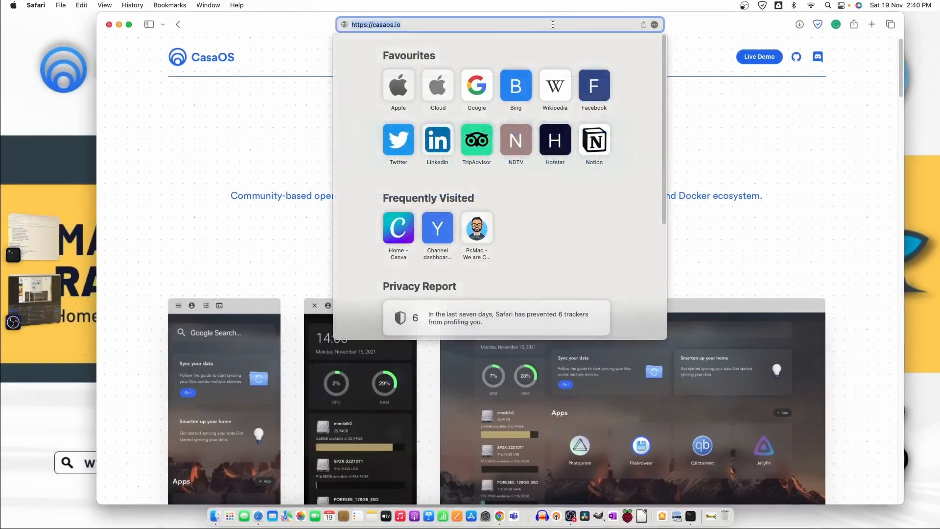
text(192.168.1.1)
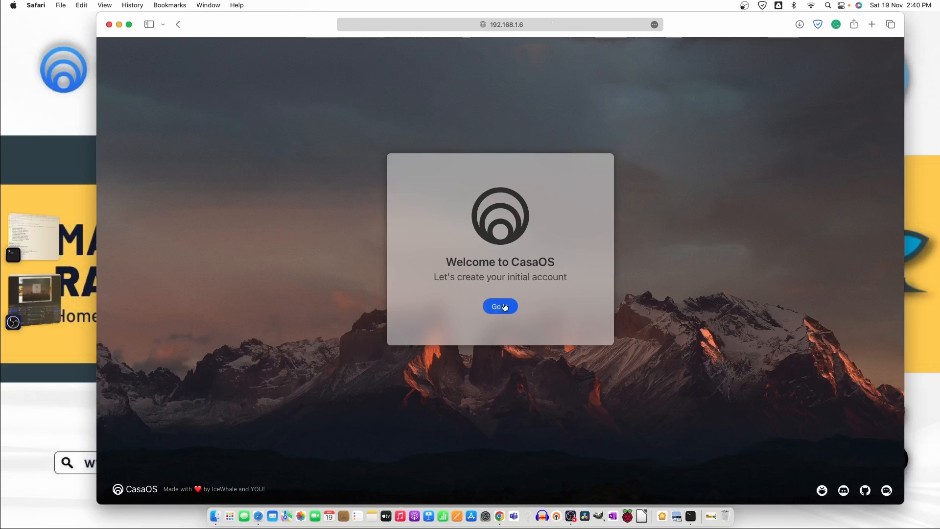
Create the CasaOS account PcMac with a generated strong password
click(500, 306)
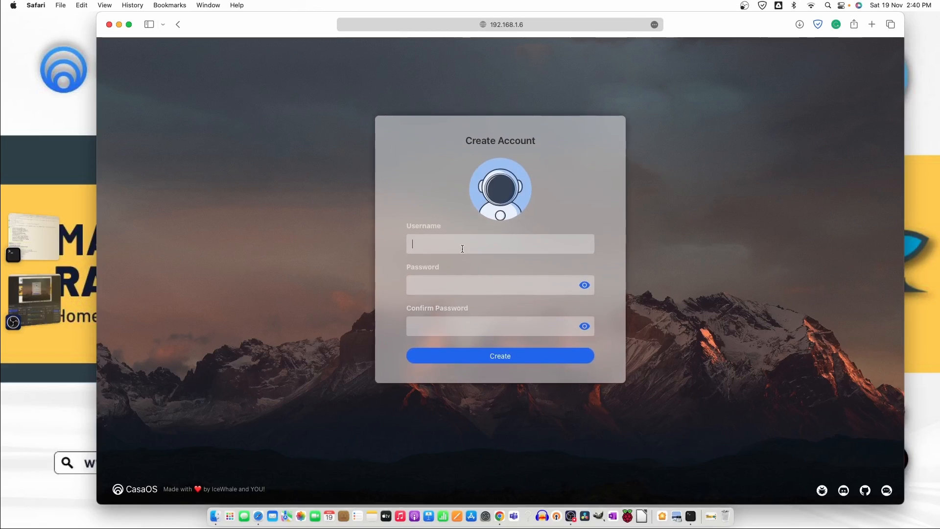
text(PcM)
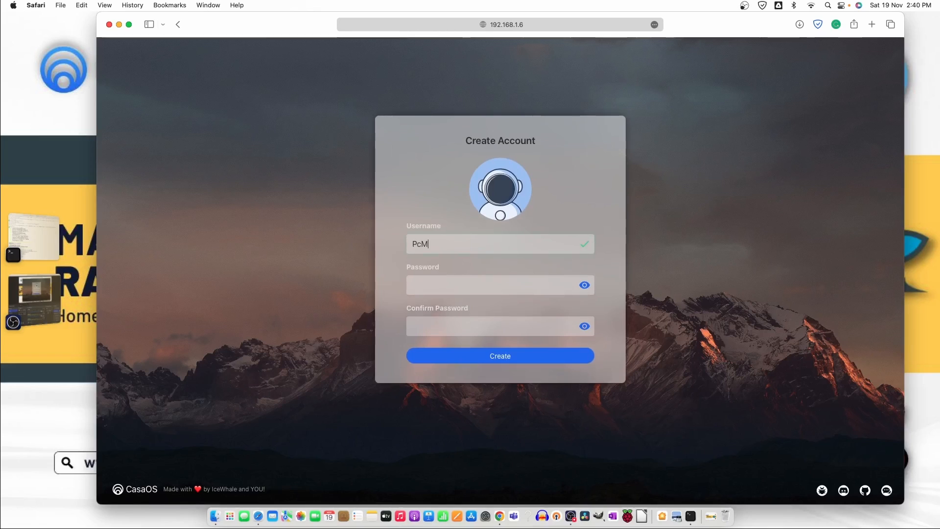
click(480, 285)
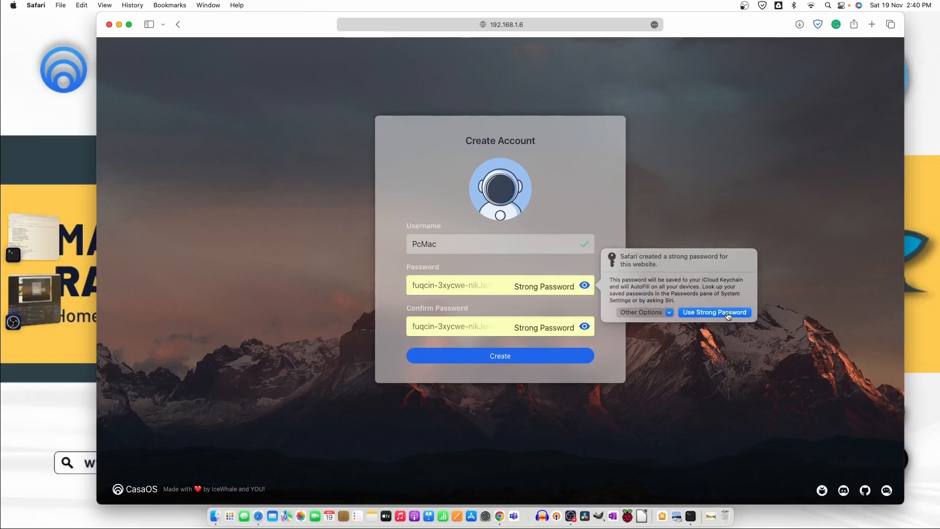
click(714, 313)
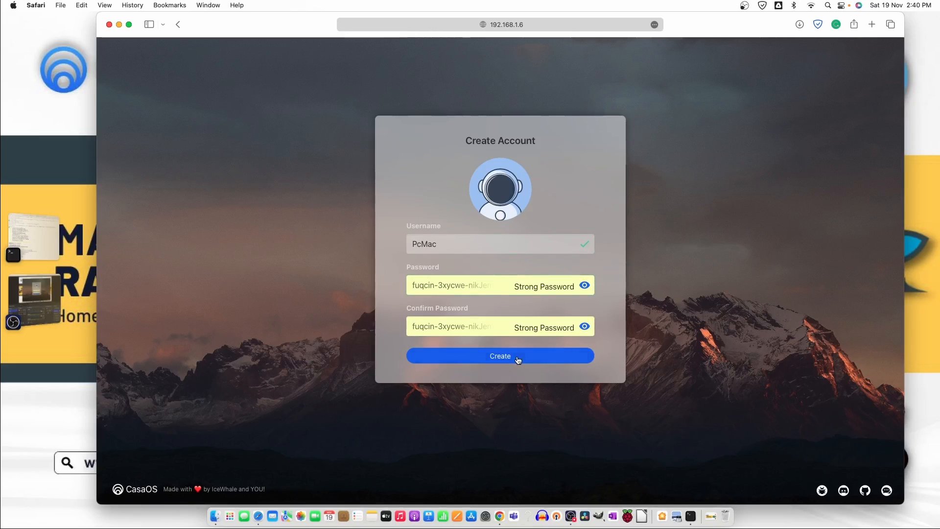
click(499, 355)
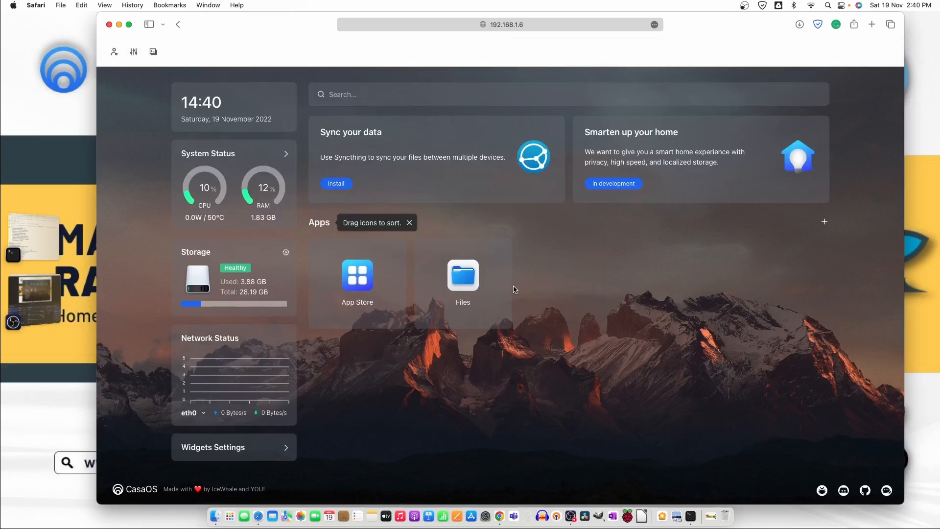
mouse_move(567, 307)
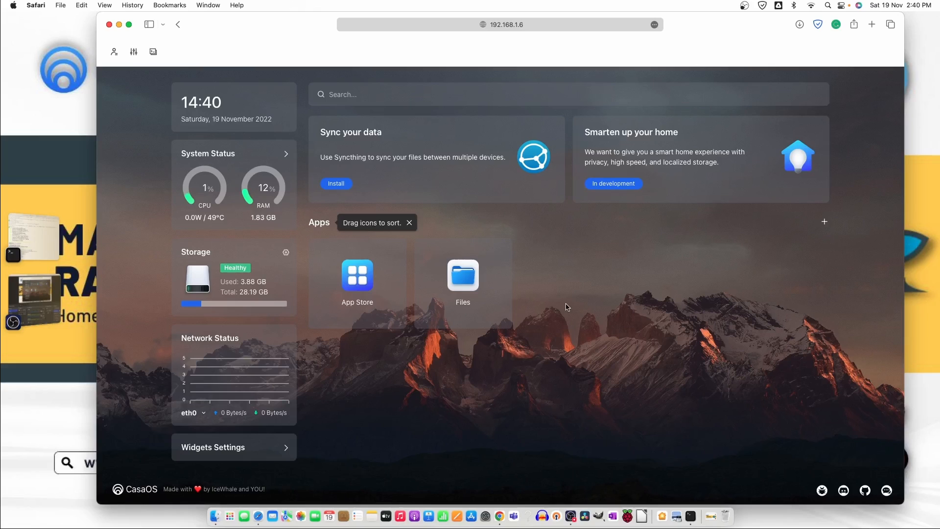
mouse_move(432, 178)
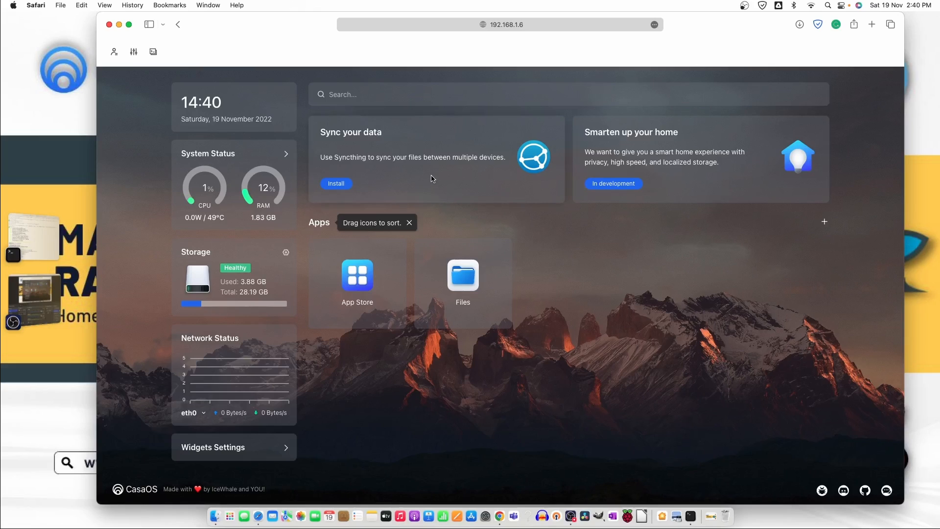
mouse_move(377, 141)
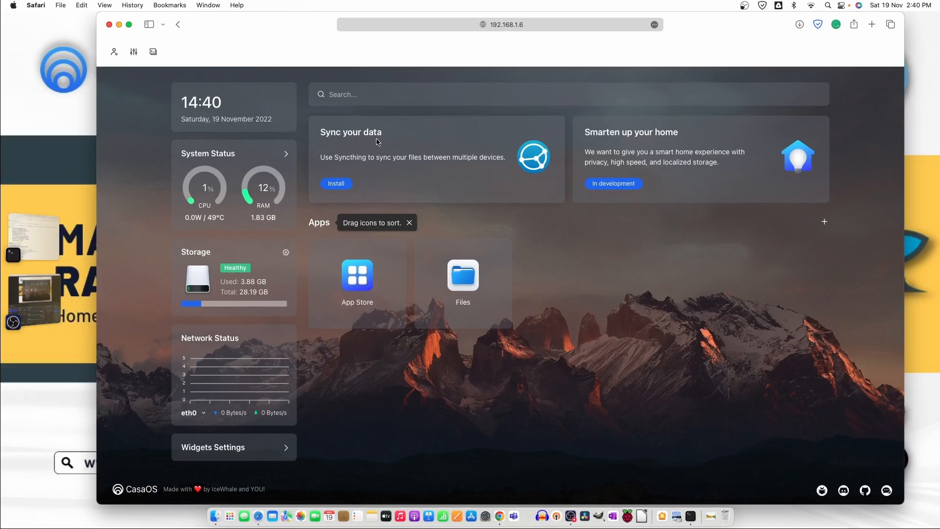
mouse_move(426, 170)
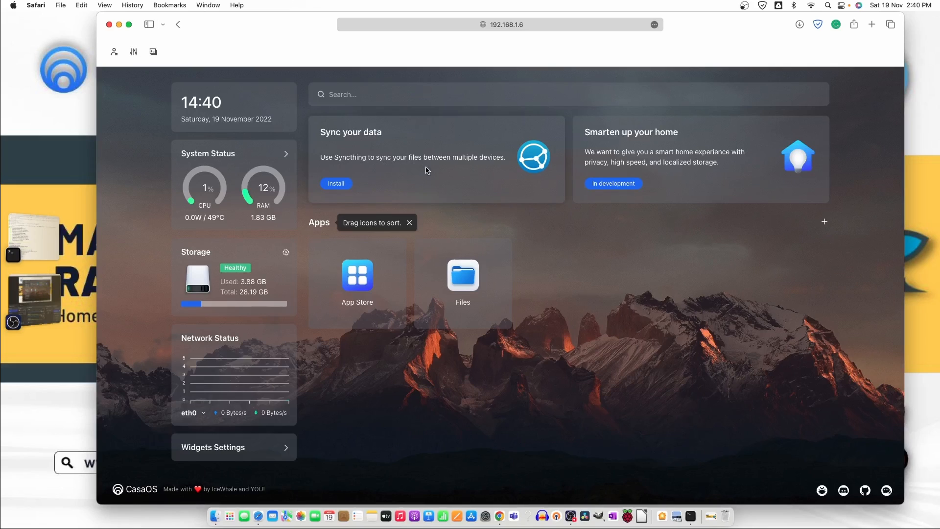
mouse_move(484, 165)
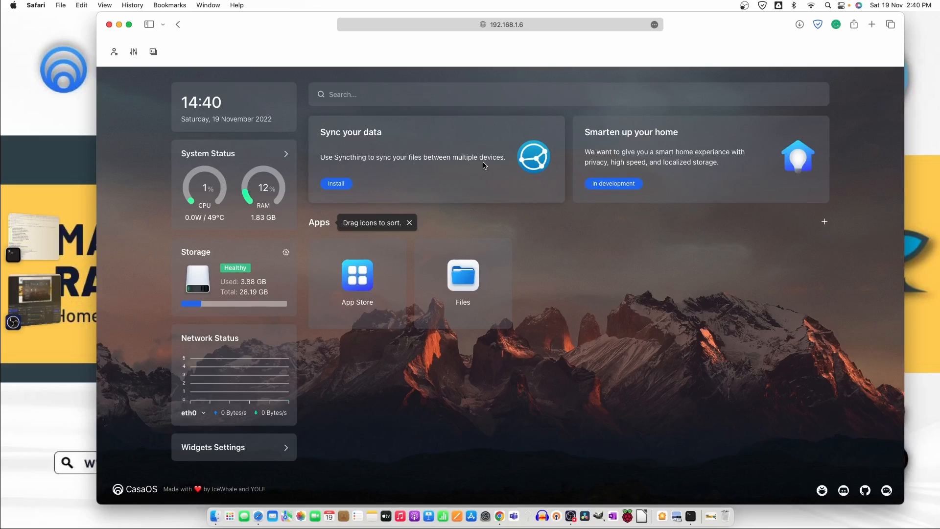
mouse_move(356, 183)
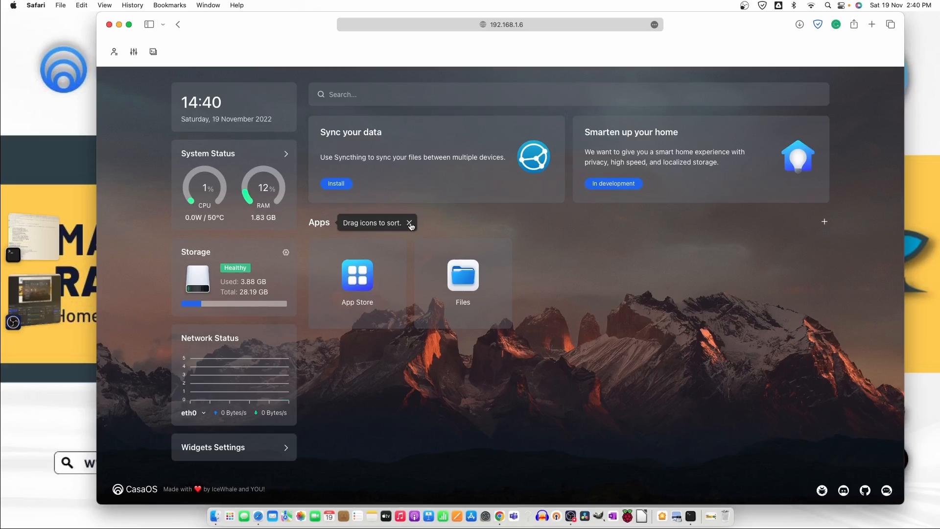
Dismiss the 'Drag icons to sort' tip on the dashboard
click(410, 223)
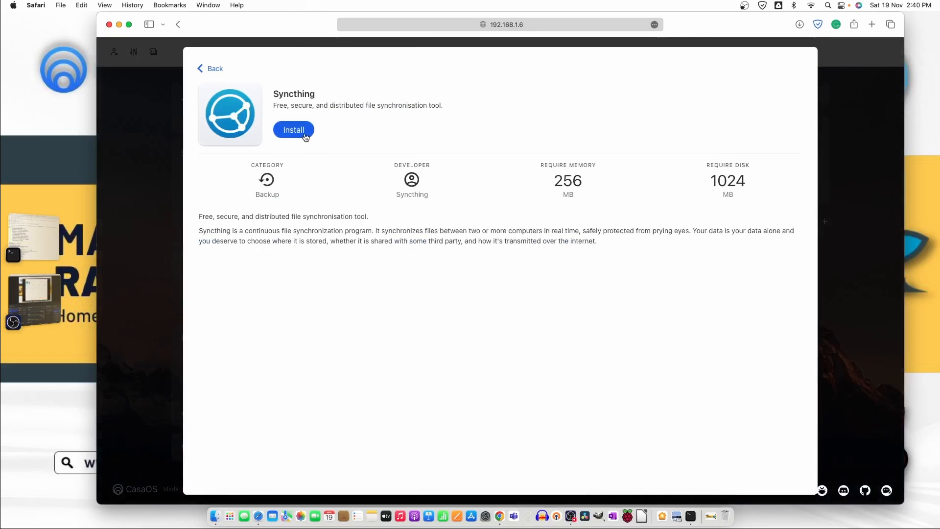
Install Syncthing and let its setup continue in the background
click(292, 130)
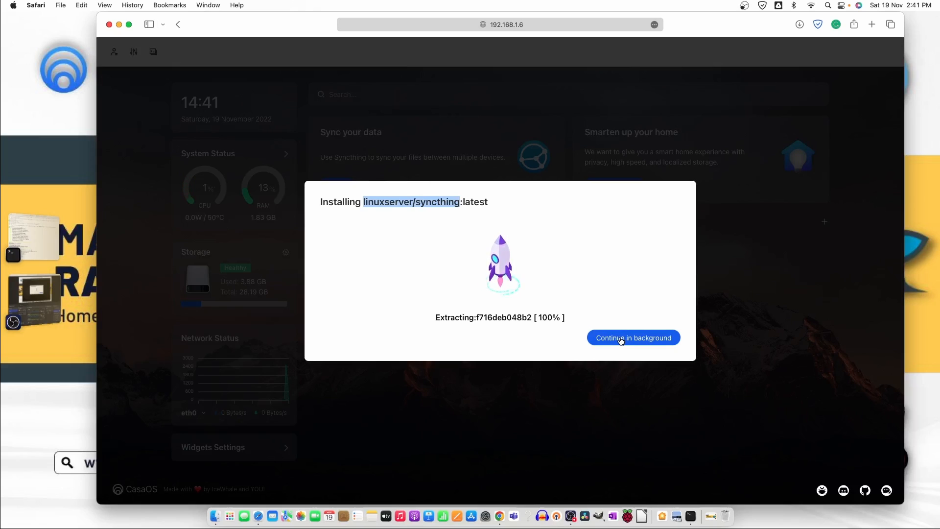
mouse_move(571, 302)
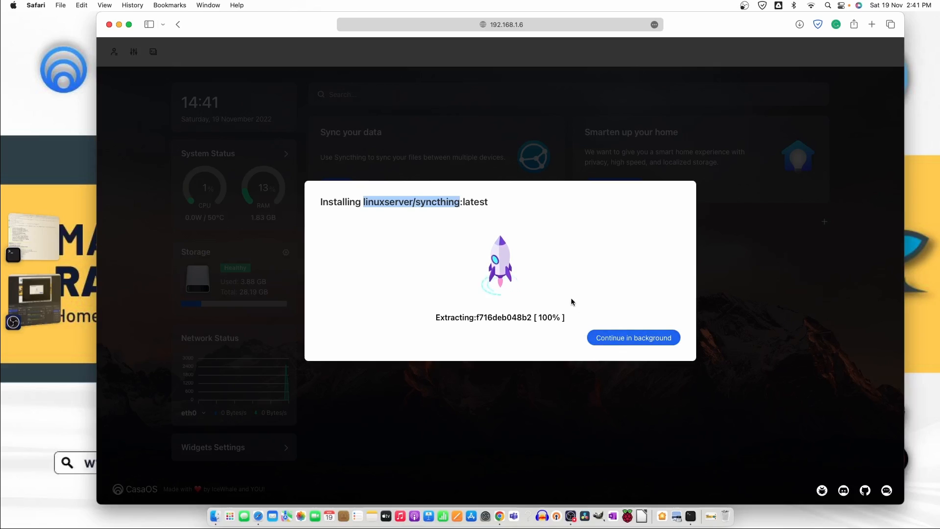
mouse_move(608, 318)
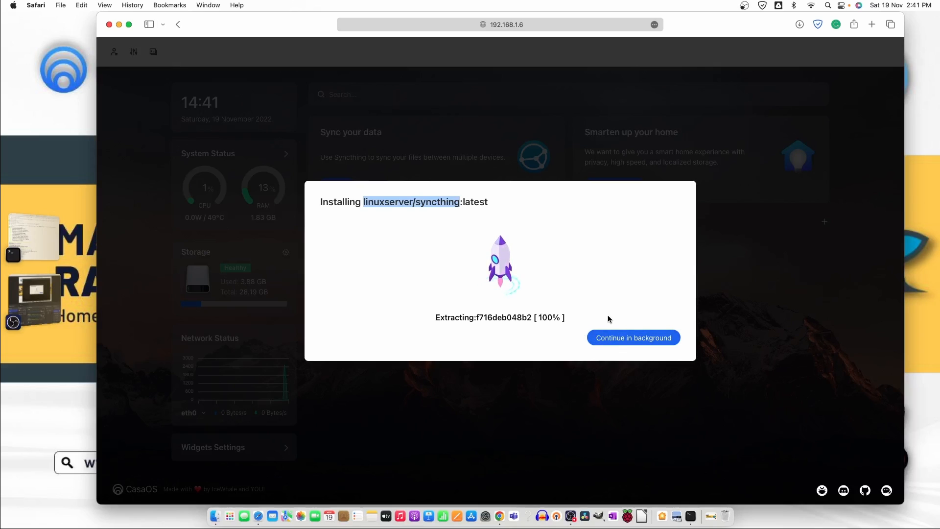
click(632, 337)
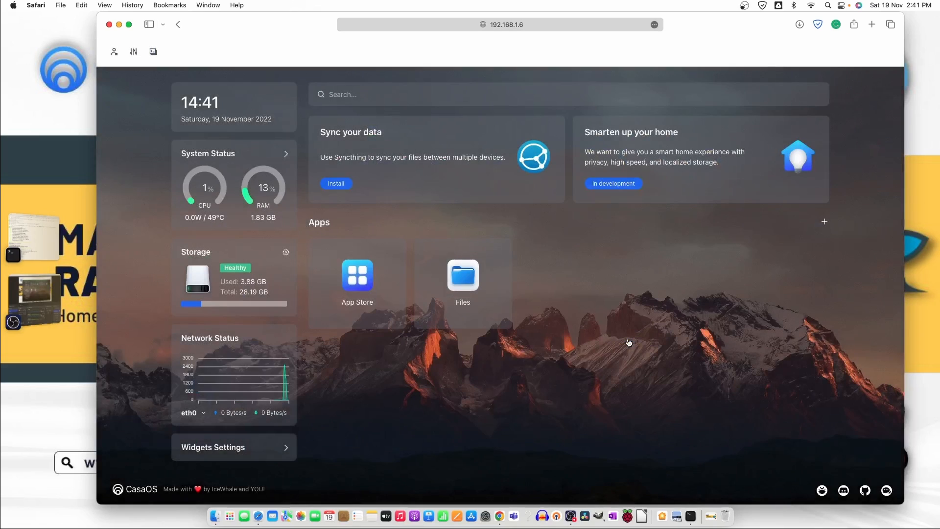
mouse_move(357, 277)
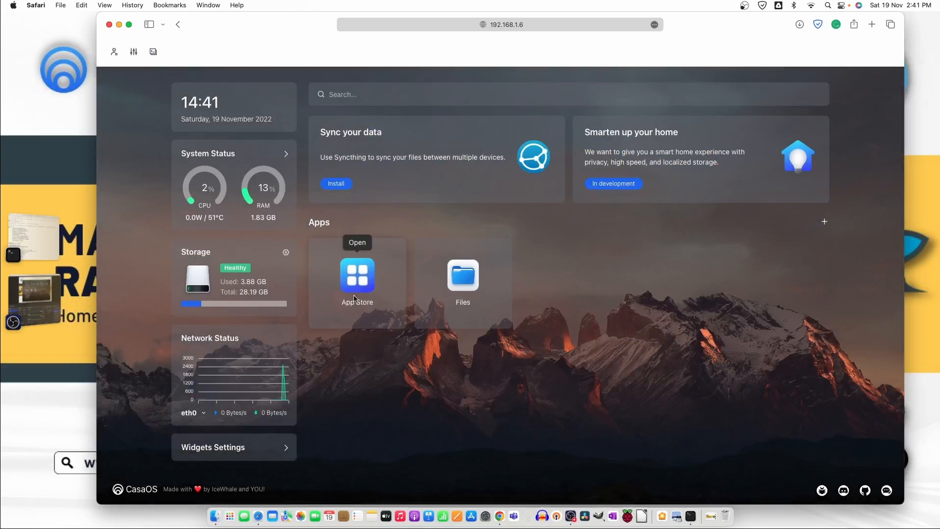
Locate the Emby card in the App Store list and bring up its install page
click(357, 279)
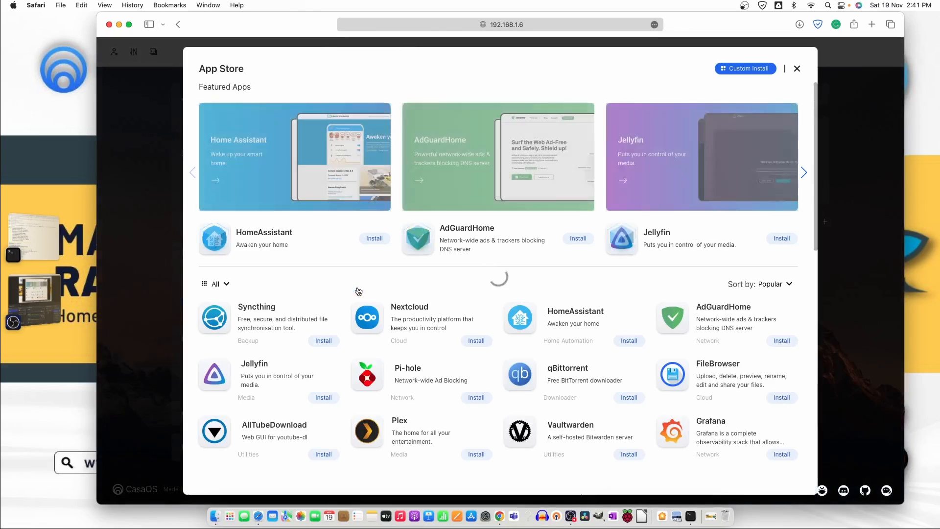
scroll(down, 3)
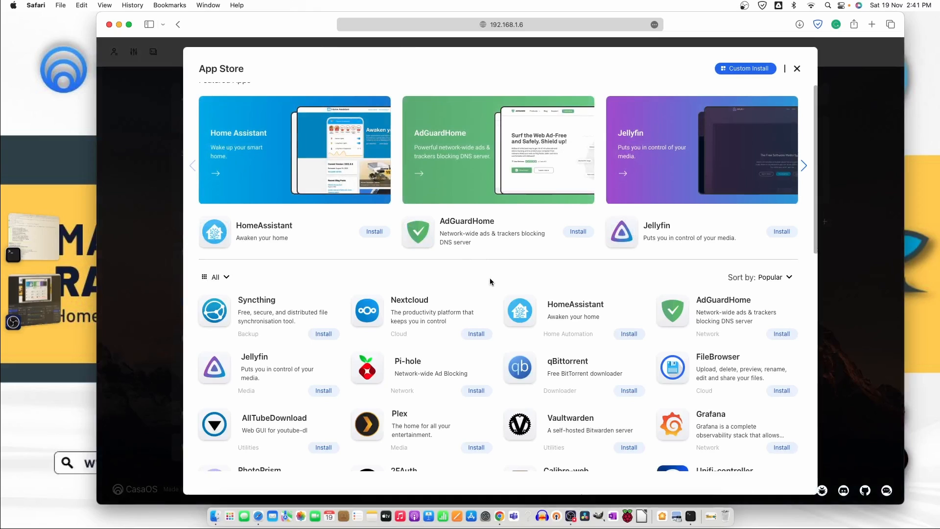
scroll(down, 3)
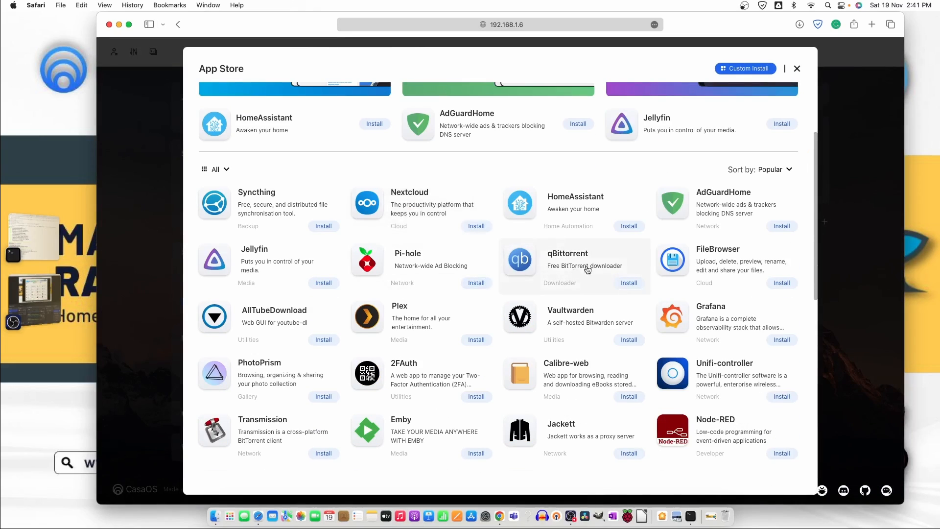
scroll(down, 3)
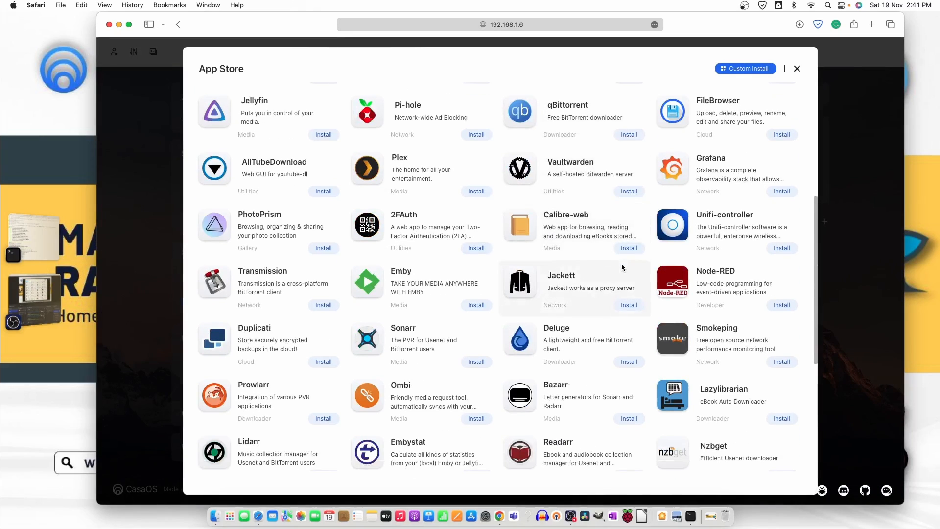
scroll(down, 3)
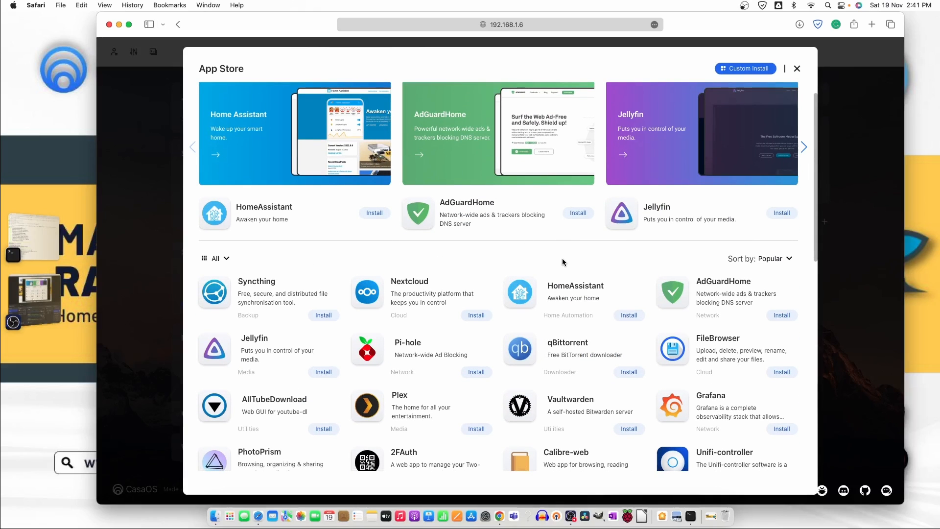
scroll(down, 3)
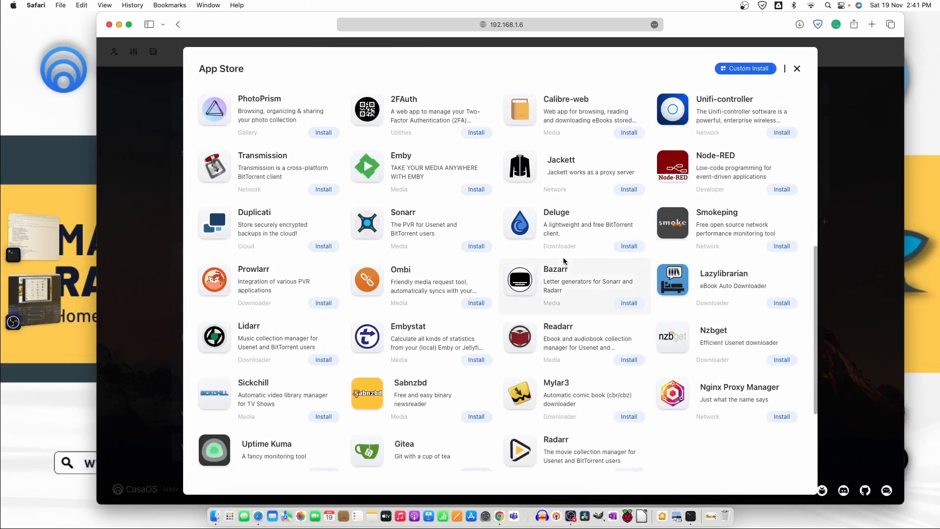
scroll(down, 3)
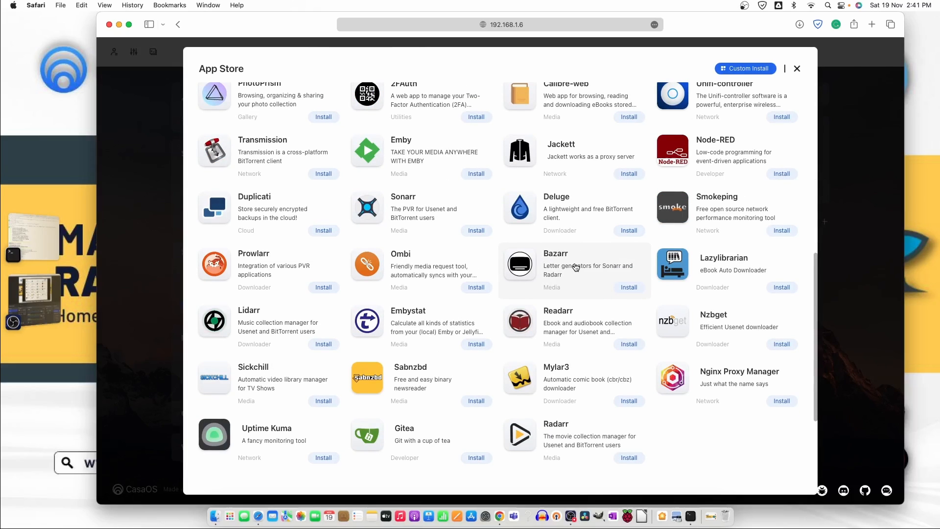
scroll(down, 3)
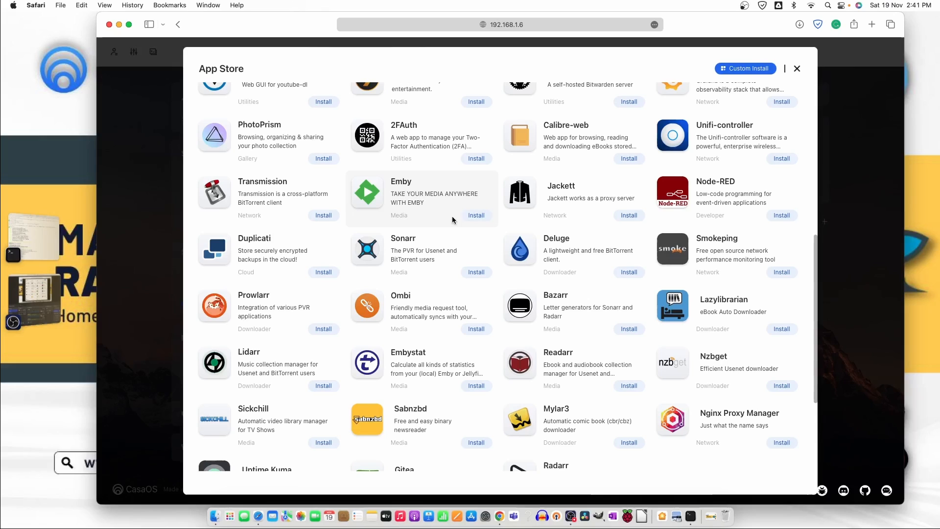
click(476, 215)
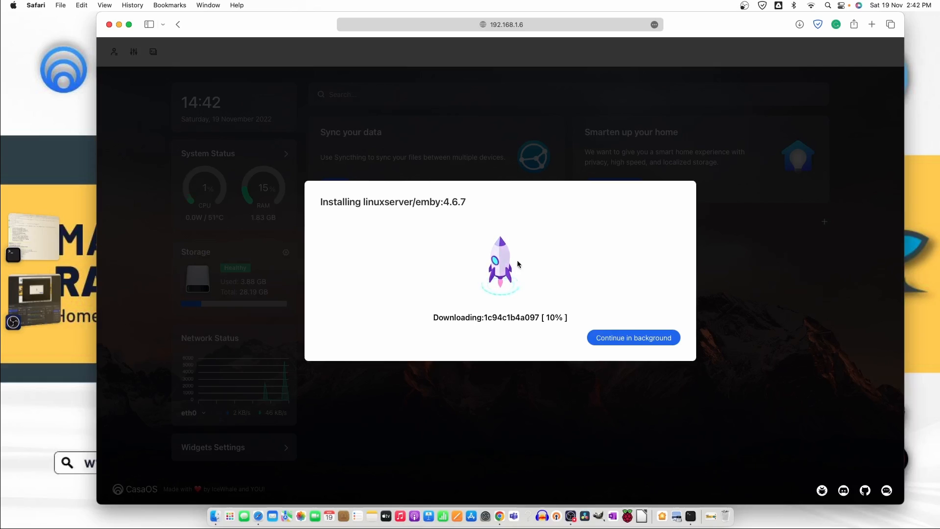
Let the Emby image download continue in the background, returning to the dashboard
click(633, 338)
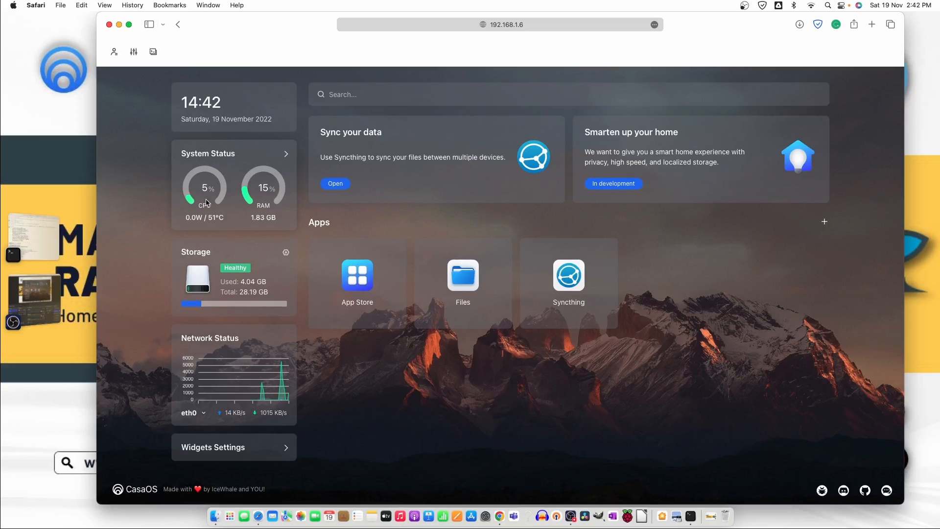
mouse_move(203, 199)
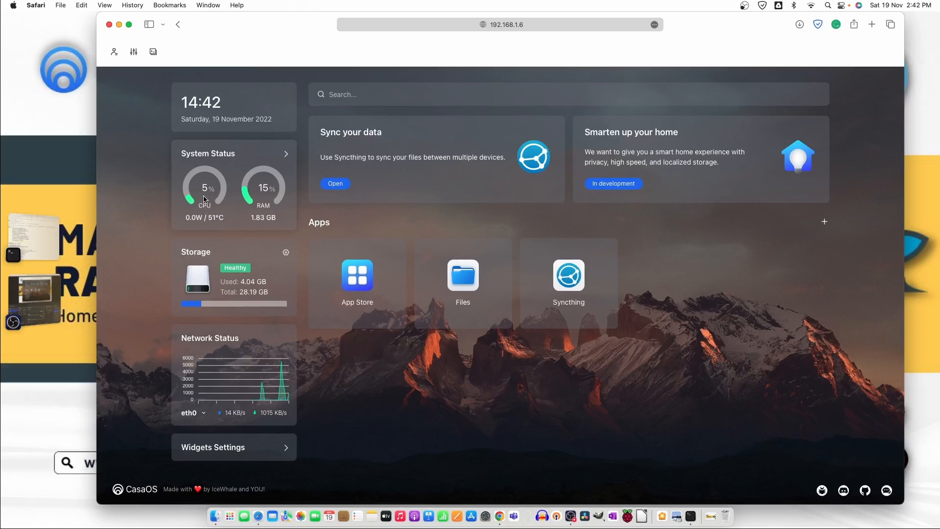
mouse_move(598, 326)
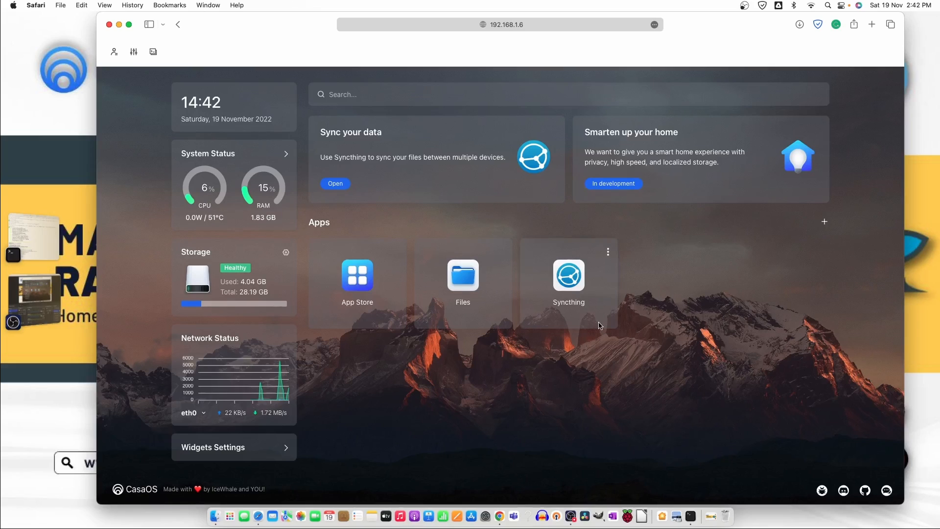
mouse_move(568, 276)
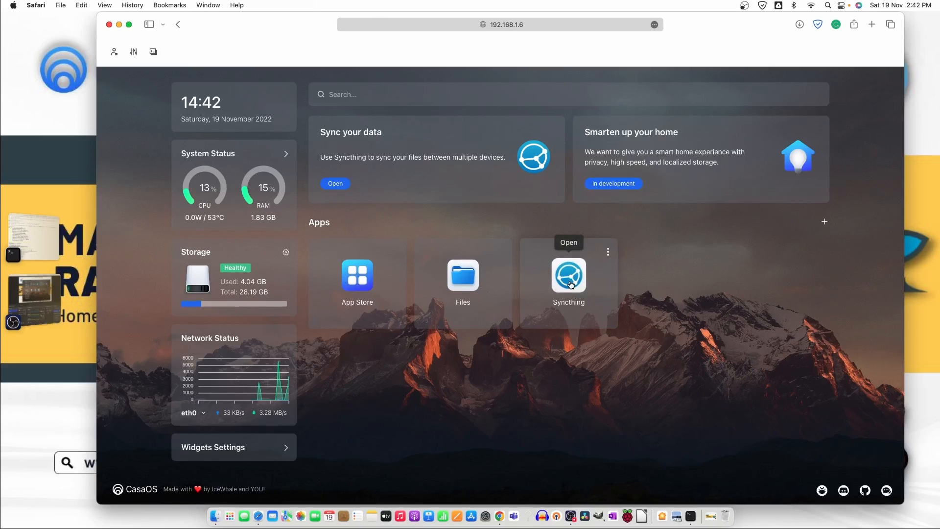
Launch Syncthing's web interface from its dashboard tile
click(568, 276)
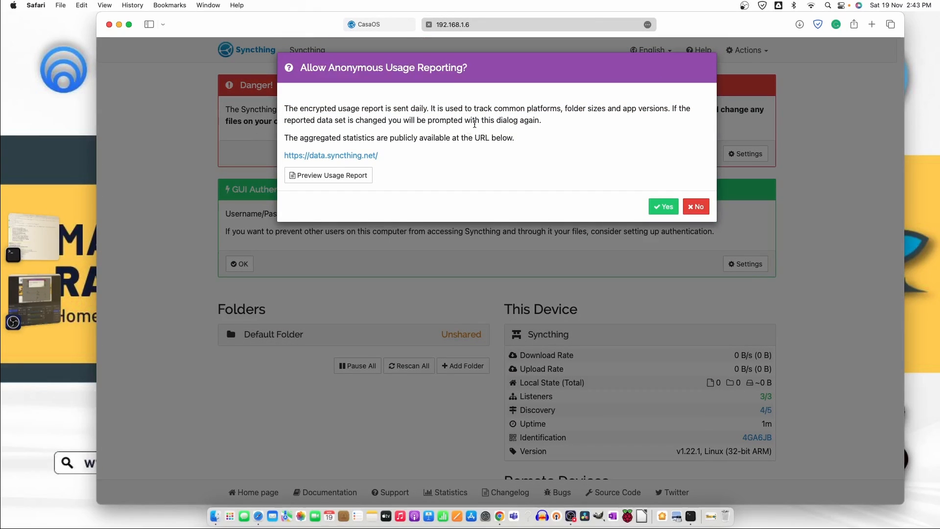
mouse_move(463, 83)
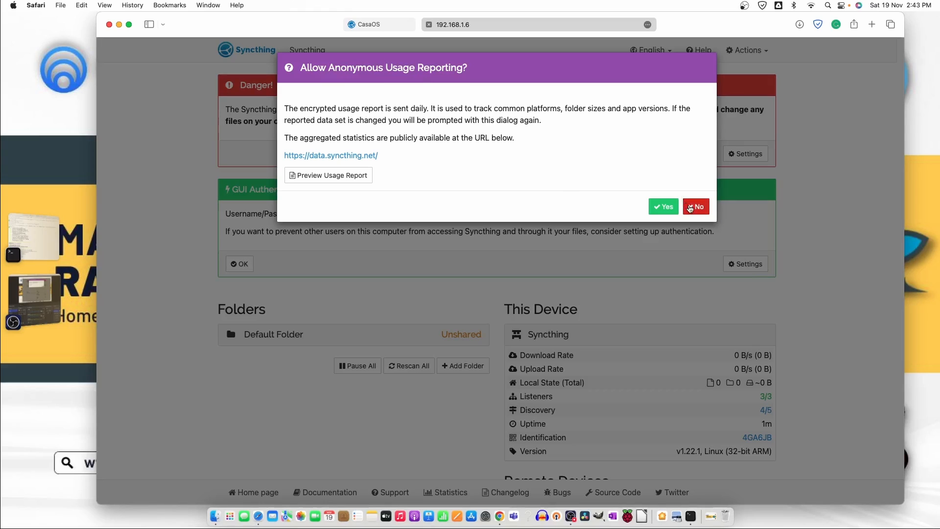
Decline Syncthing's anonymous usage reporting and go to the Files app
click(695, 207)
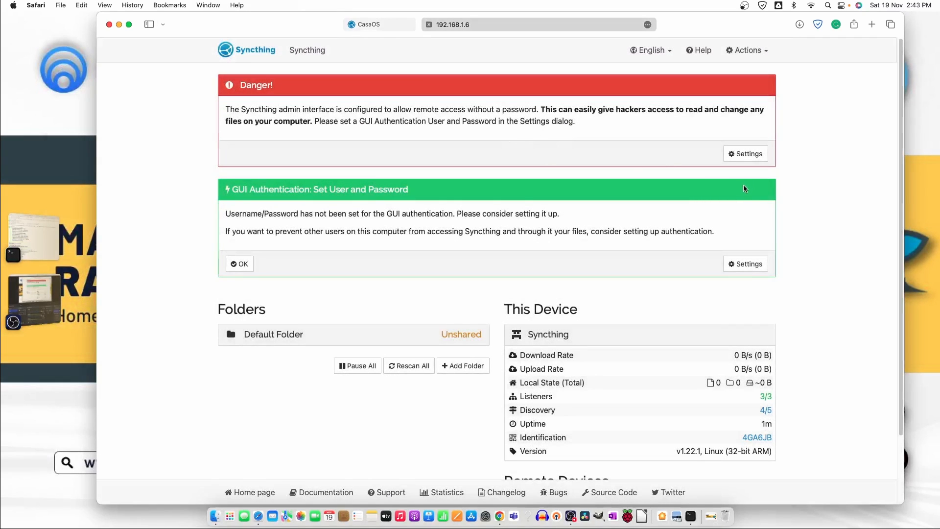
mouse_move(536, 160)
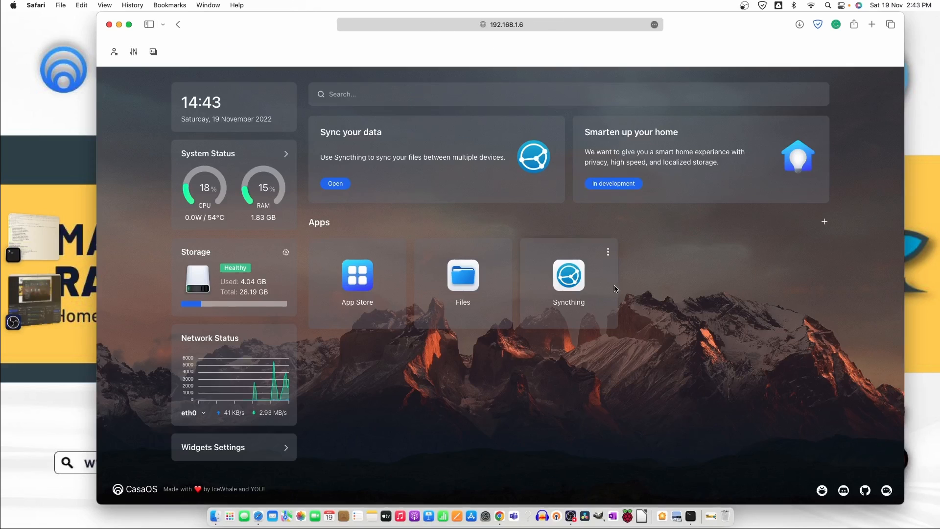
mouse_move(640, 306)
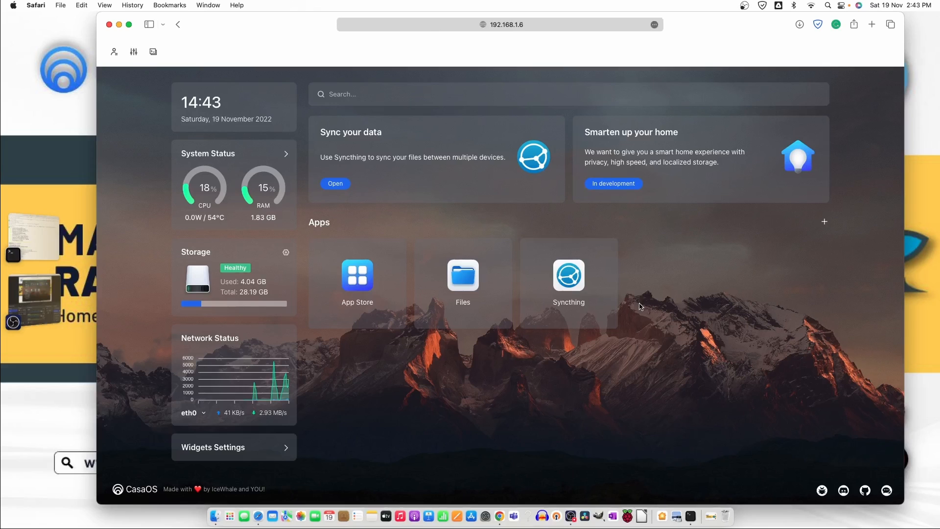
click(463, 276)
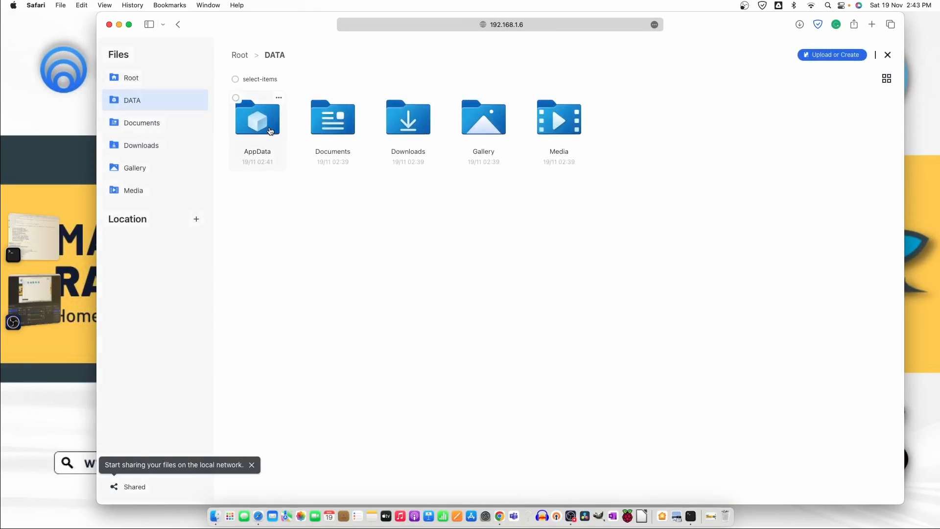
mouse_move(483, 117)
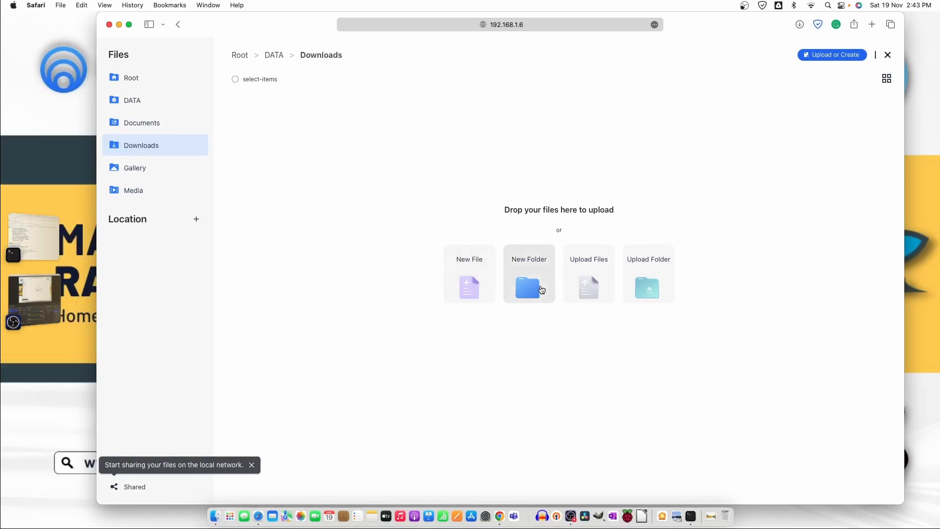
mouse_move(652, 292)
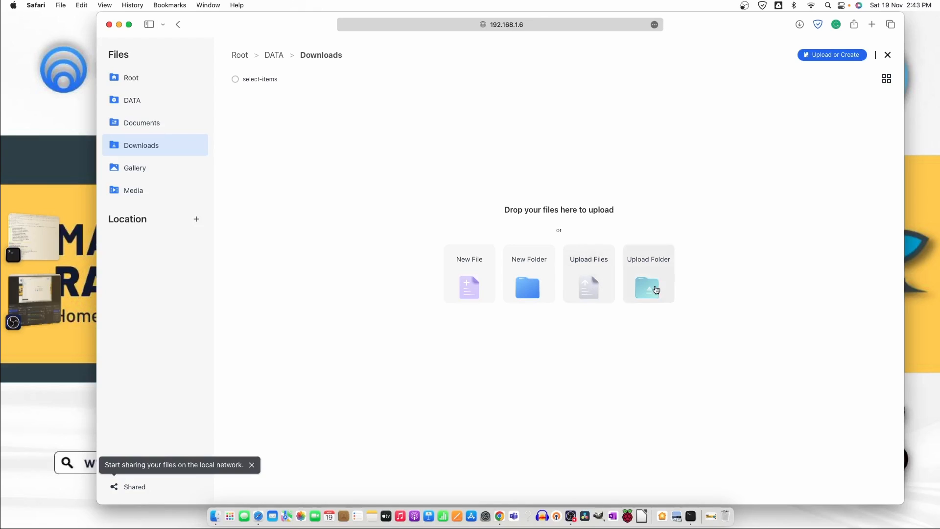
Upload the Mac's Documents > Music folder into DATA > Downloads
click(588, 273)
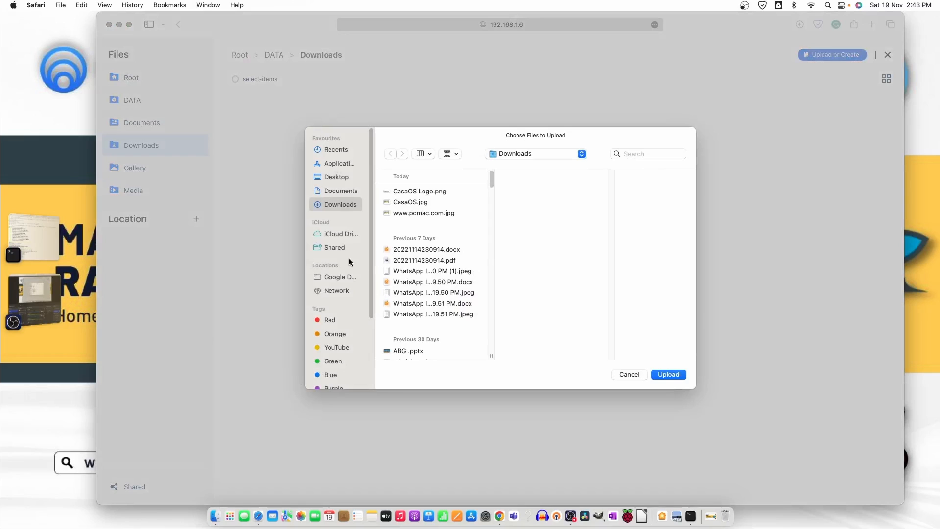
click(341, 191)
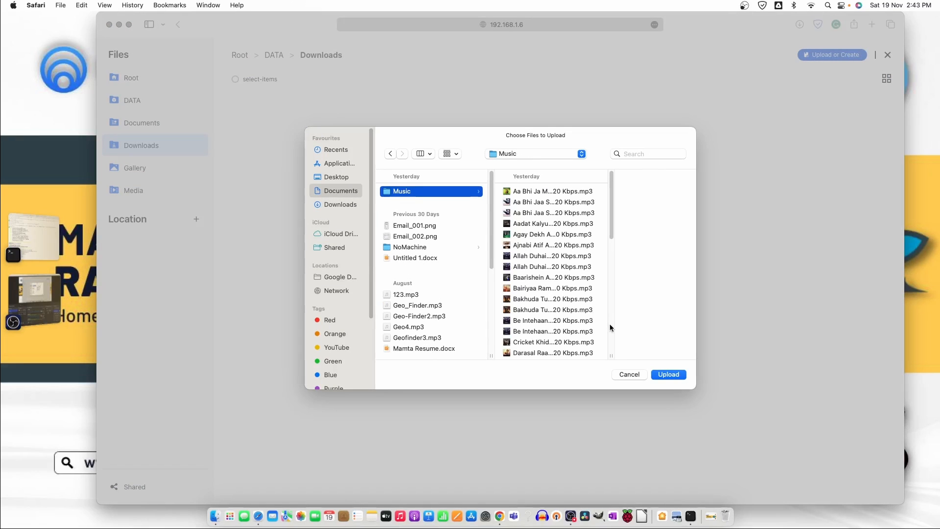
click(668, 374)
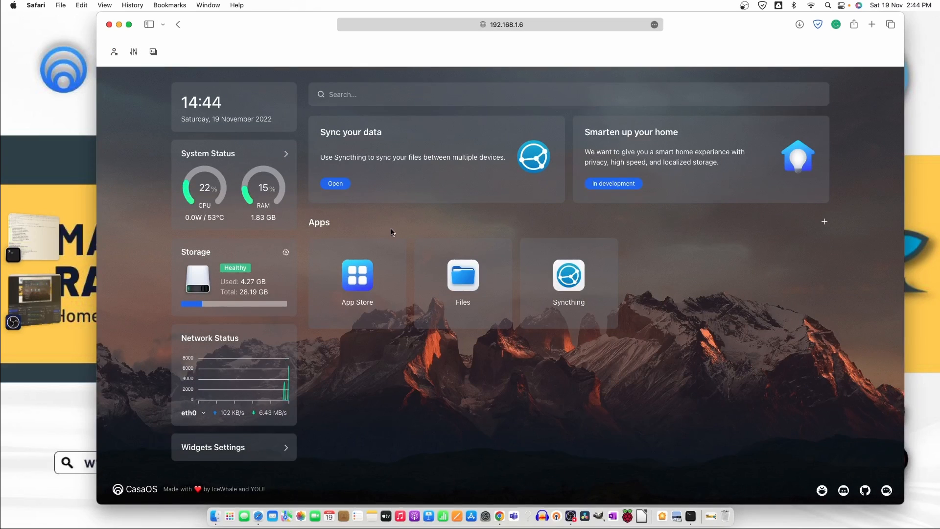
mouse_move(202, 200)
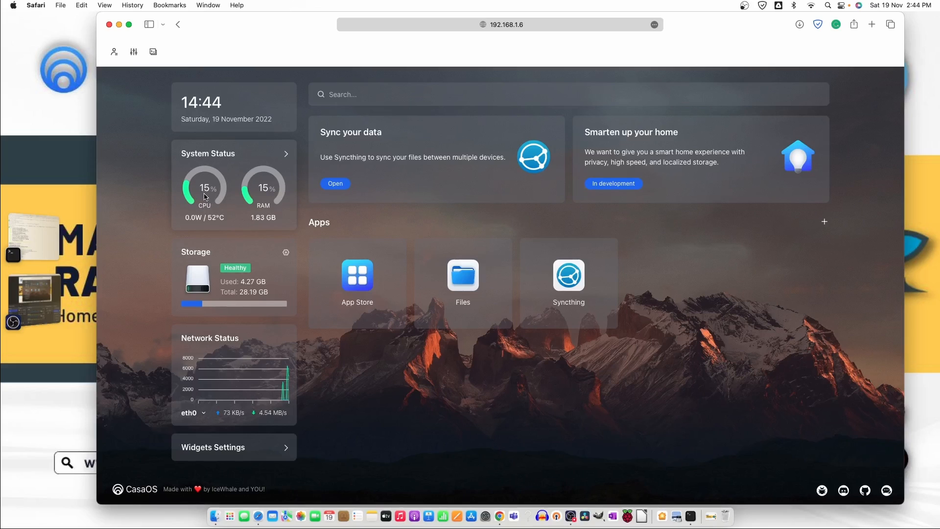
mouse_move(217, 233)
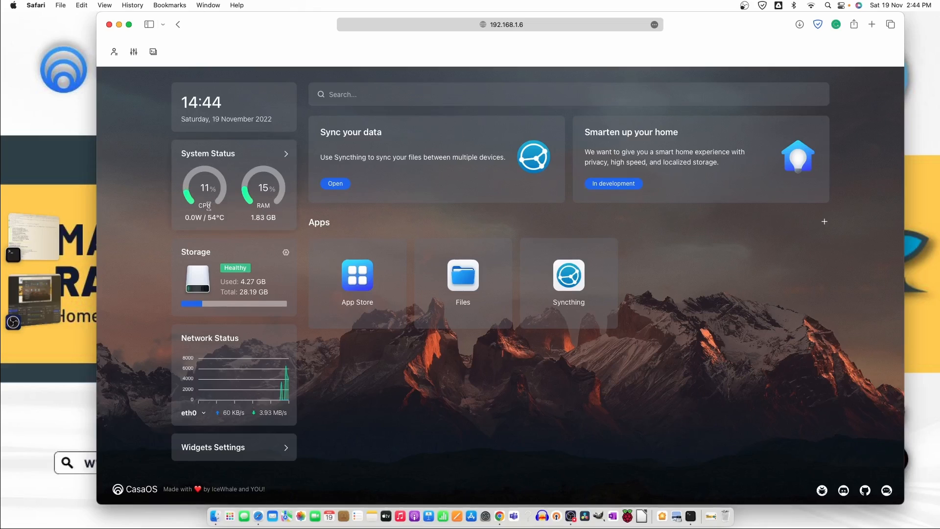
mouse_move(450, 361)
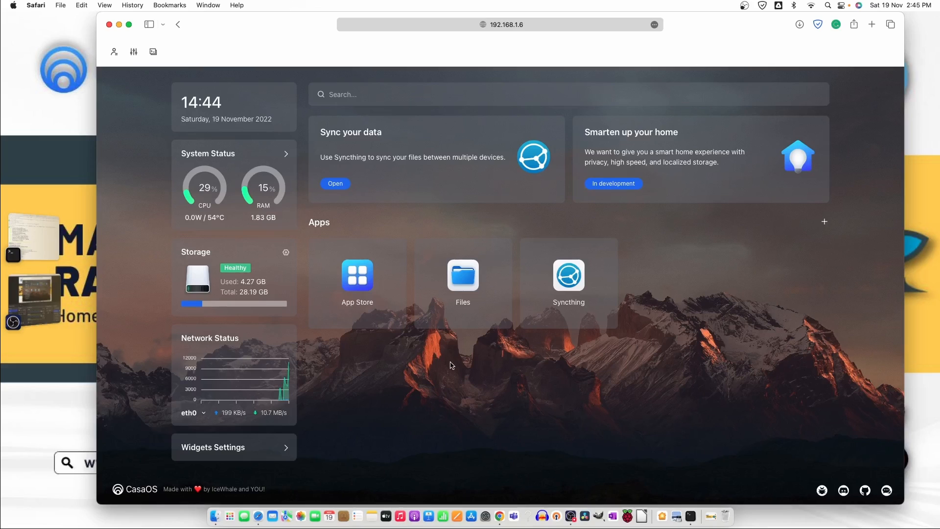
mouse_move(426, 369)
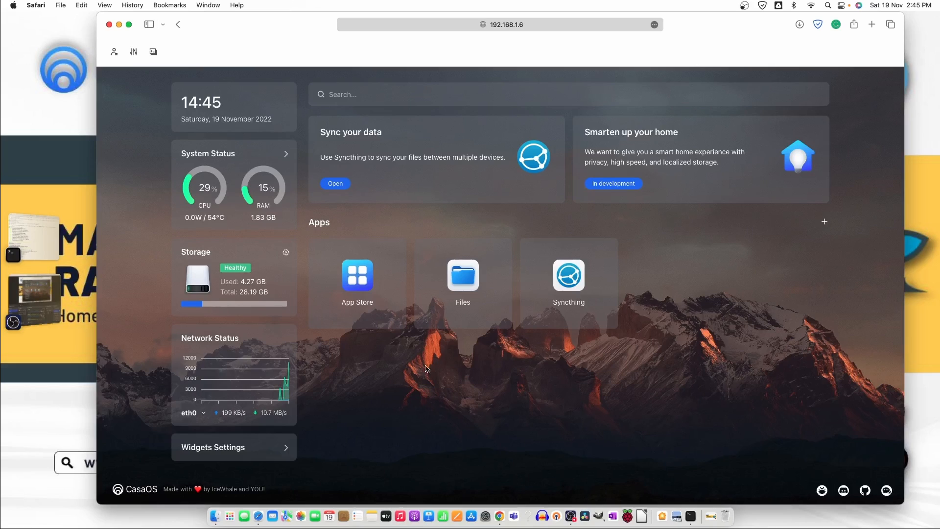
mouse_move(284, 450)
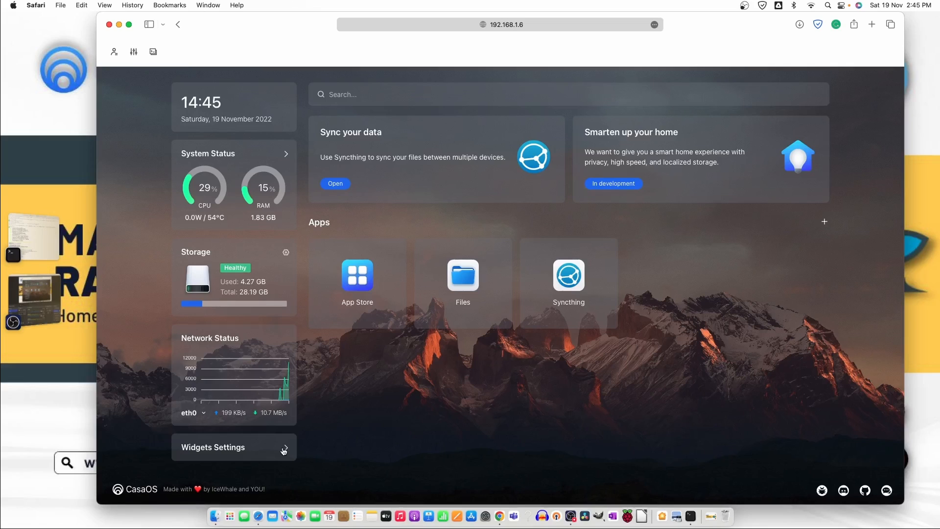
Enable the Network Status widget and leave the Time widget off in Widgets Settings
click(213, 446)
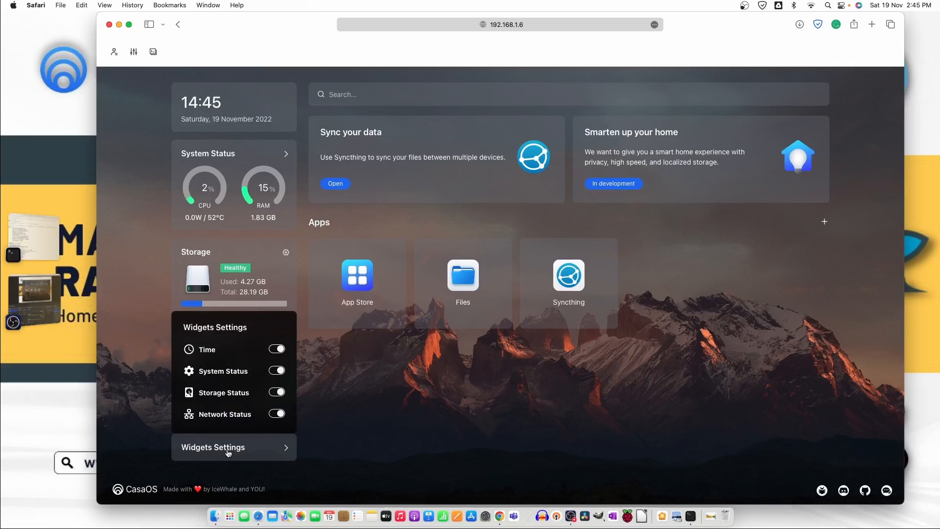
mouse_move(249, 393)
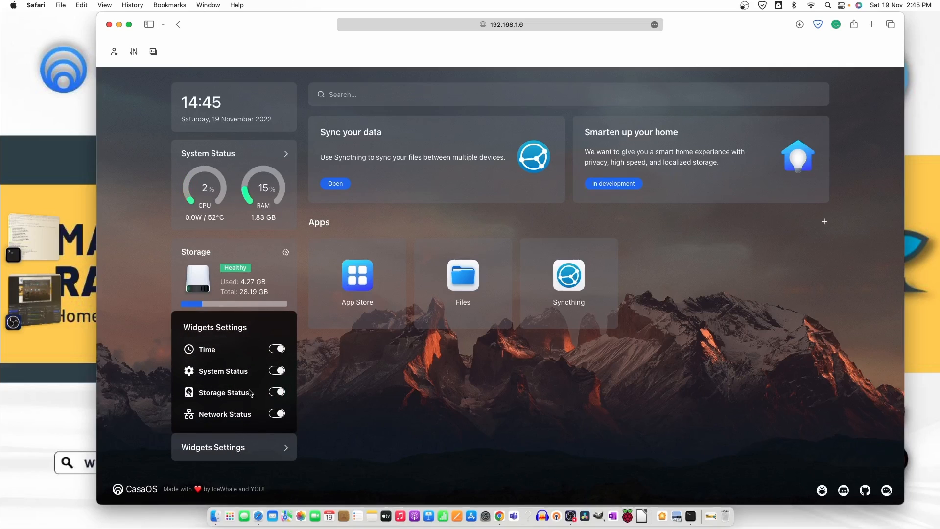
click(276, 349)
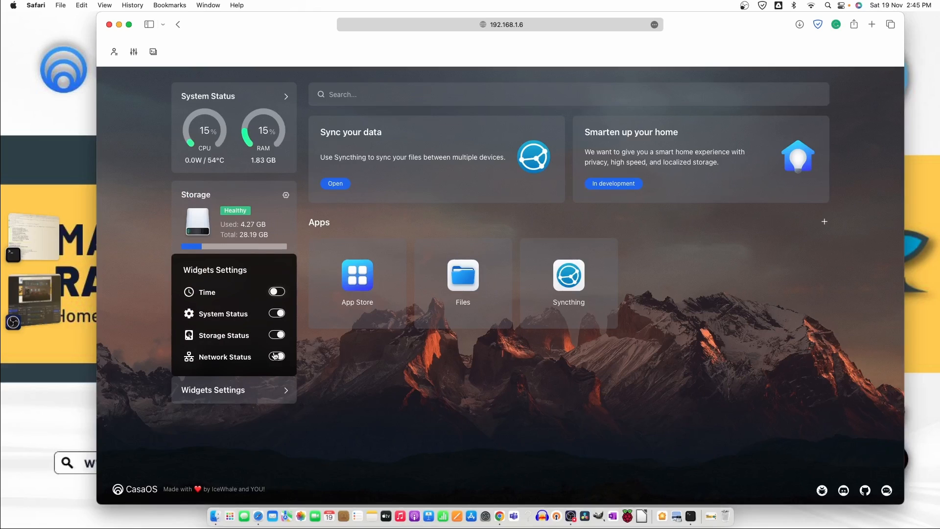
click(276, 291)
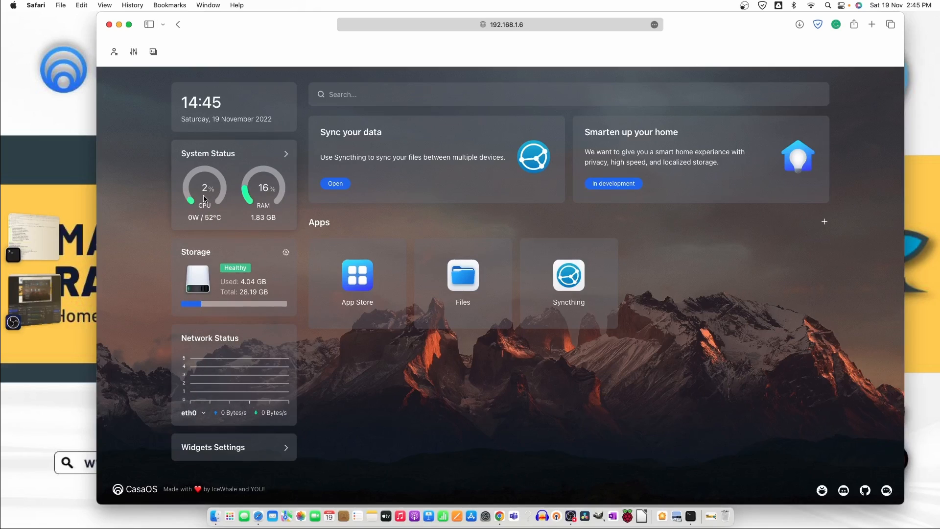
mouse_move(505, 305)
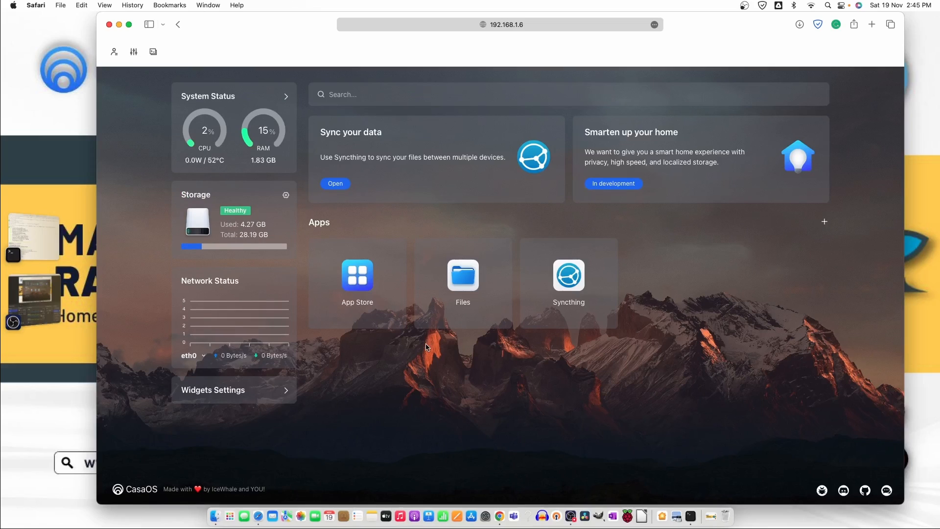
mouse_move(384, 330)
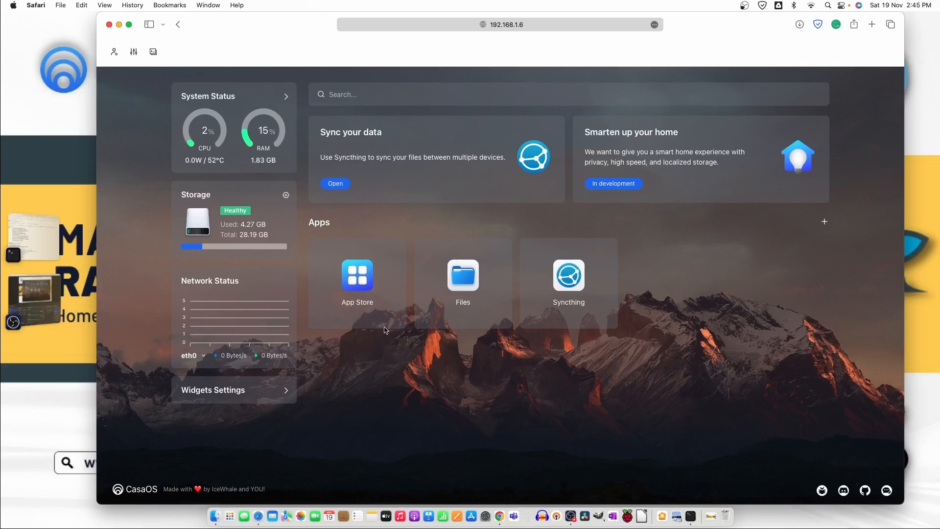
Briefly visit the App Store, then go to the Files app
click(356, 277)
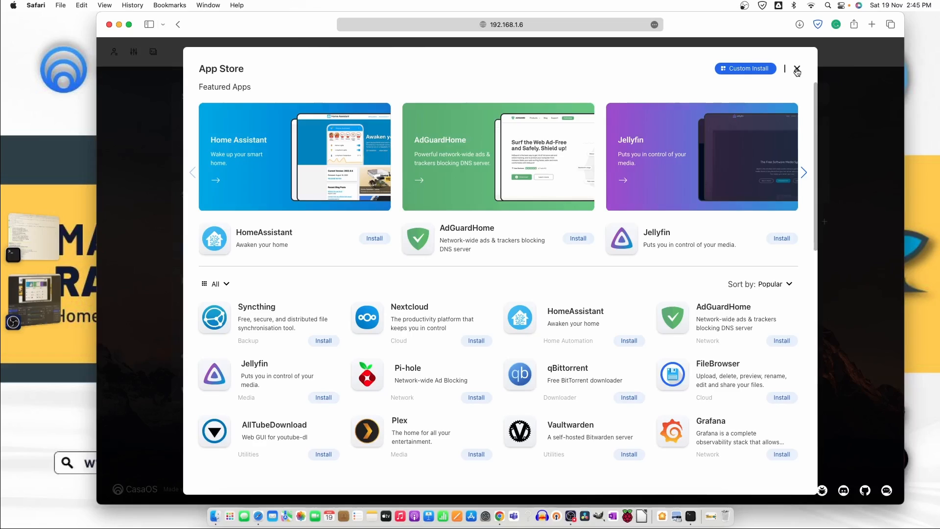
click(797, 69)
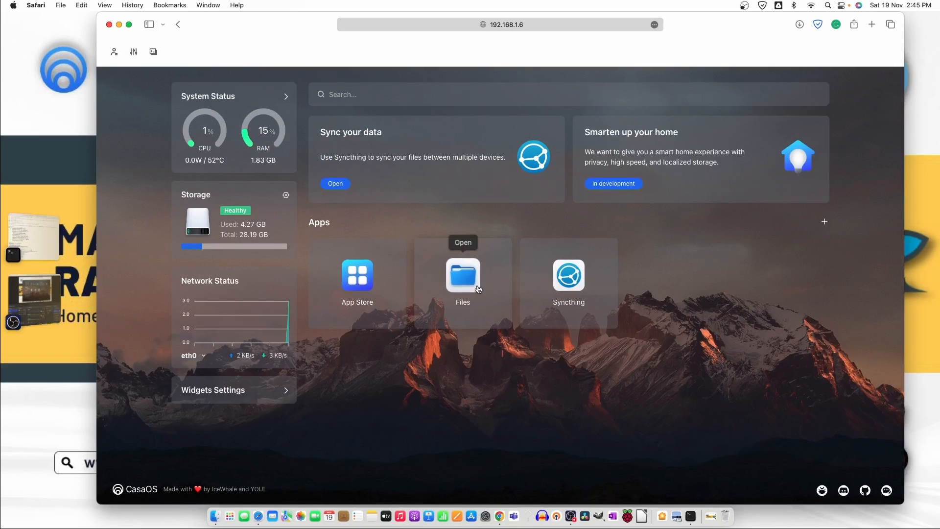
click(463, 276)
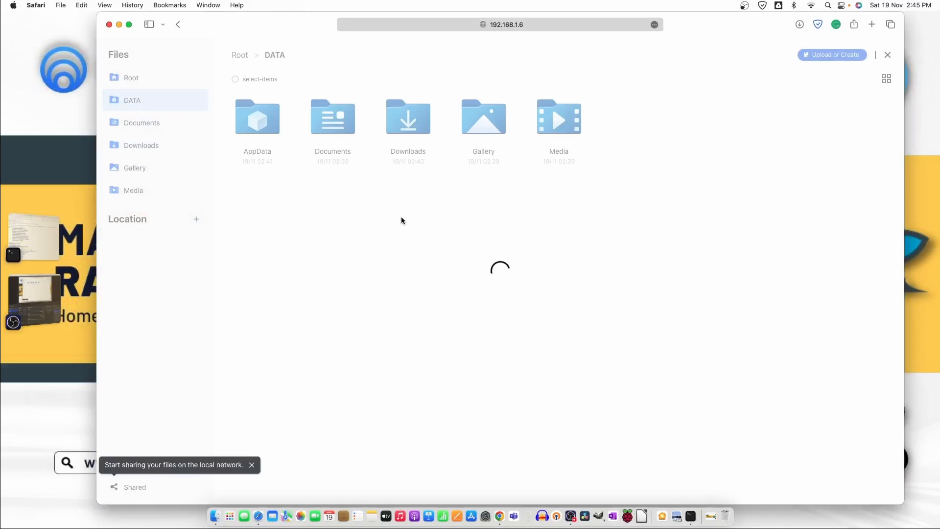
mouse_move(562, 127)
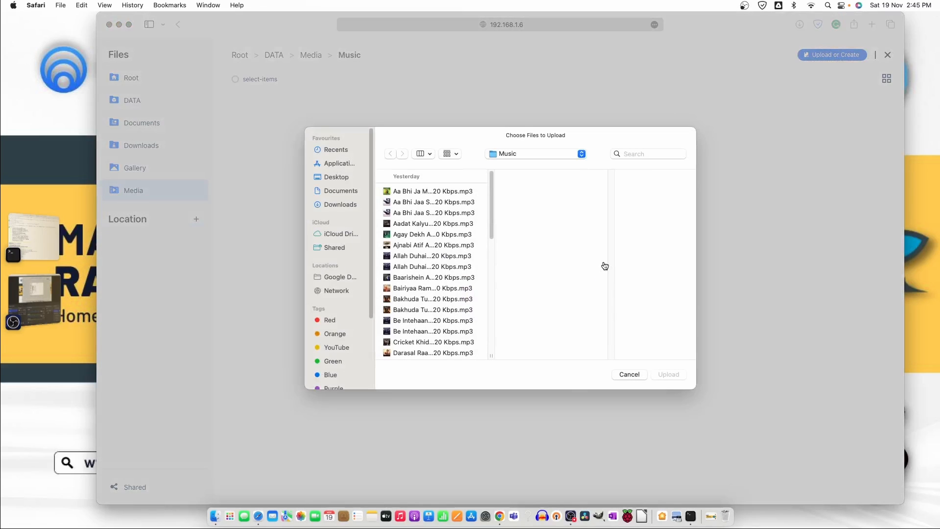
Upload the Aa Bhi Ja Mere Mehermaan MP3 into DATA > Media > Music, then go to Root
click(432, 191)
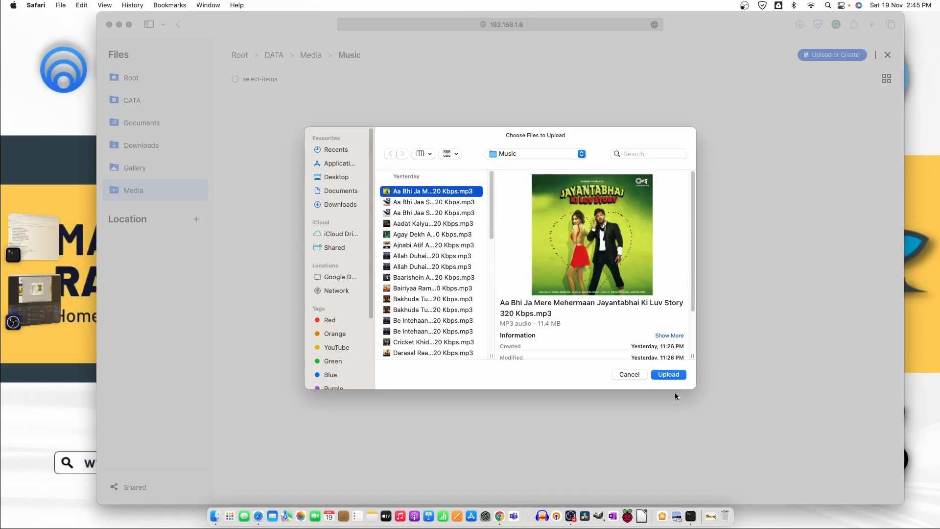
click(668, 374)
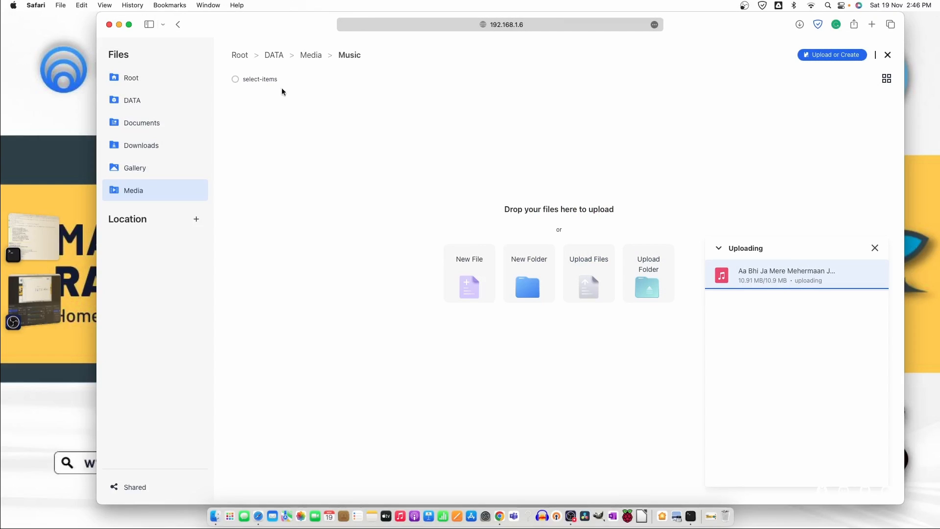
click(239, 55)
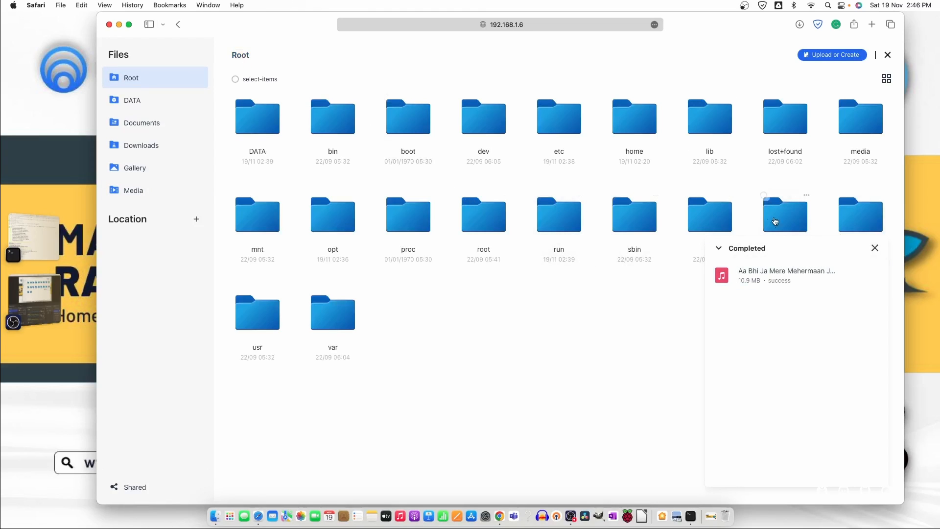
click(874, 248)
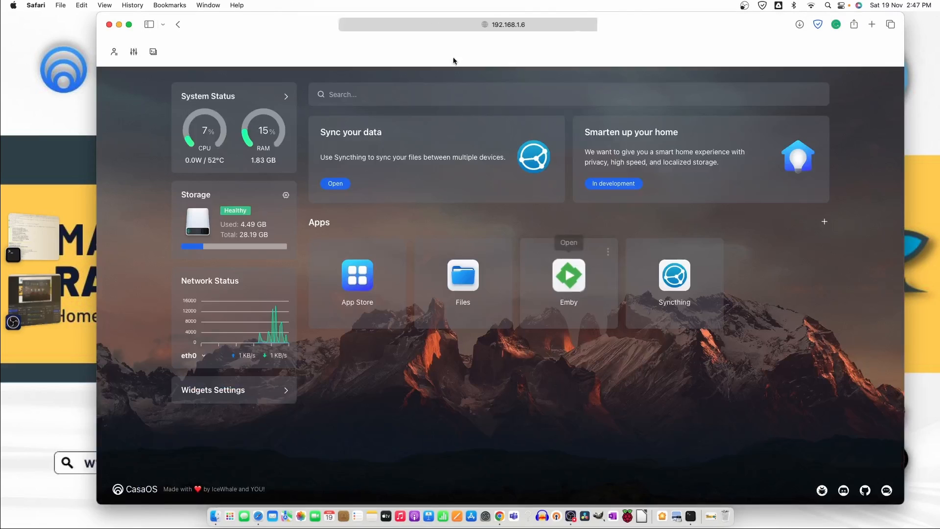
Bring up the App Store from the dashboard now listing Emby
click(568, 274)
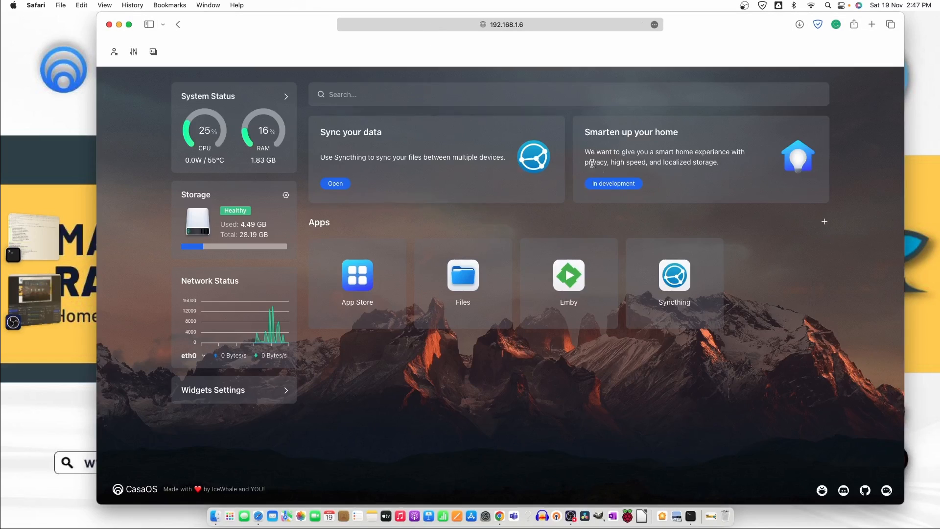
mouse_move(463, 276)
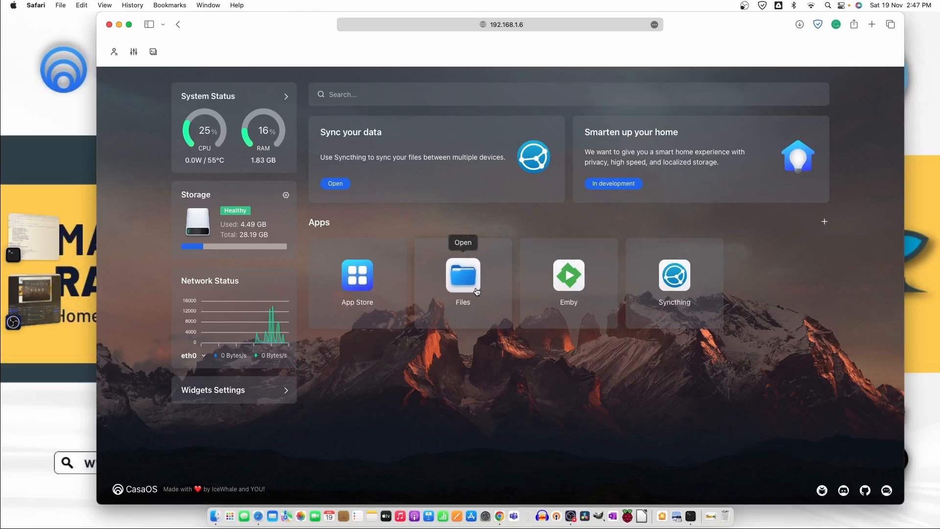
mouse_move(493, 281)
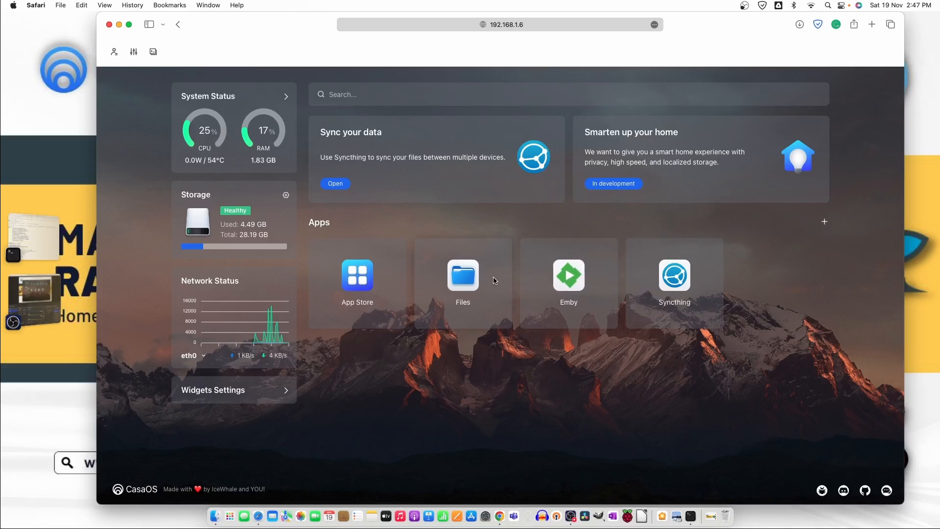
click(357, 275)
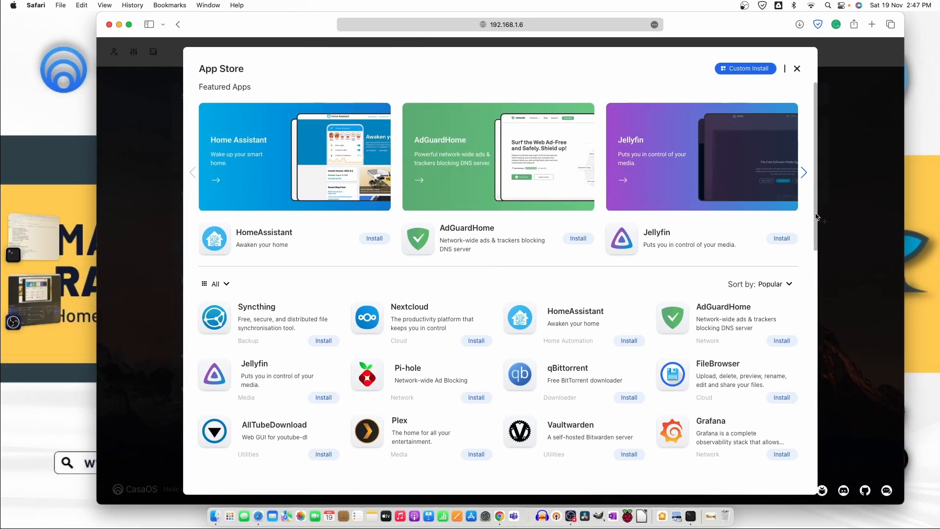
mouse_move(595, 307)
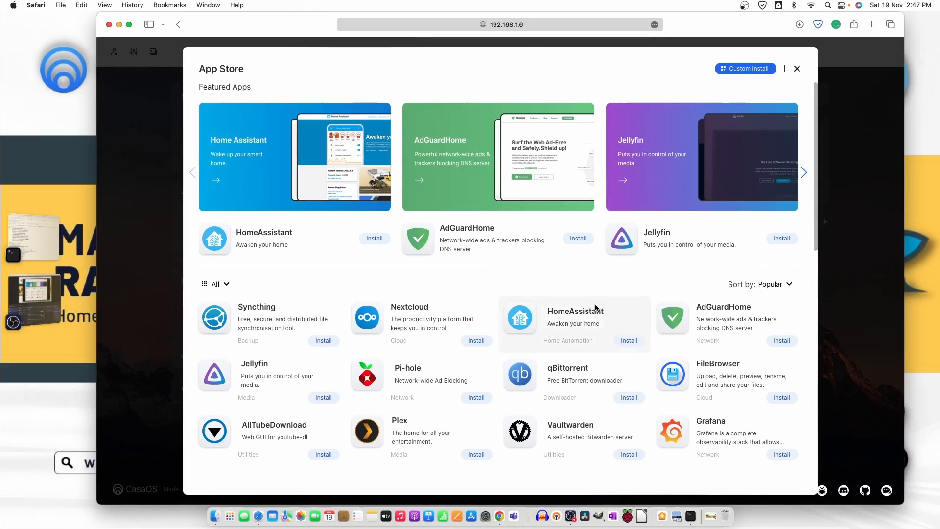
mouse_move(590, 302)
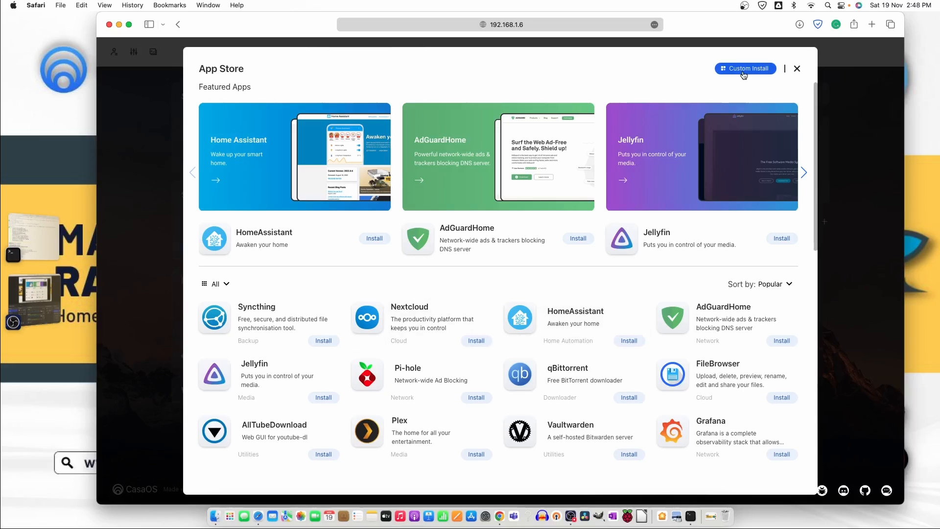
View the Custom Install form in the App Store, then close it back to the dashboard
click(746, 68)
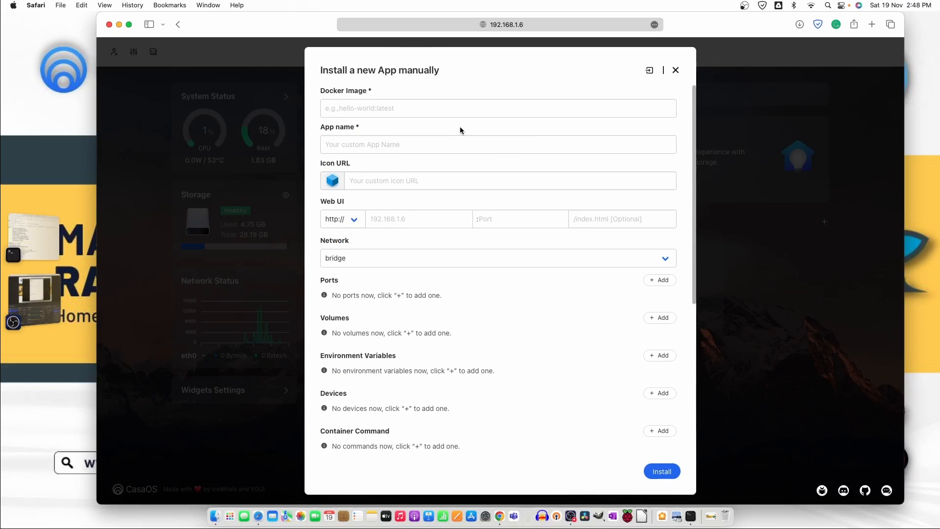
scroll(down, 3)
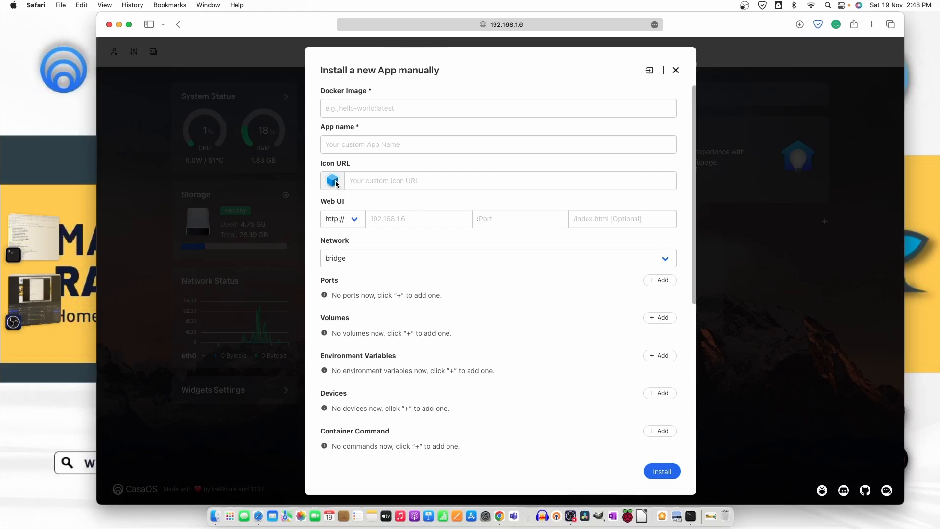
click(674, 69)
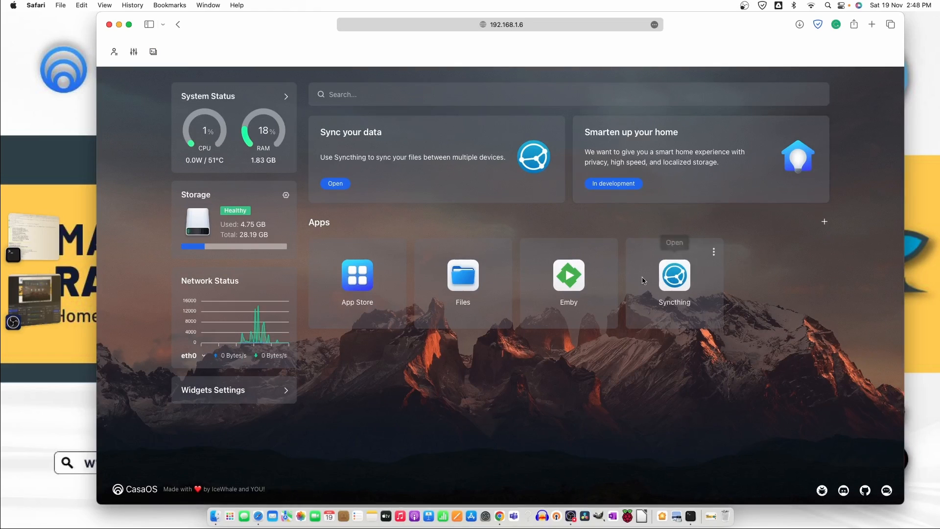
Check Emby's Latest Mixed content, return to the dashboard and bring up the Emby tile's menu
click(568, 275)
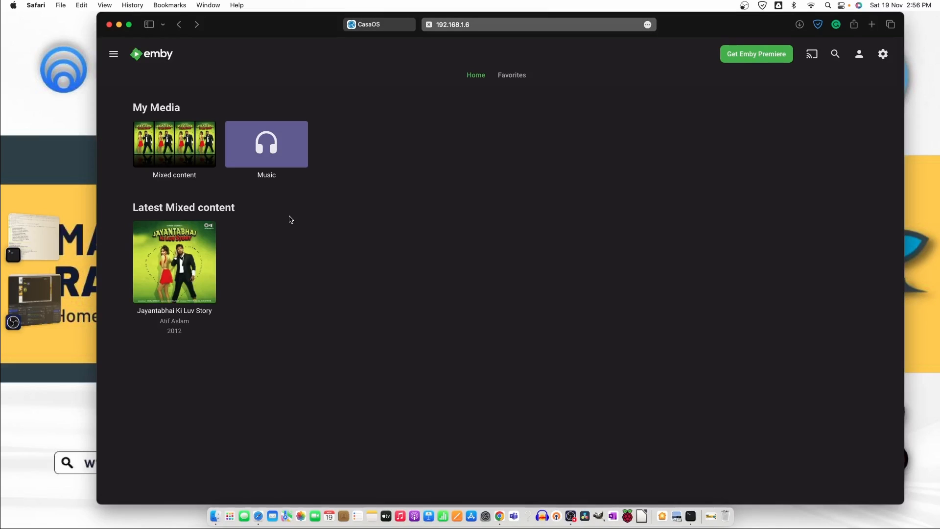
mouse_move(266, 144)
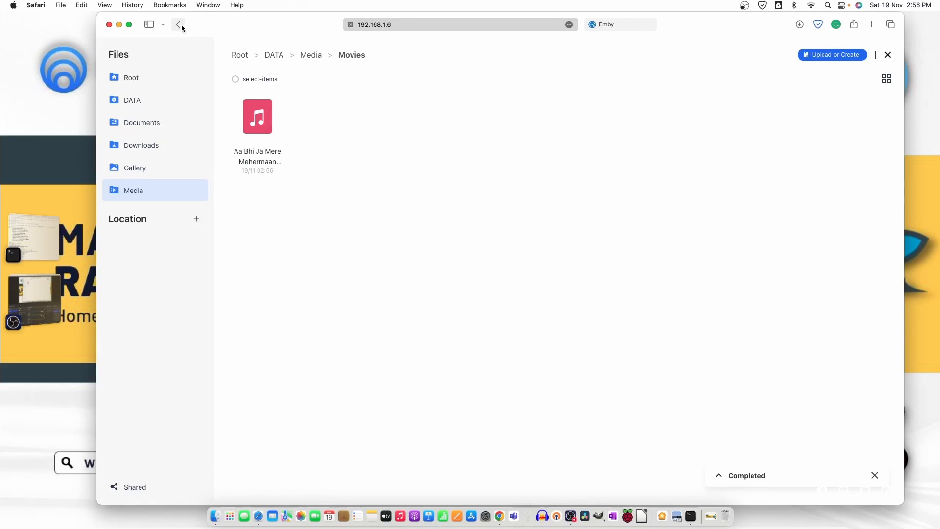
click(178, 24)
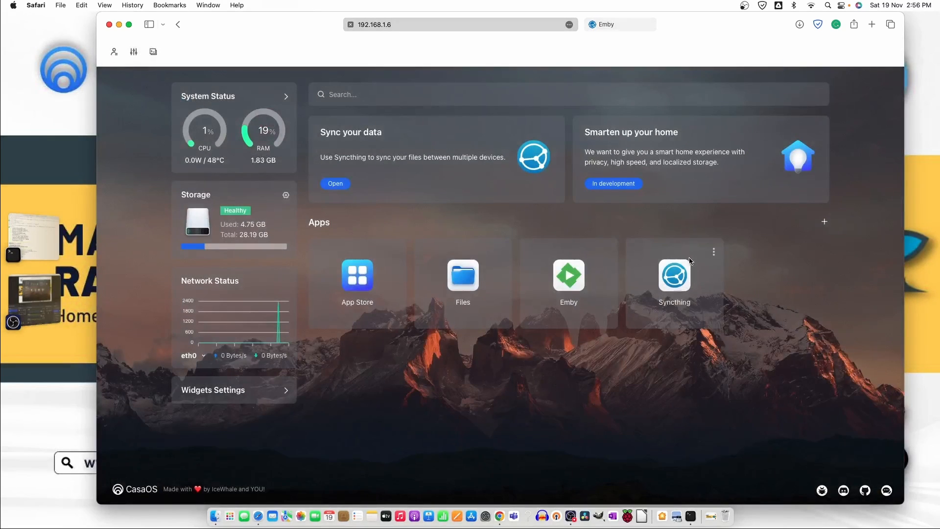
click(607, 252)
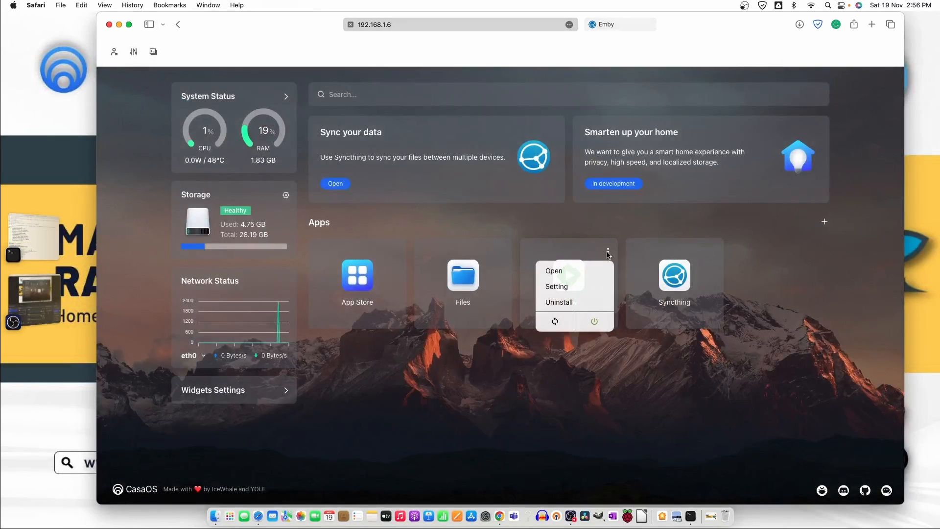
Open Emby's Setting dialog and add an empty volume row with paste options on its Host field
click(557, 286)
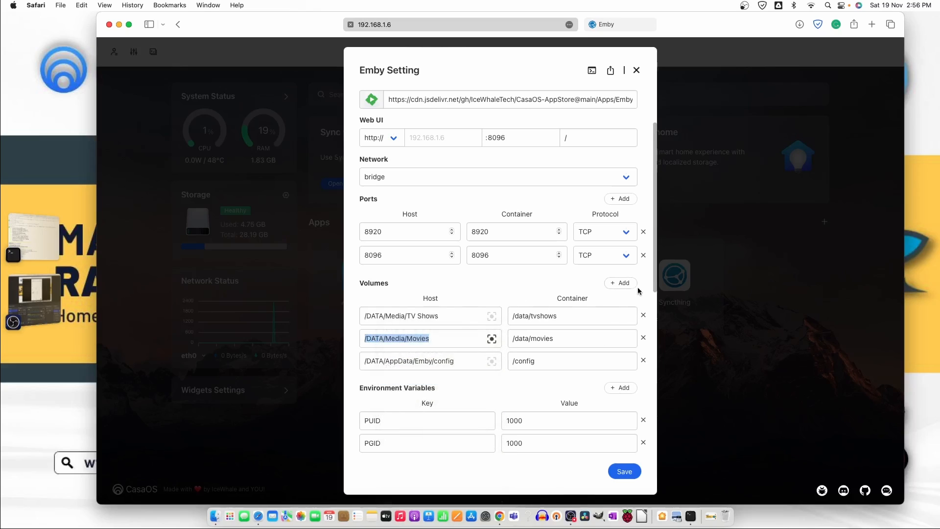
right_click(423, 383)
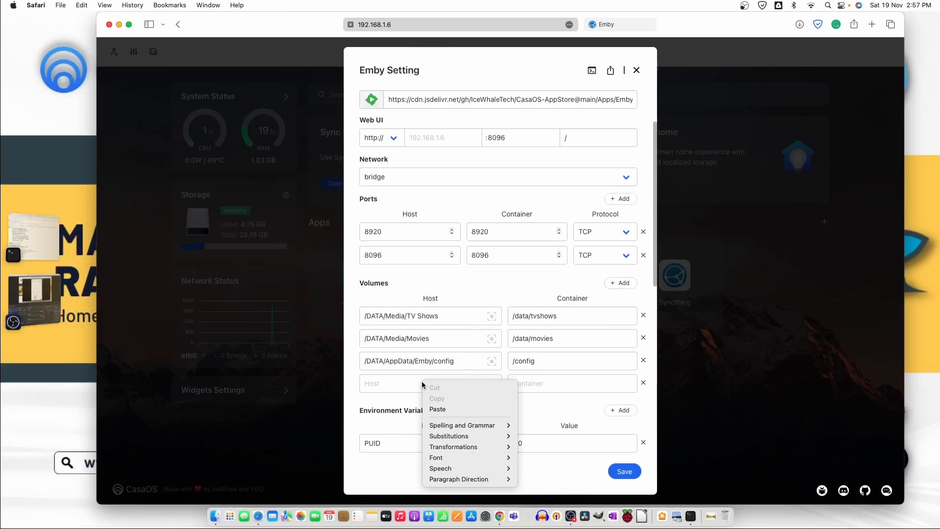
Map host /DATA/Media/Music to container /data/music as a new Emby volume and save
click(436, 410)
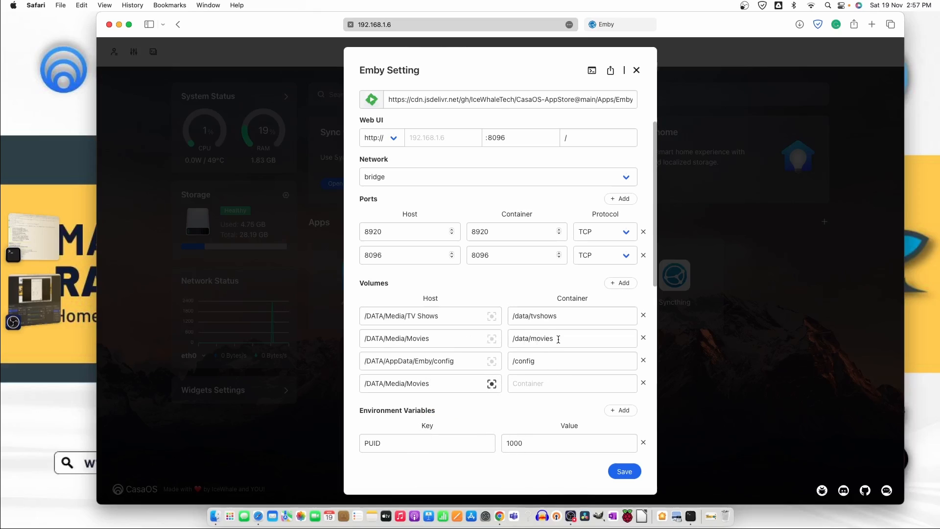
right_click(557, 338)
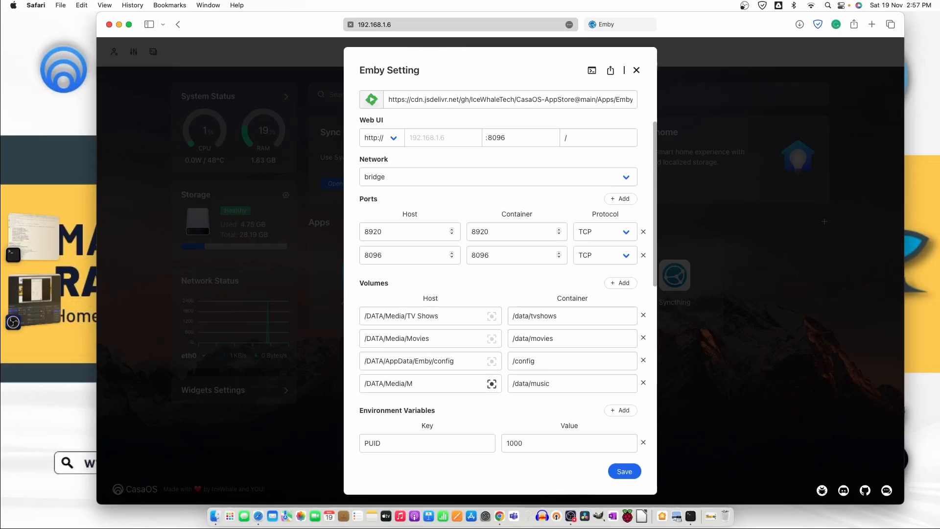
text(usic)
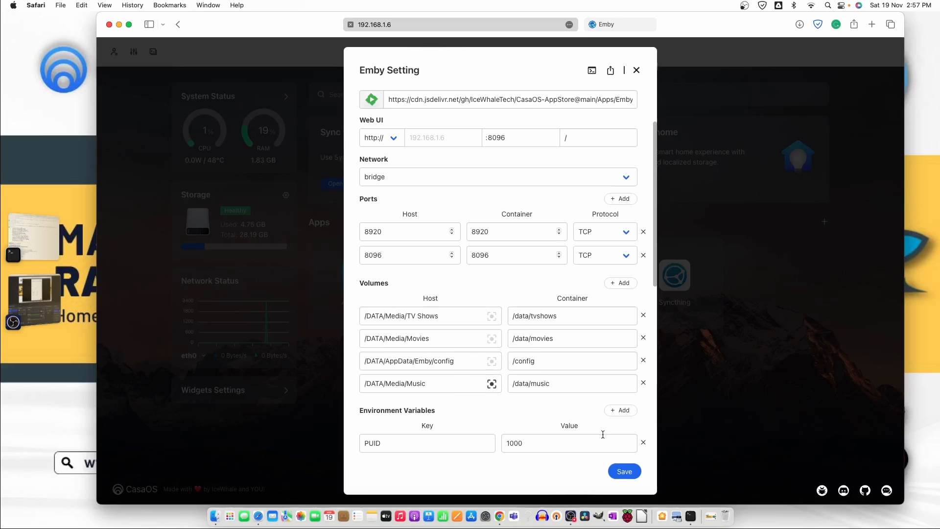
click(623, 471)
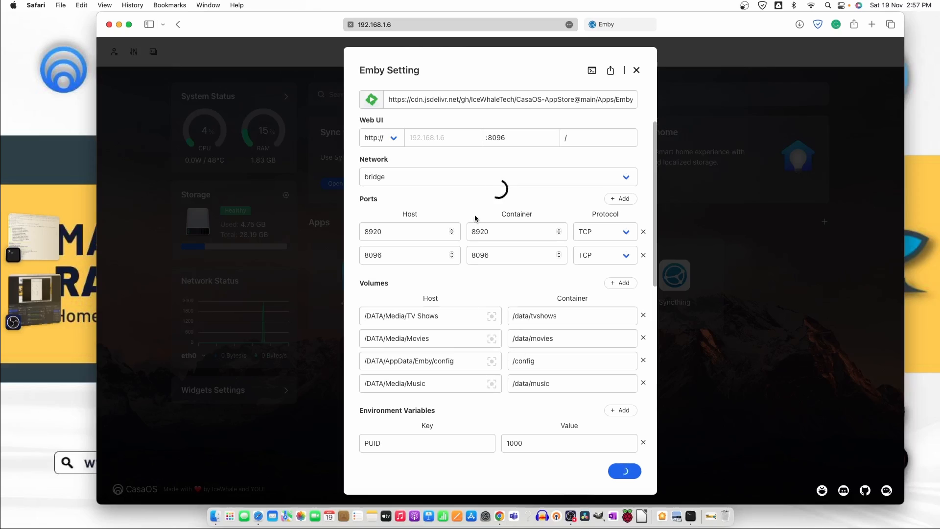
mouse_move(423, 126)
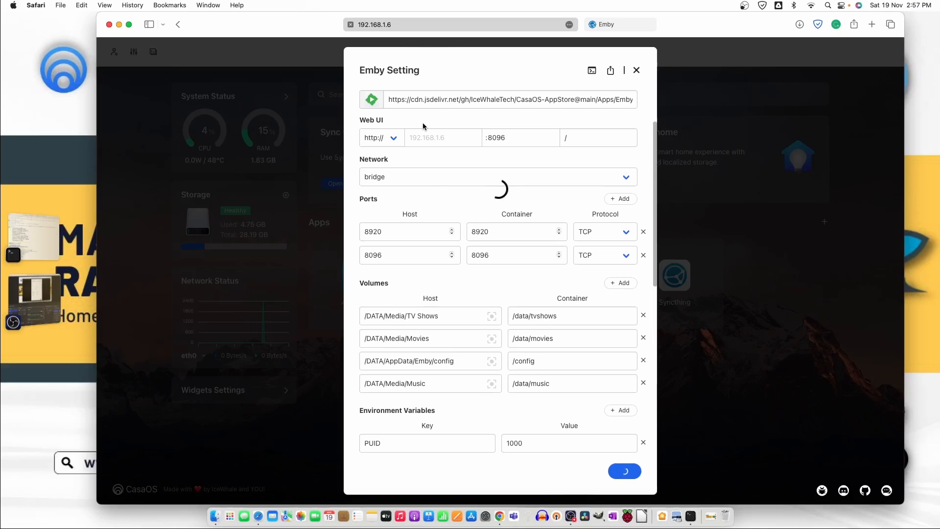
mouse_move(632, 3)
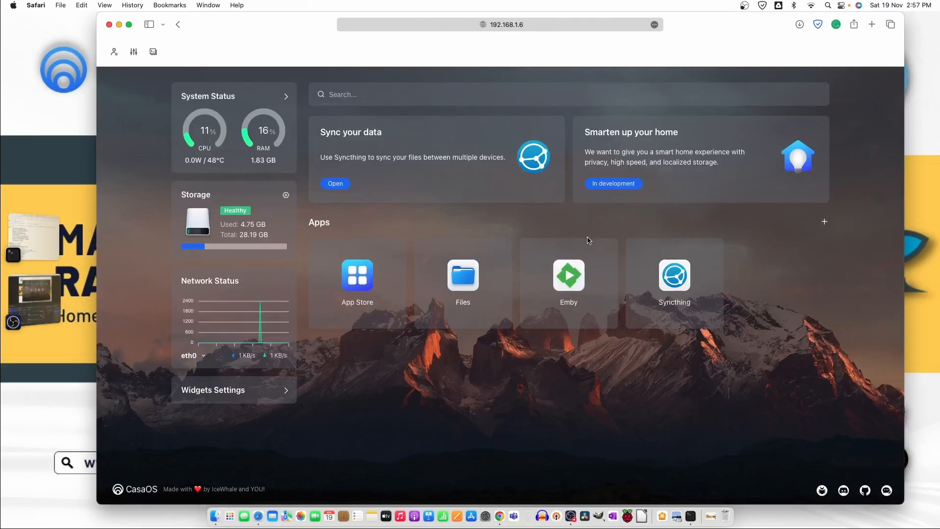
After the save completes, reopen Emby from its dashboard tile
click(568, 275)
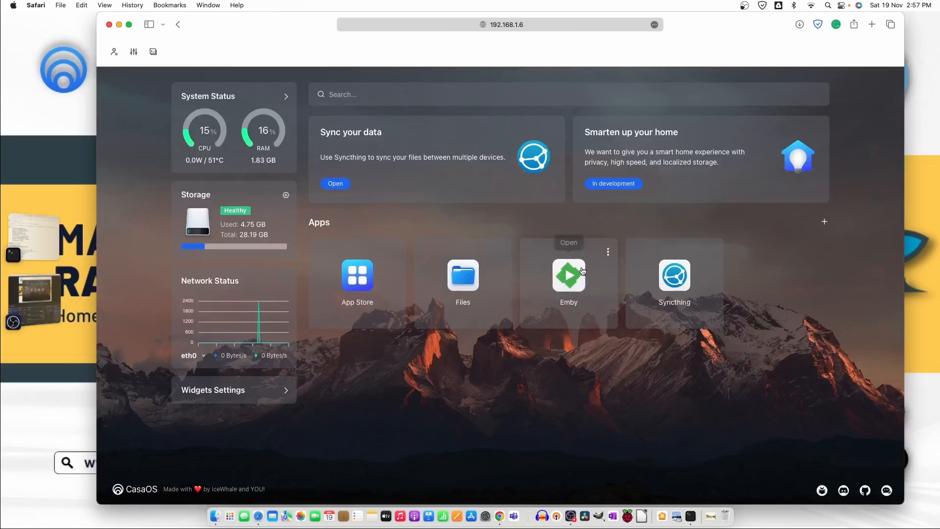
click(568, 275)
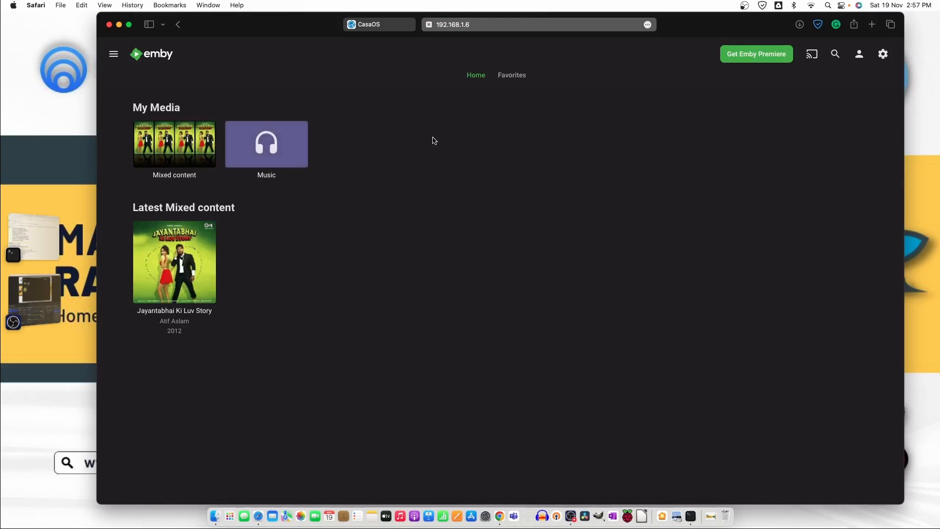
Remove the Mixed content library from Emby's Dashboard > Library settings
click(882, 54)
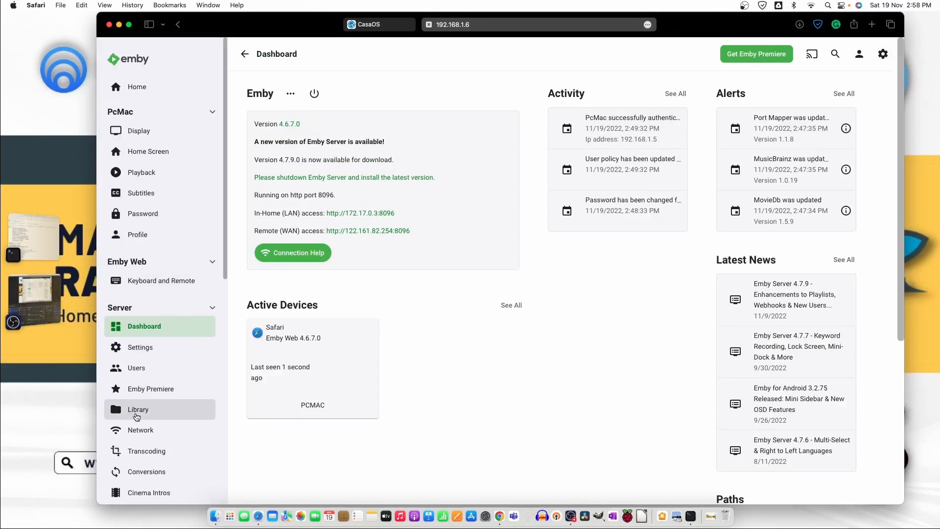
click(138, 409)
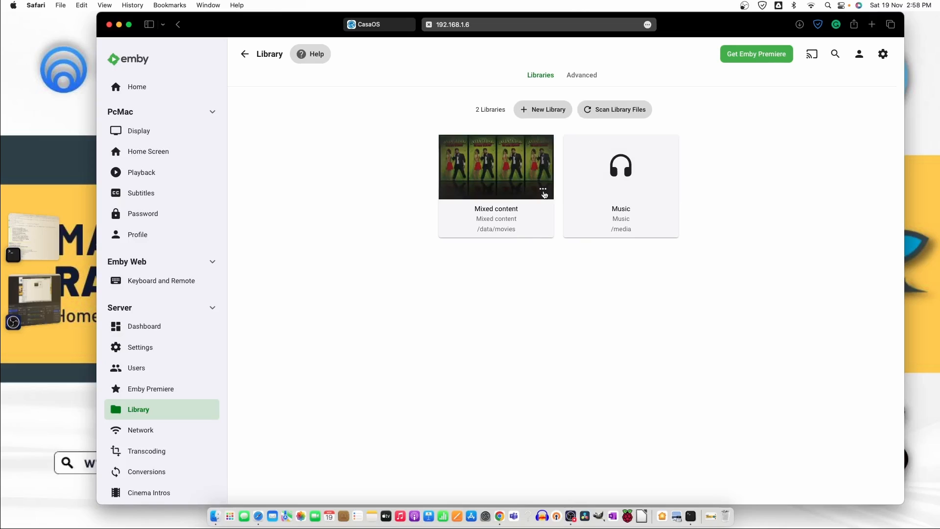
click(543, 189)
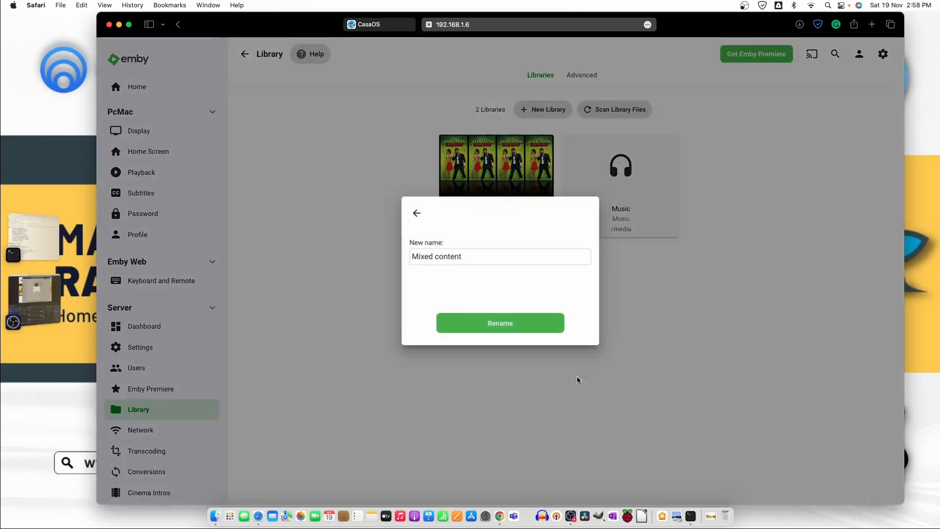
click(499, 322)
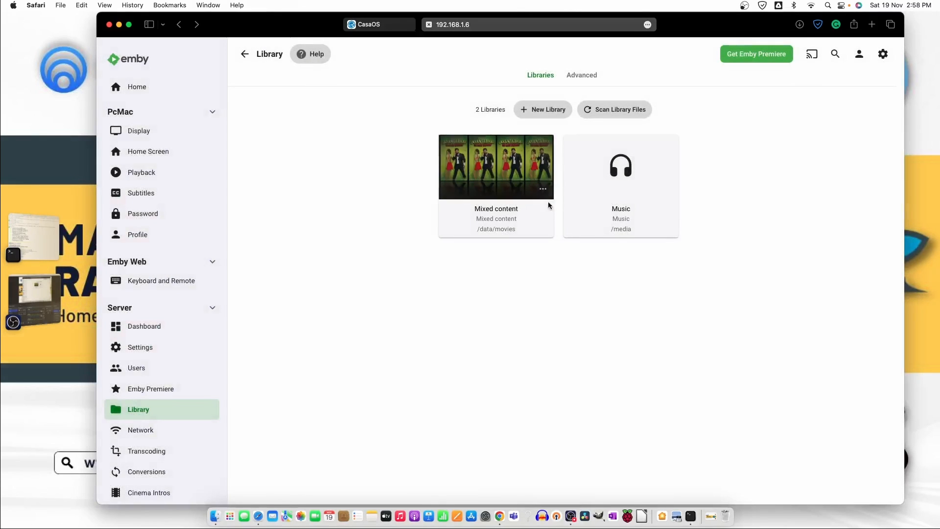
click(543, 189)
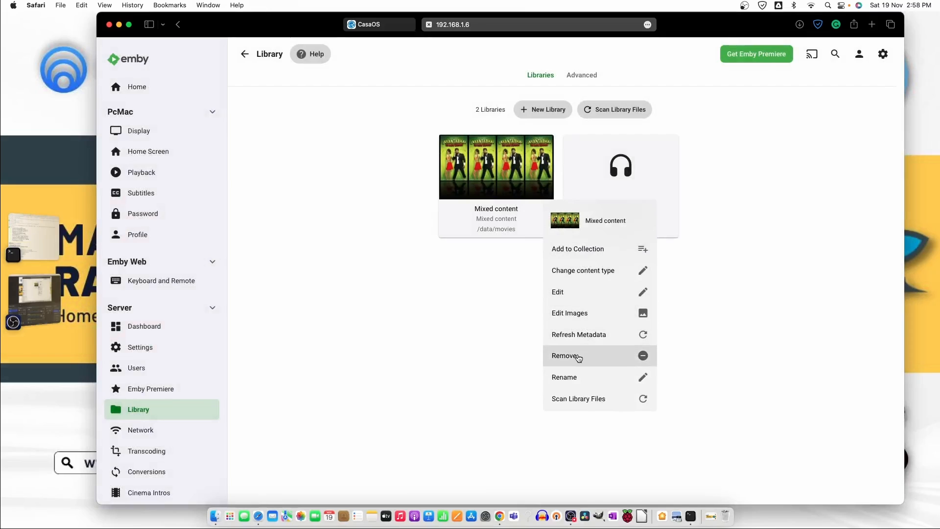
click(565, 356)
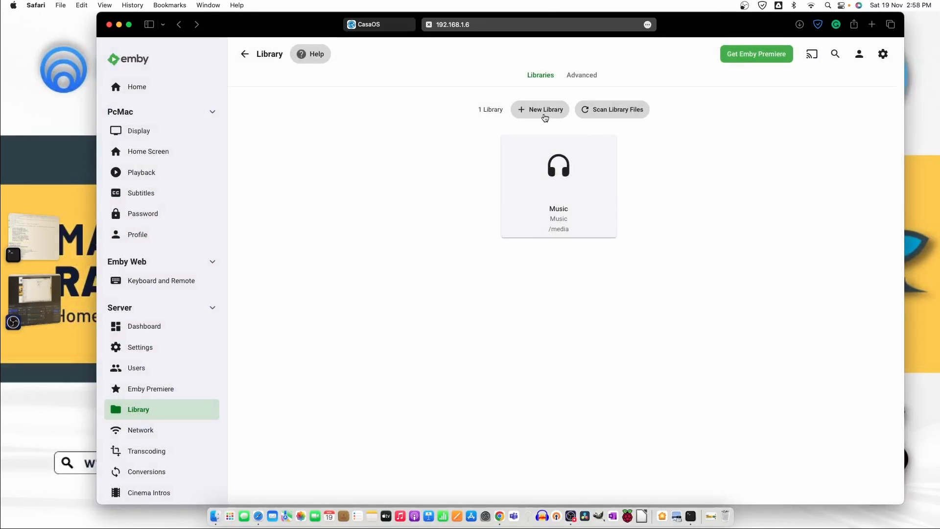
Create a new library of content type Music with folder /data/music
click(539, 109)
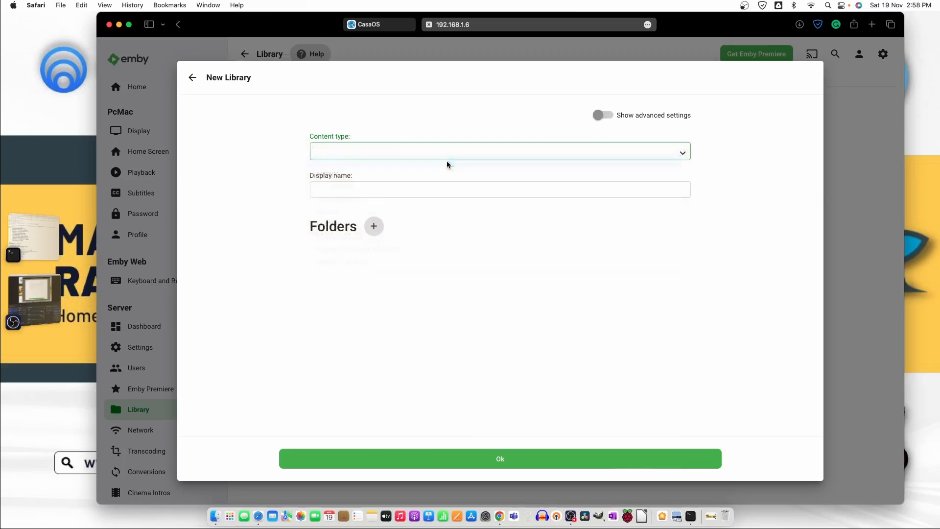
click(499, 151)
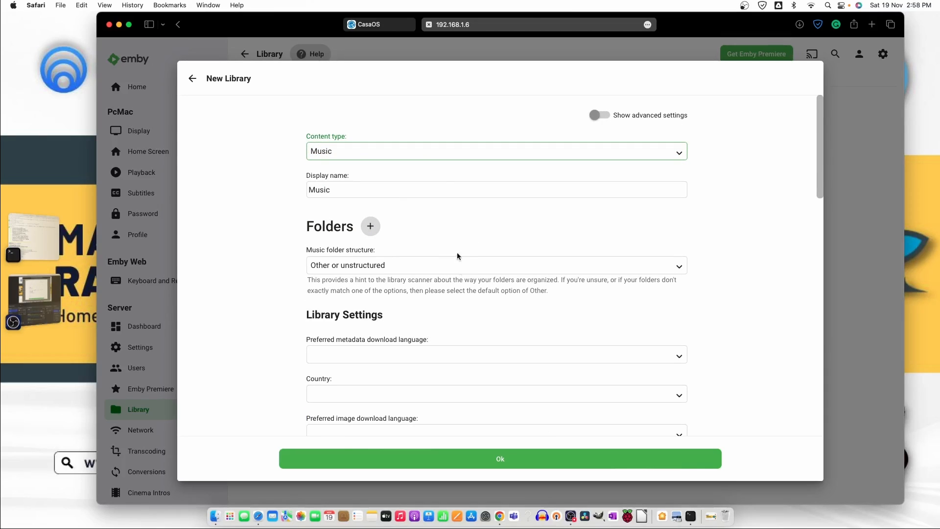
click(370, 226)
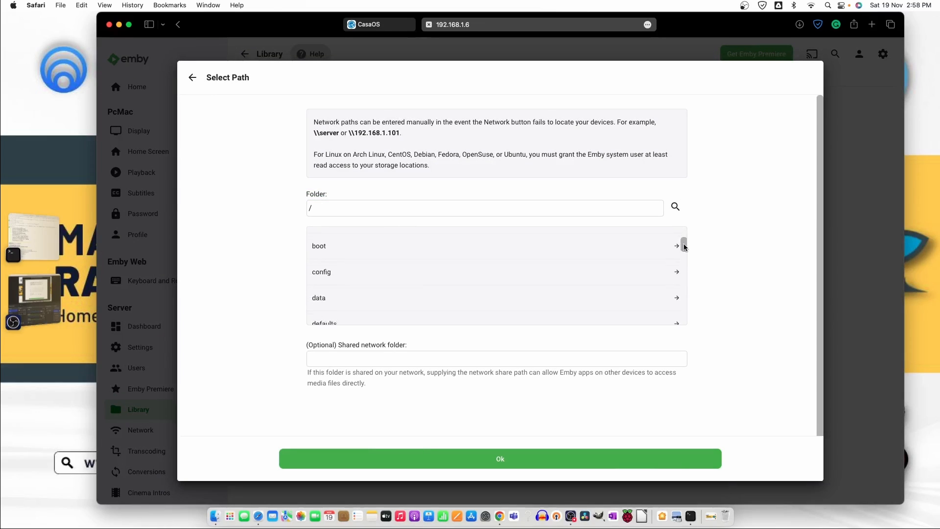
click(318, 297)
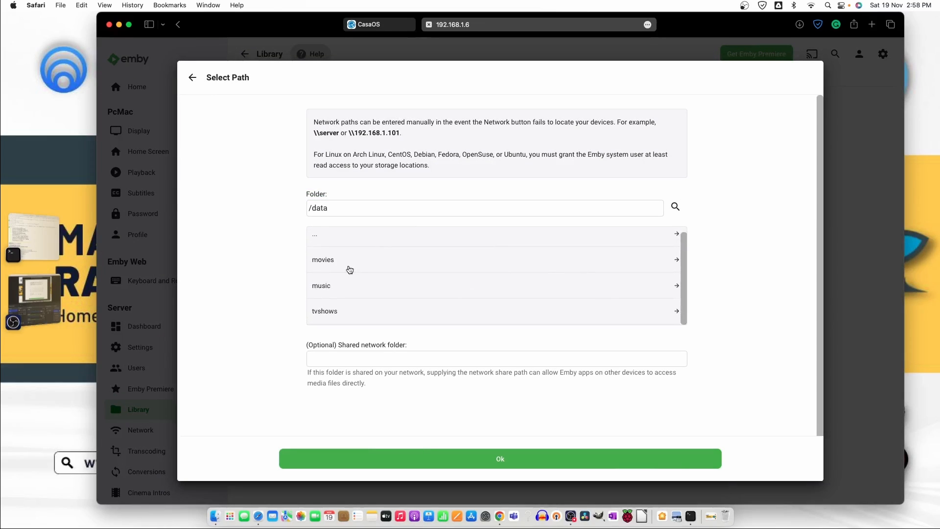
click(322, 285)
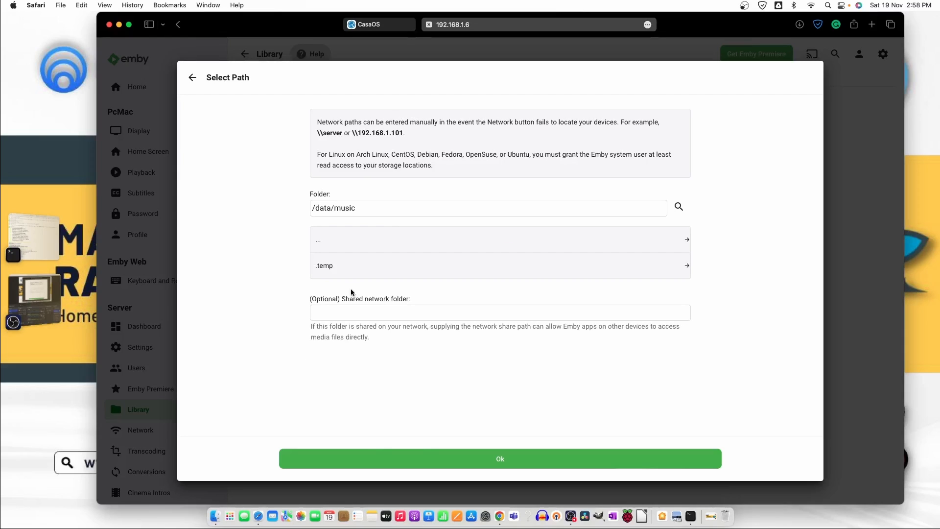
click(500, 459)
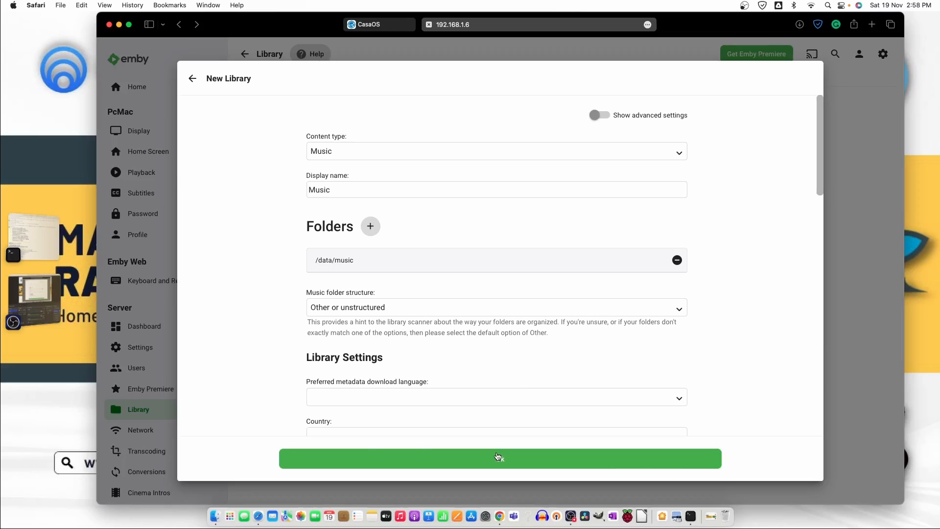
click(499, 458)
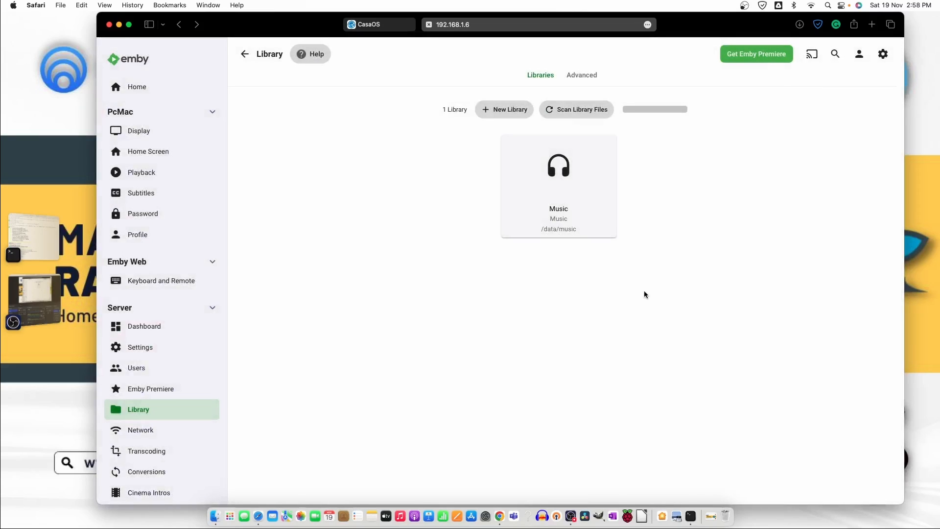
Go to Emby's home page showing Jayantabhai Ki Luv Story under Latest Music
click(580, 109)
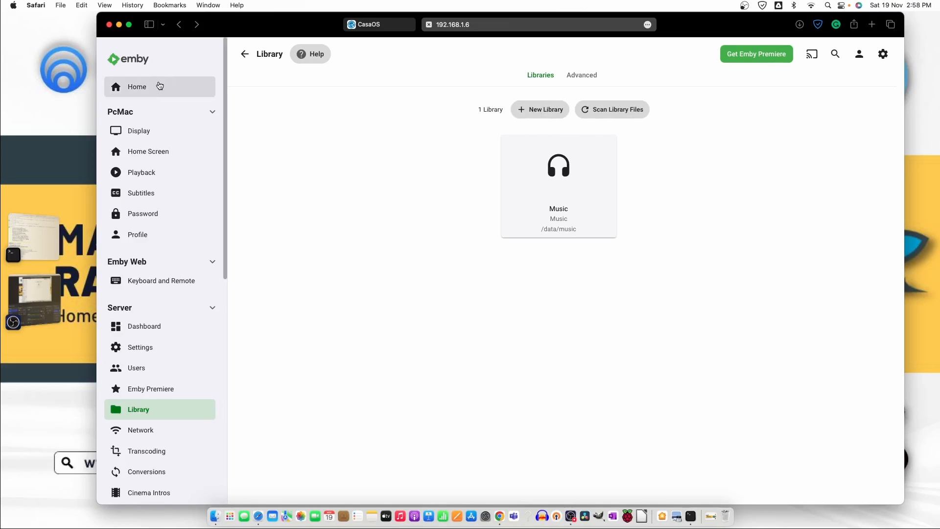
click(138, 86)
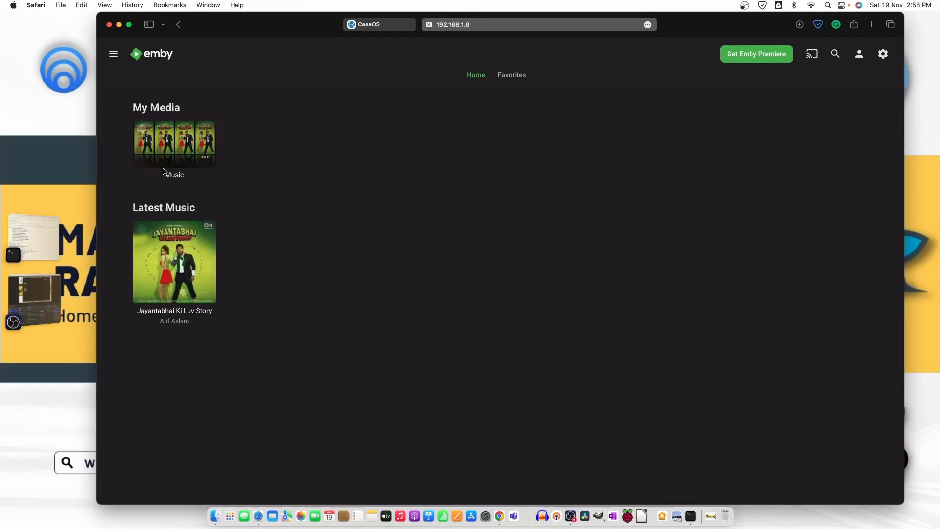
mouse_move(175, 262)
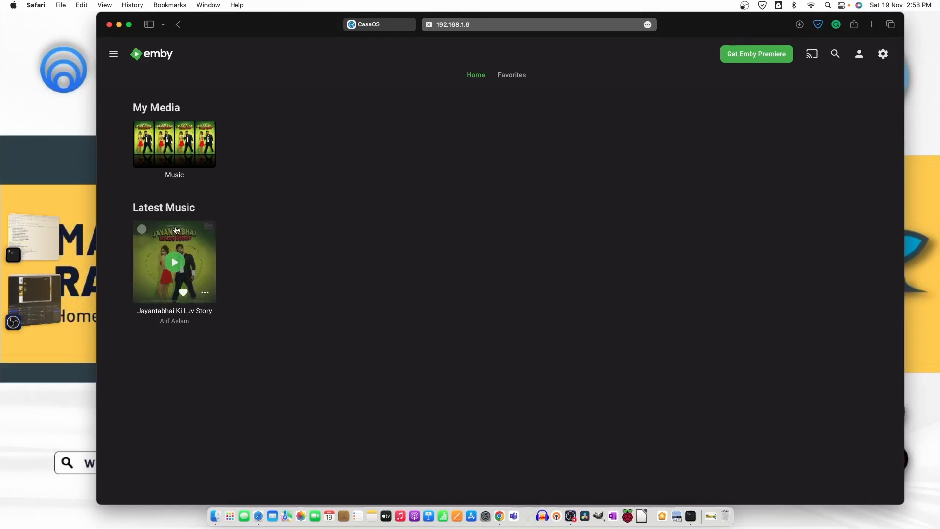
mouse_move(324, 215)
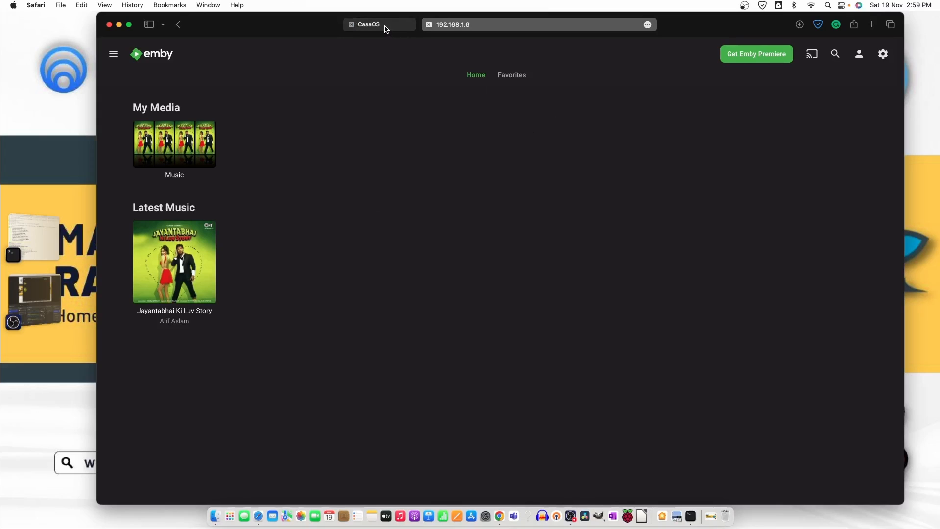
Switch to the CasaOS tab and open then dismiss the Emby tile's options menu
click(378, 23)
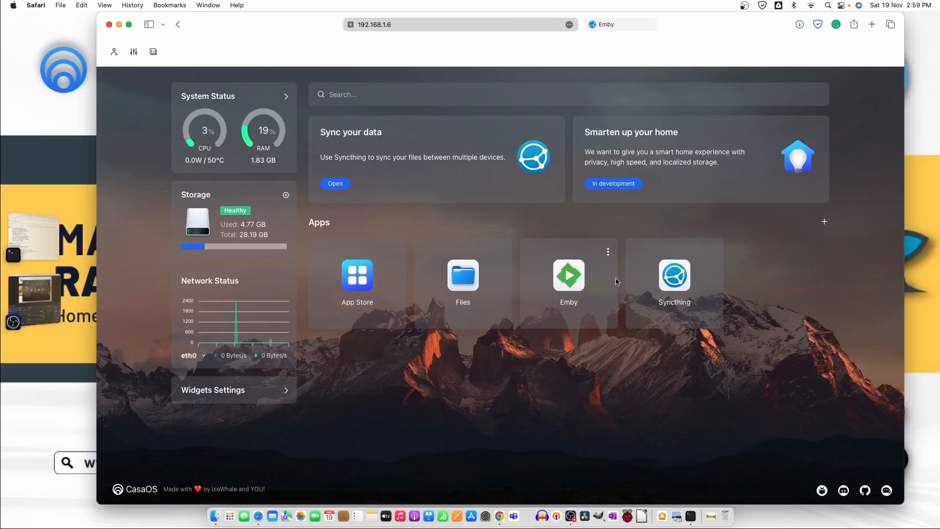
click(608, 252)
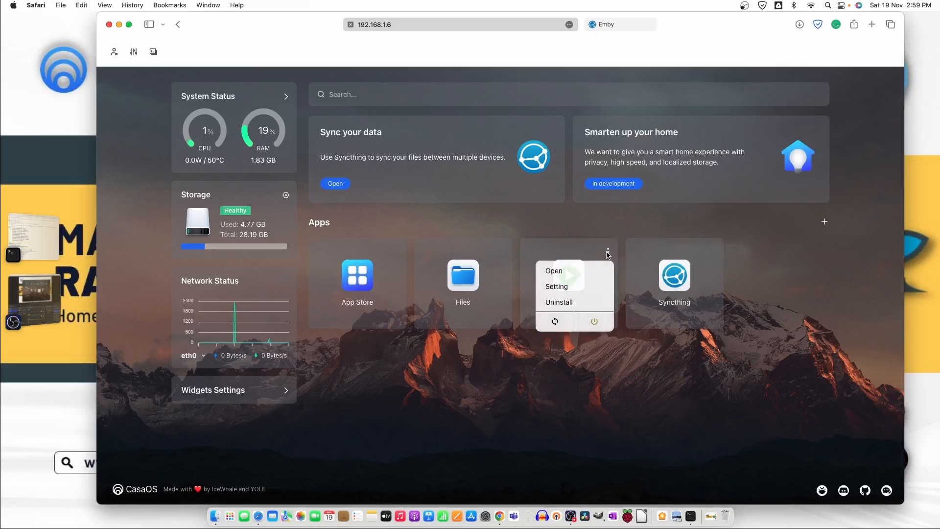
mouse_move(614, 259)
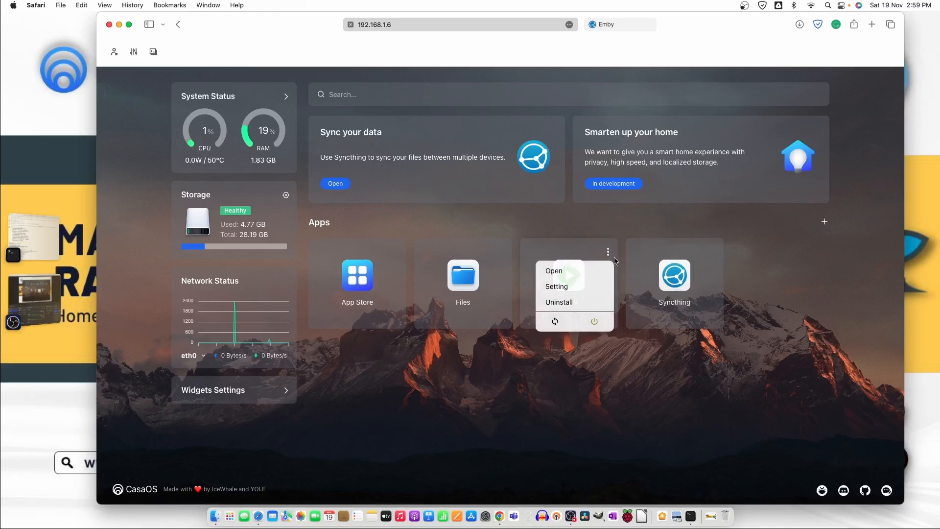
click(608, 251)
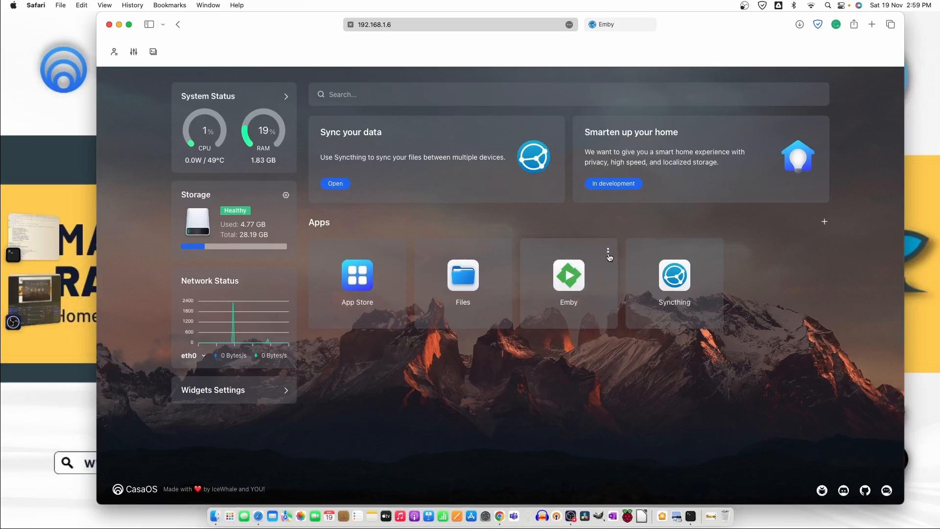
click(608, 251)
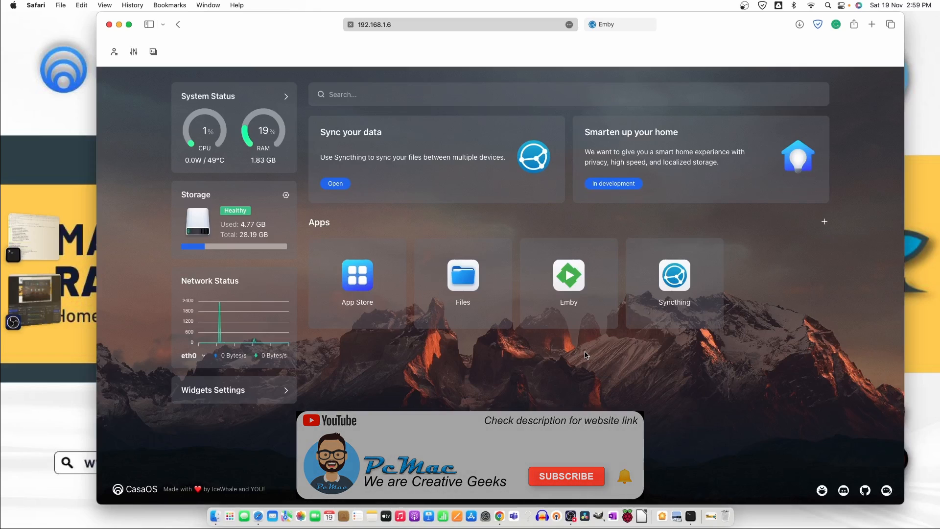
click(566, 475)
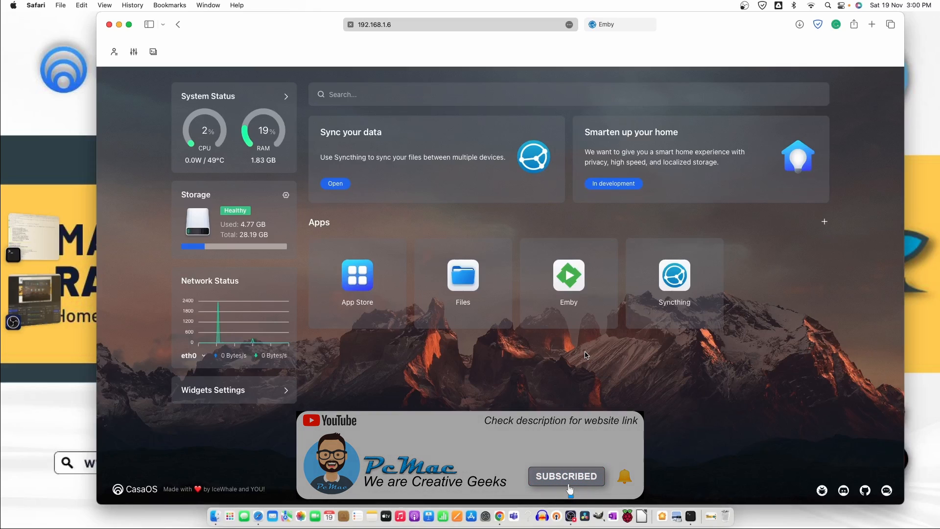